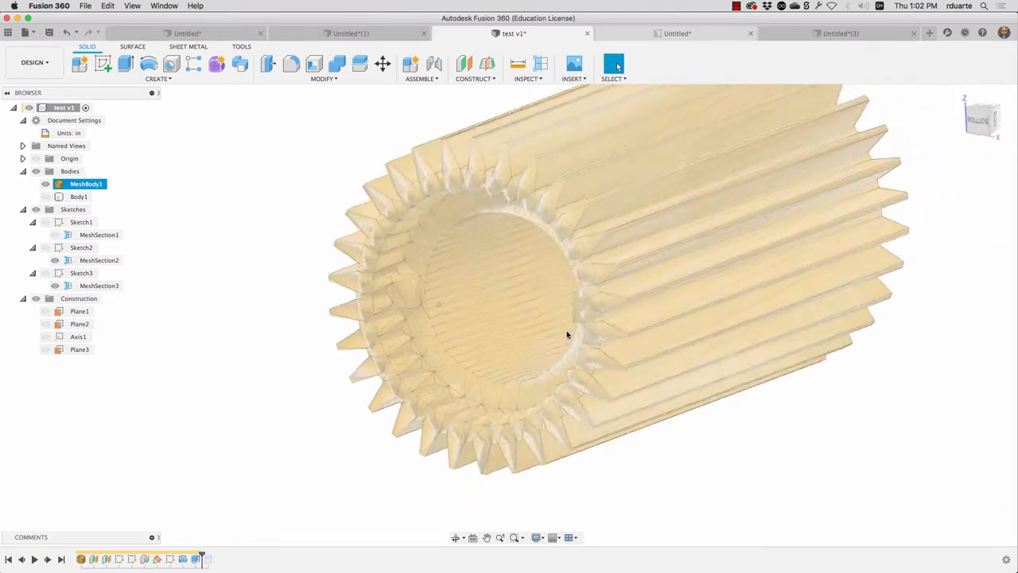
Step: Orbit the knurled mesh to inspect its bore end and side
drag(568, 334, 837, 442)
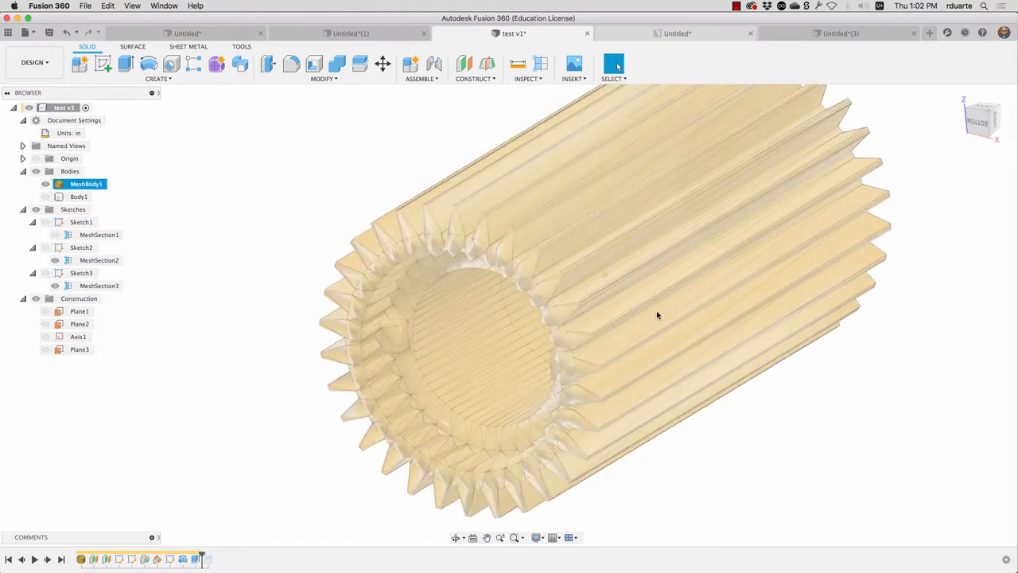
drag(656, 315, 545, 406)
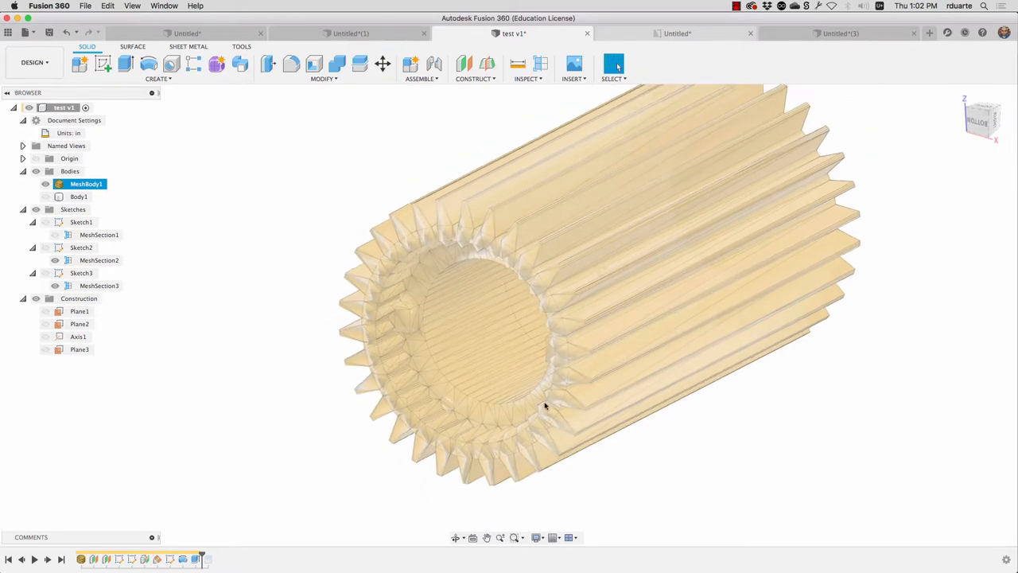
drag(545, 405, 628, 399)
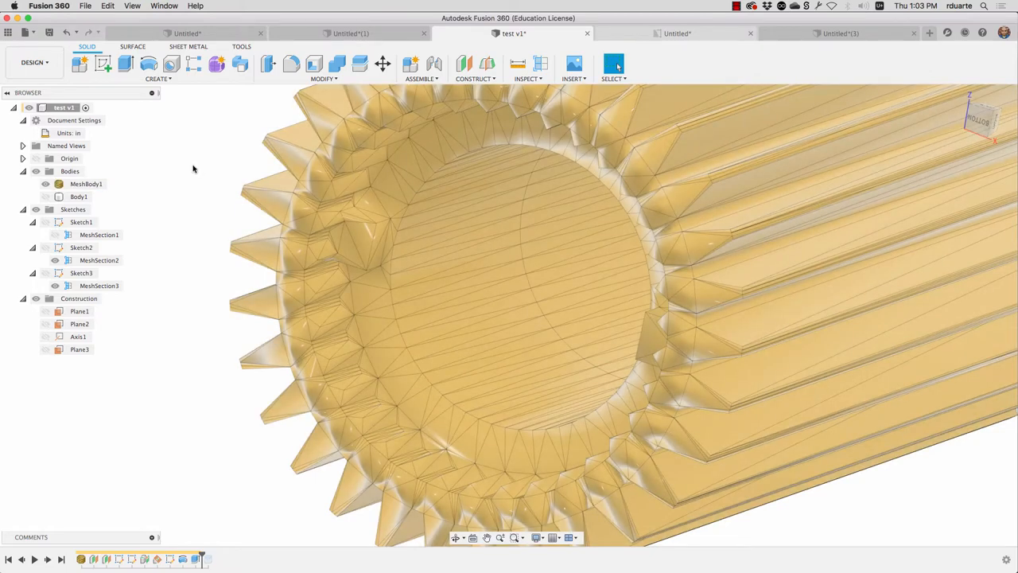
mouse_move(219, 175)
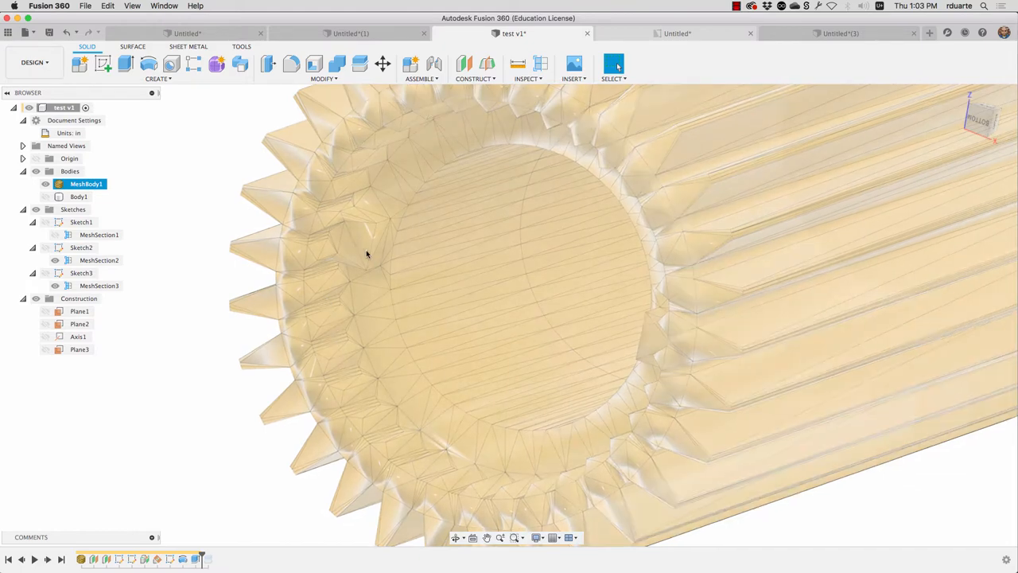
drag(366, 254, 604, 217)
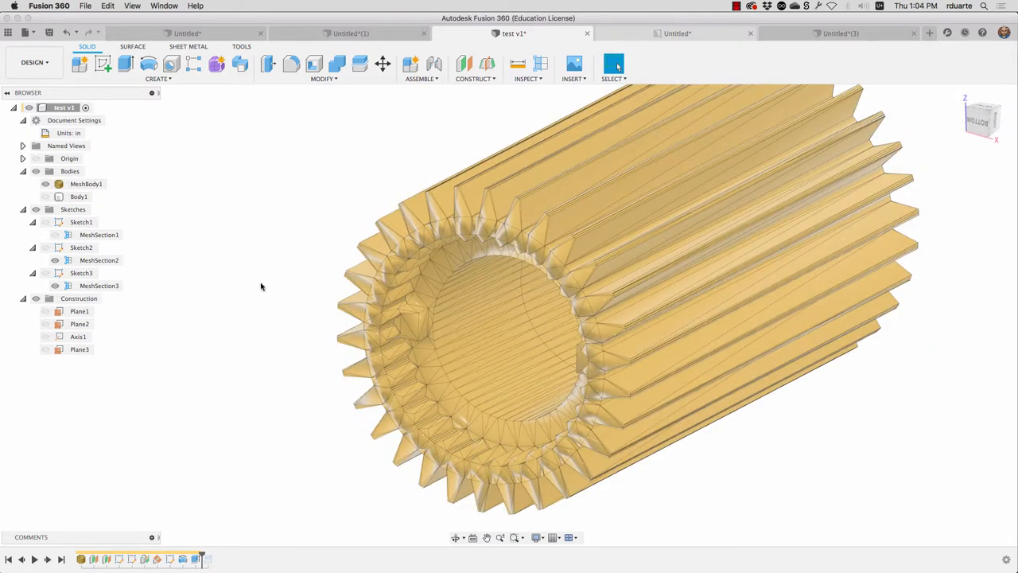
Step: Insert Shorter_3.5_mm_Tool.stl into the Untitled(3) design, keeping millimetre units
click(841, 34)
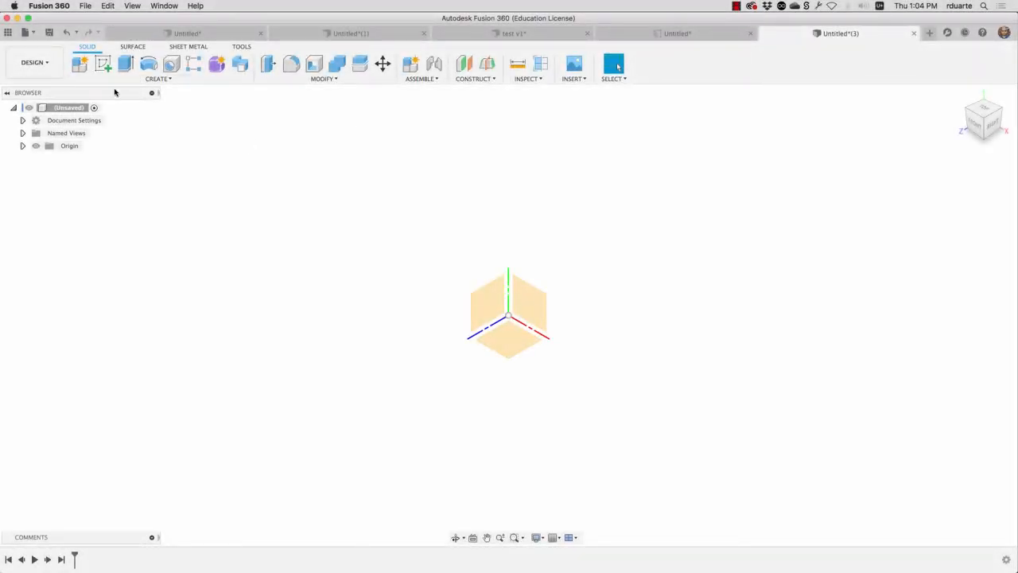
mouse_move(389, 77)
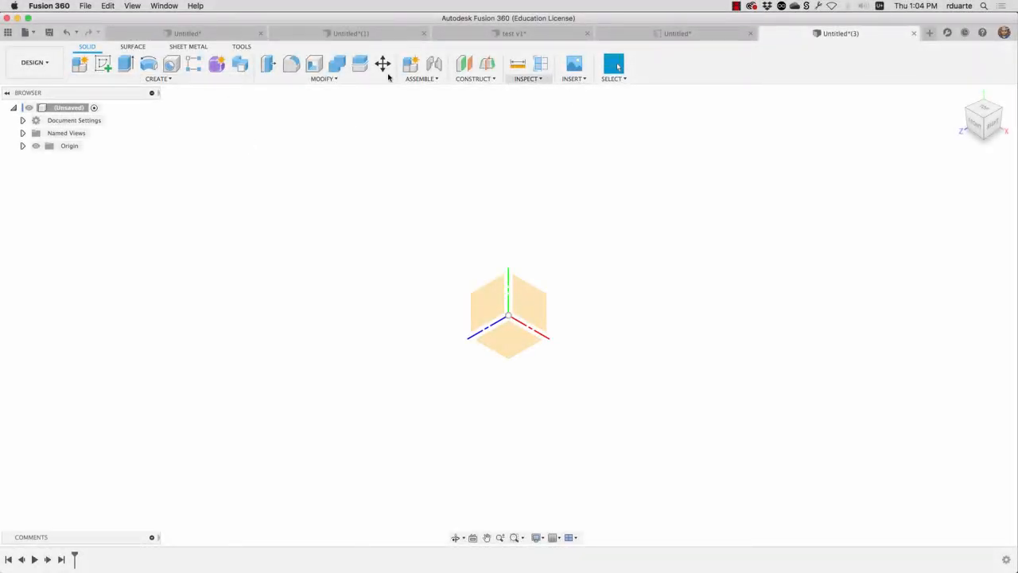
click(157, 78)
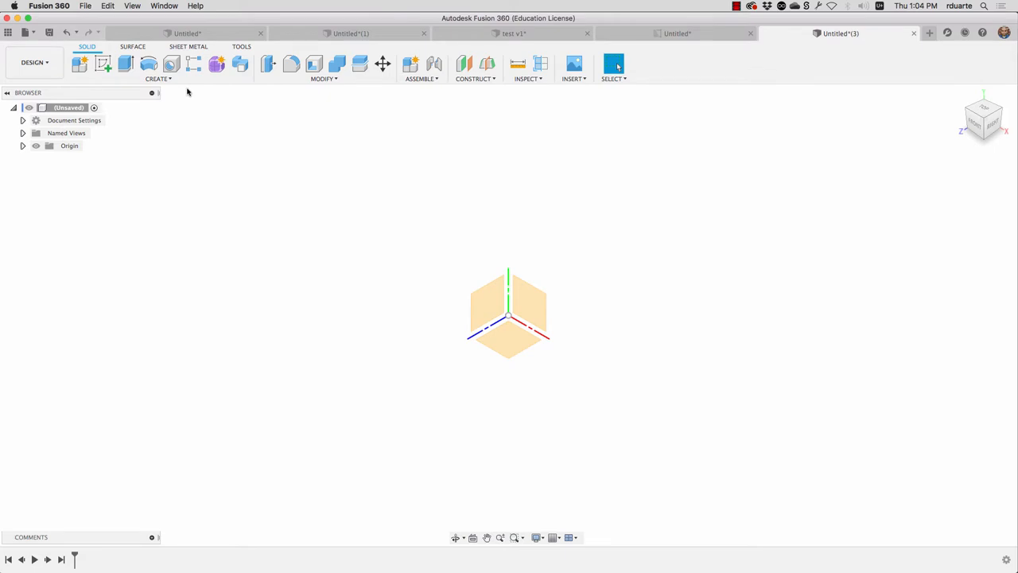
mouse_move(574, 79)
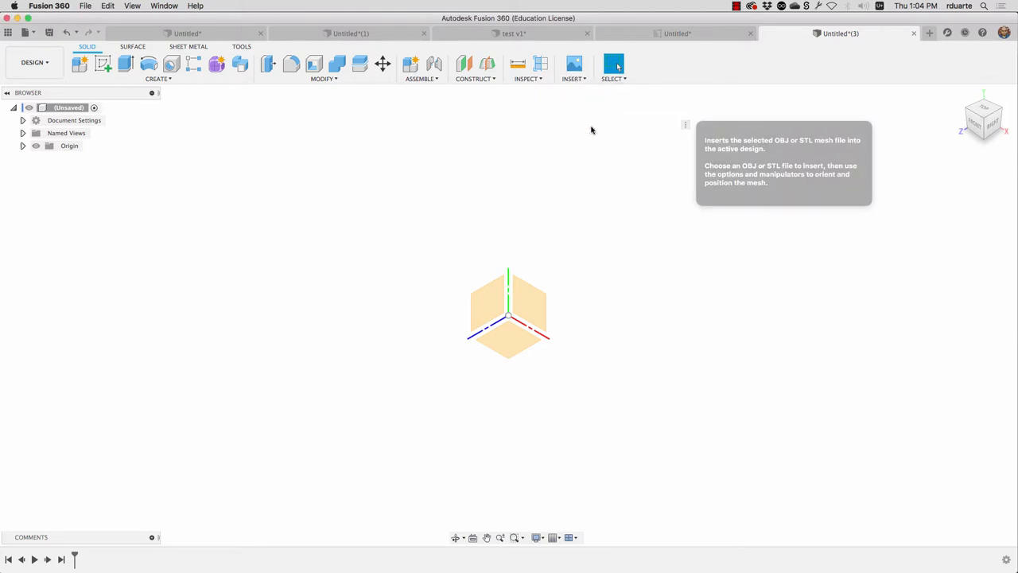
click(573, 64)
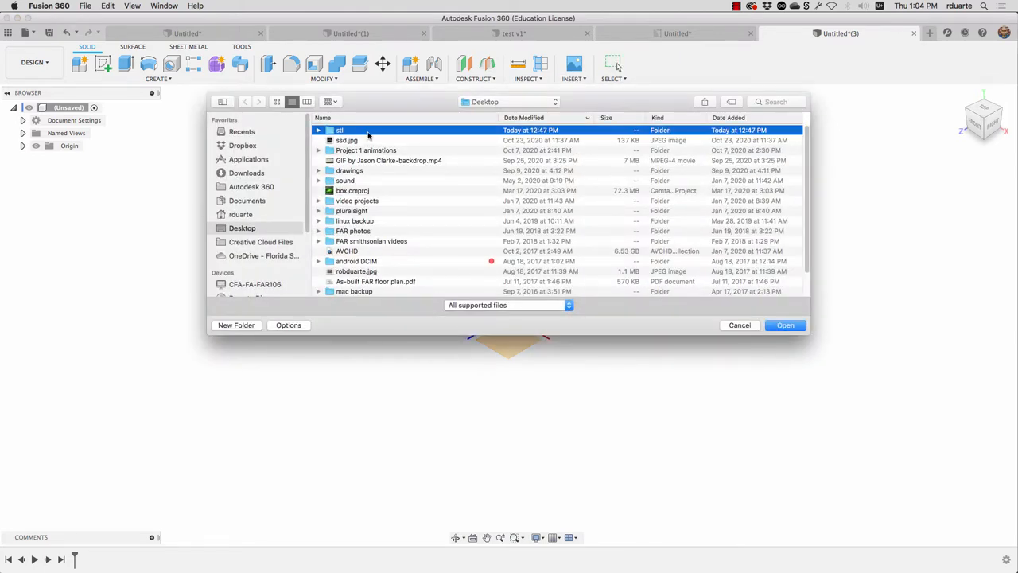
double_click(340, 130)
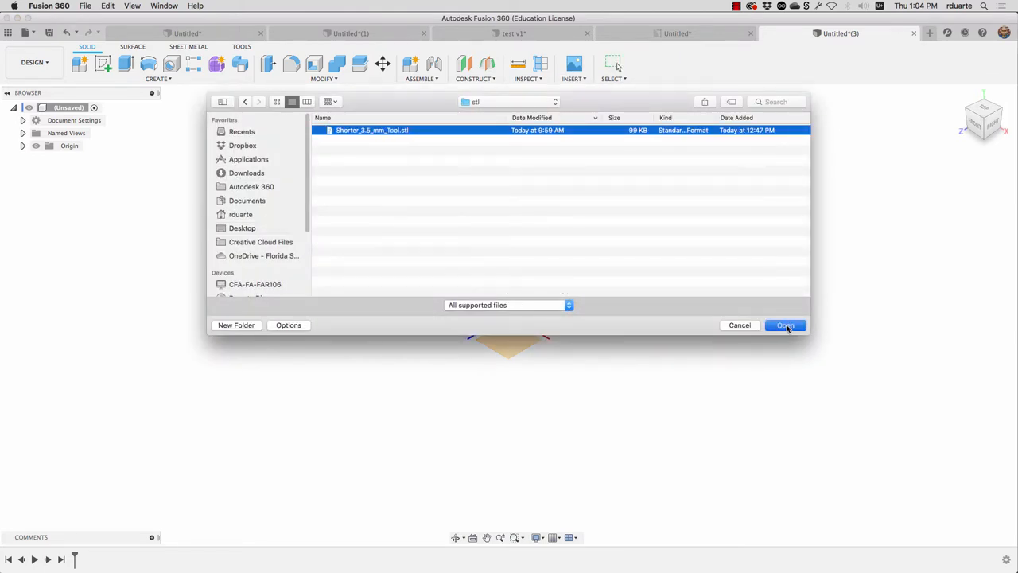
click(785, 325)
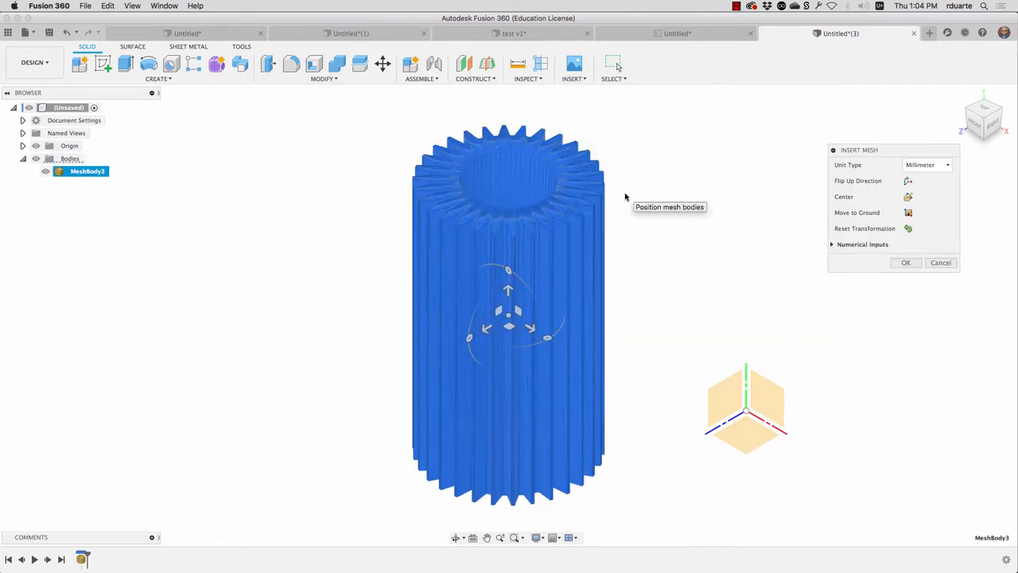
mouse_move(620, 186)
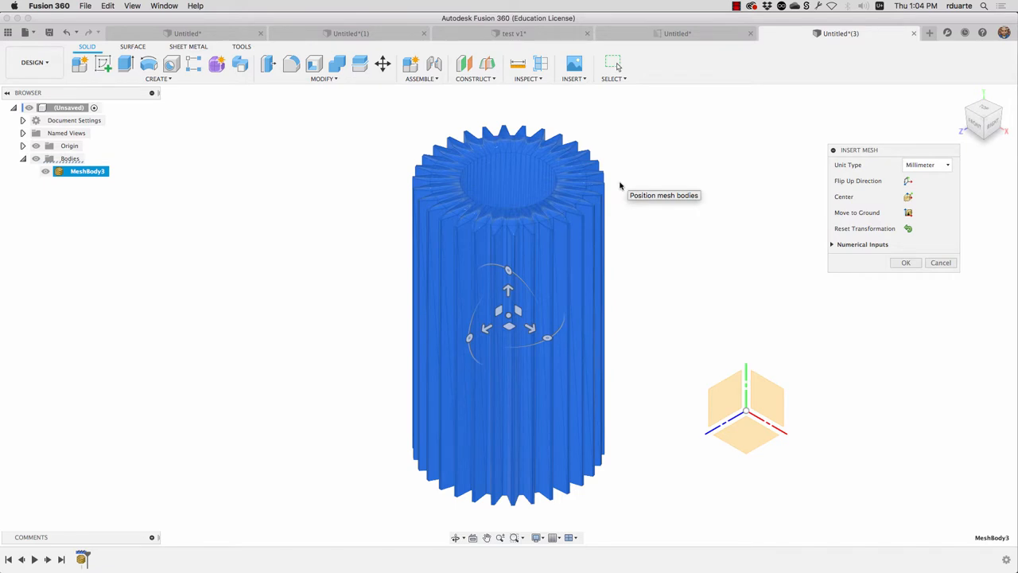
mouse_move(697, 195)
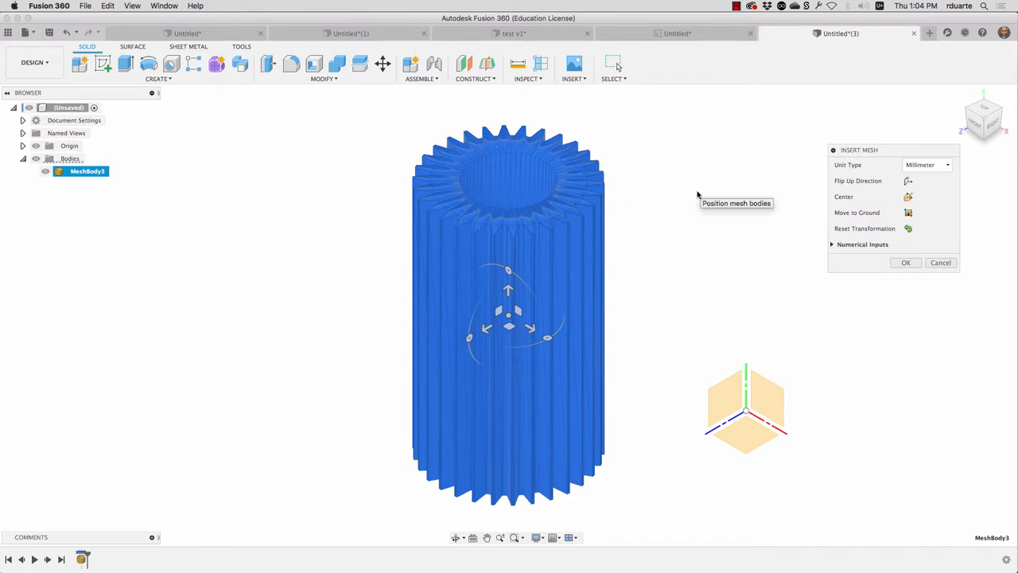
click(926, 164)
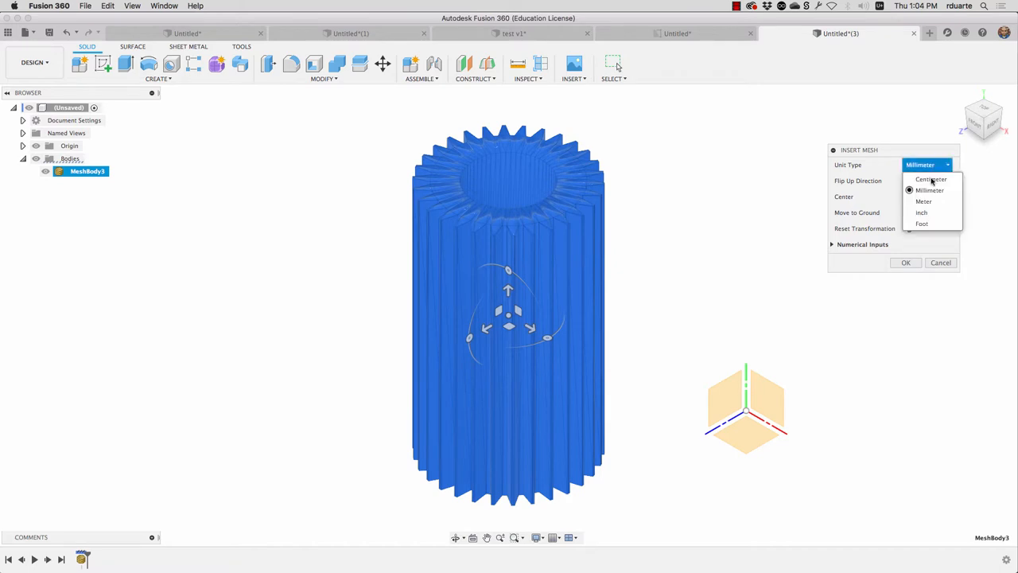
click(929, 190)
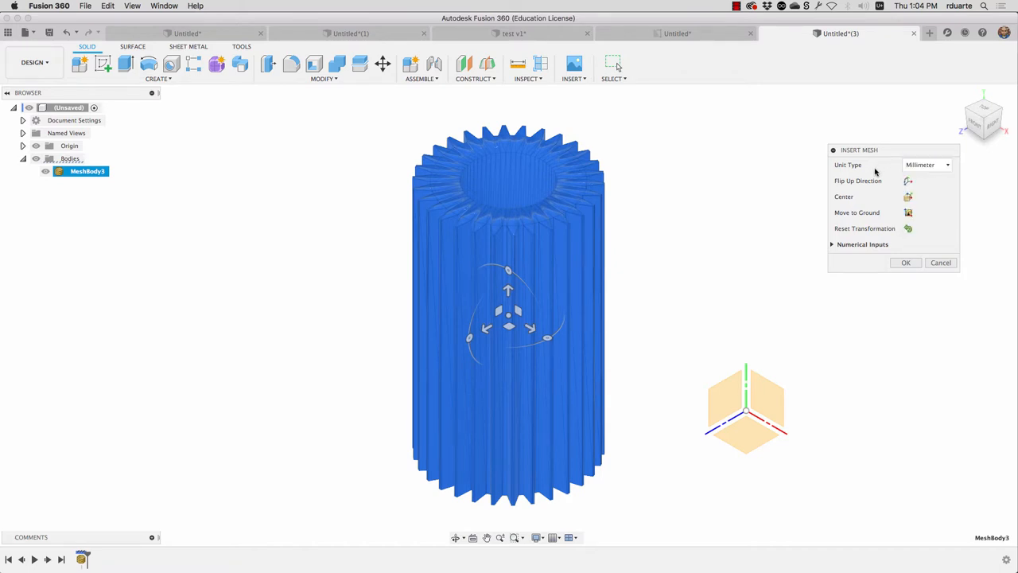
mouse_move(927, 165)
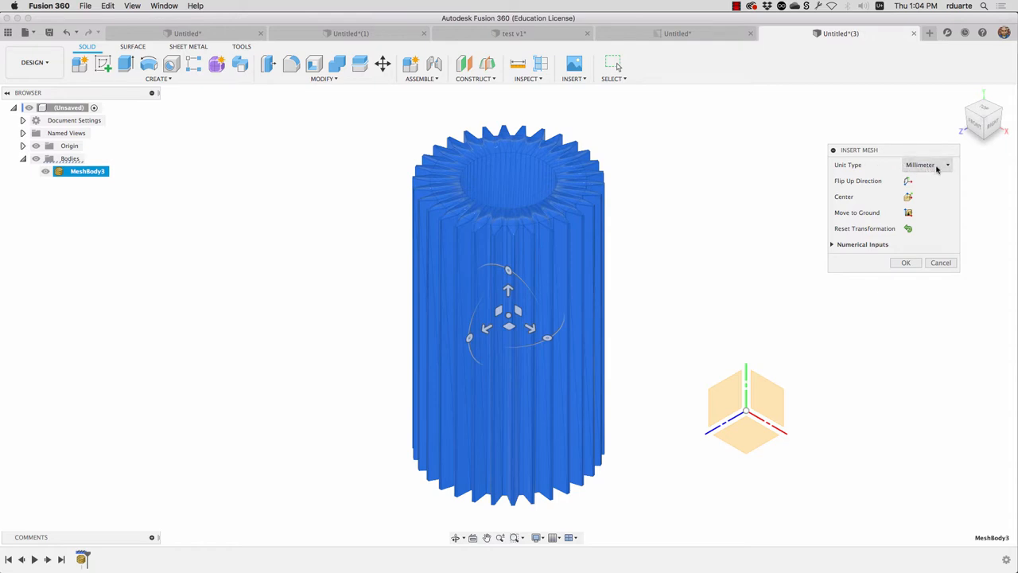
mouse_move(936, 227)
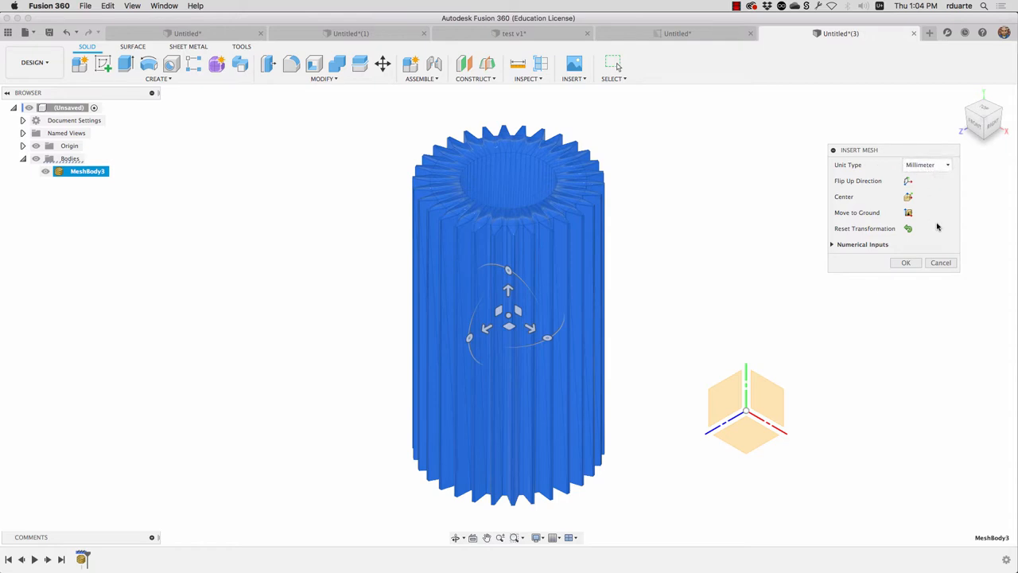
mouse_move(881, 205)
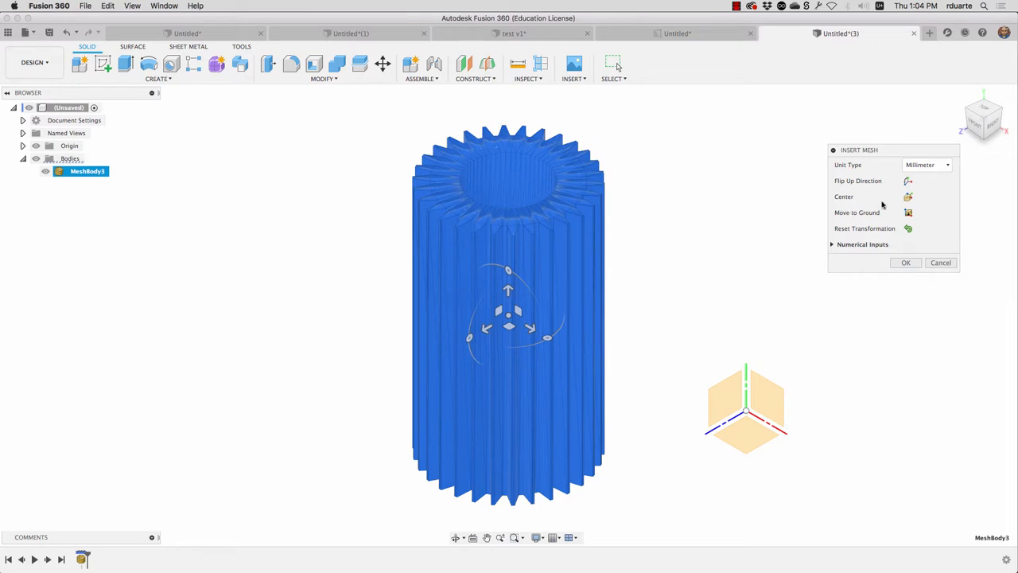
mouse_move(745, 443)
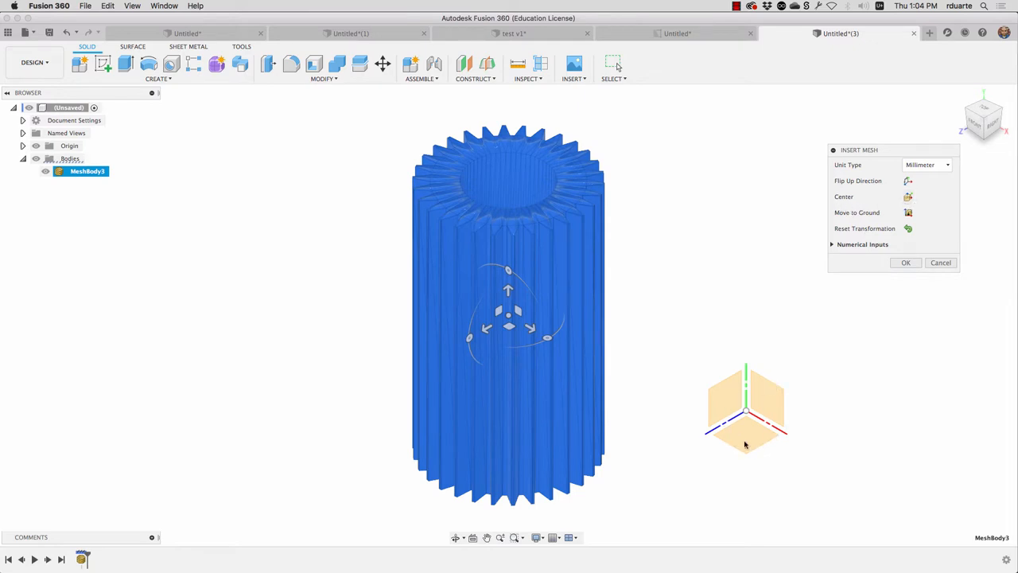
mouse_move(702, 302)
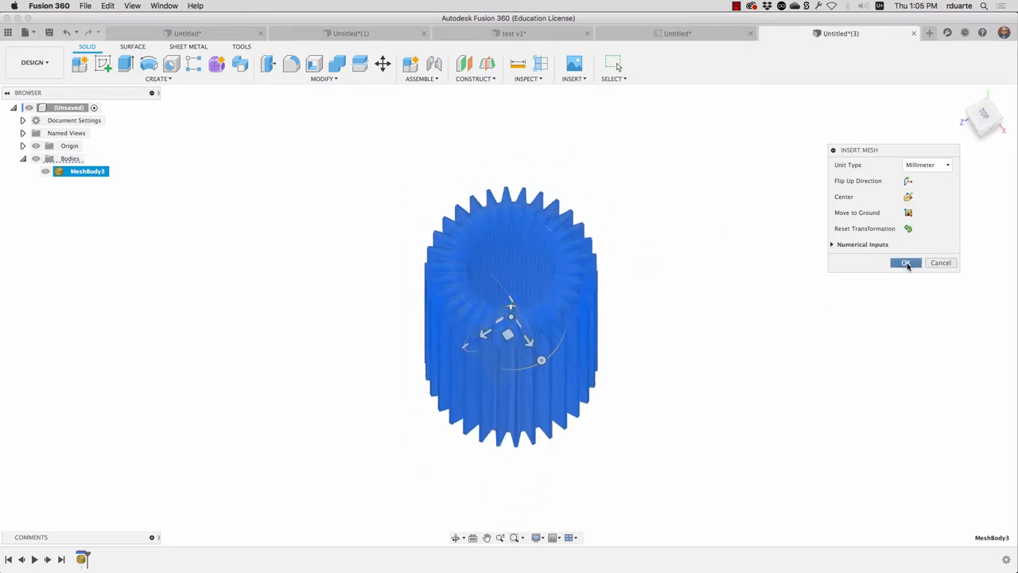
Step: Confirm the mesh insertion and orbit MeshBody3 to view its end and bore
click(905, 263)
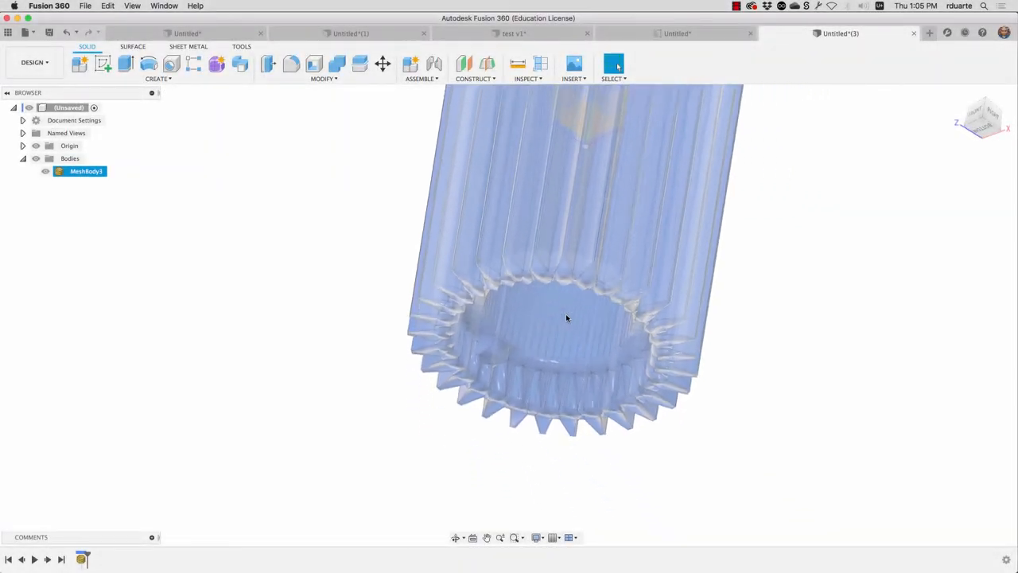
drag(567, 318, 492, 314)
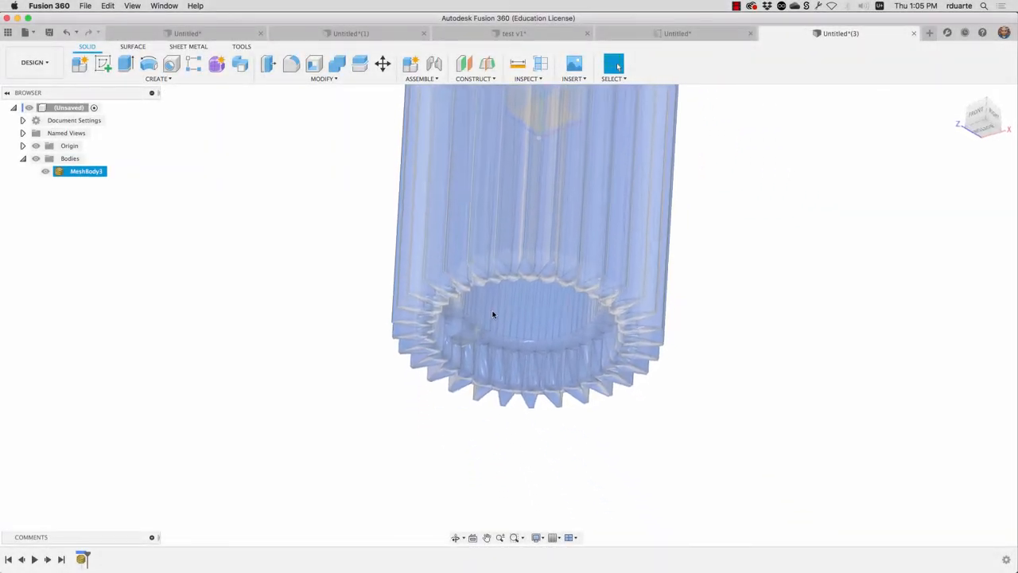
drag(493, 315, 455, 349)
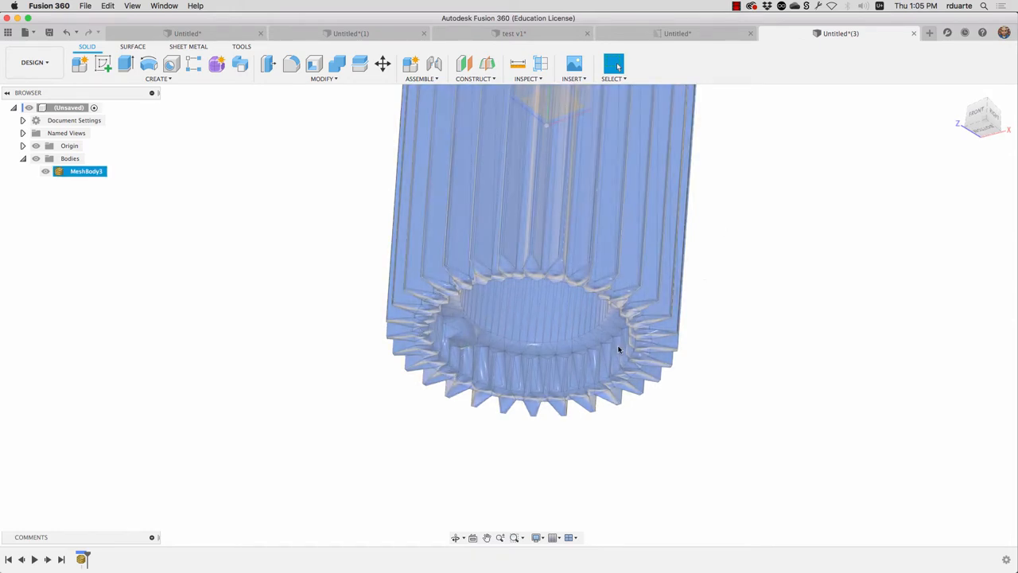
drag(618, 350, 541, 386)
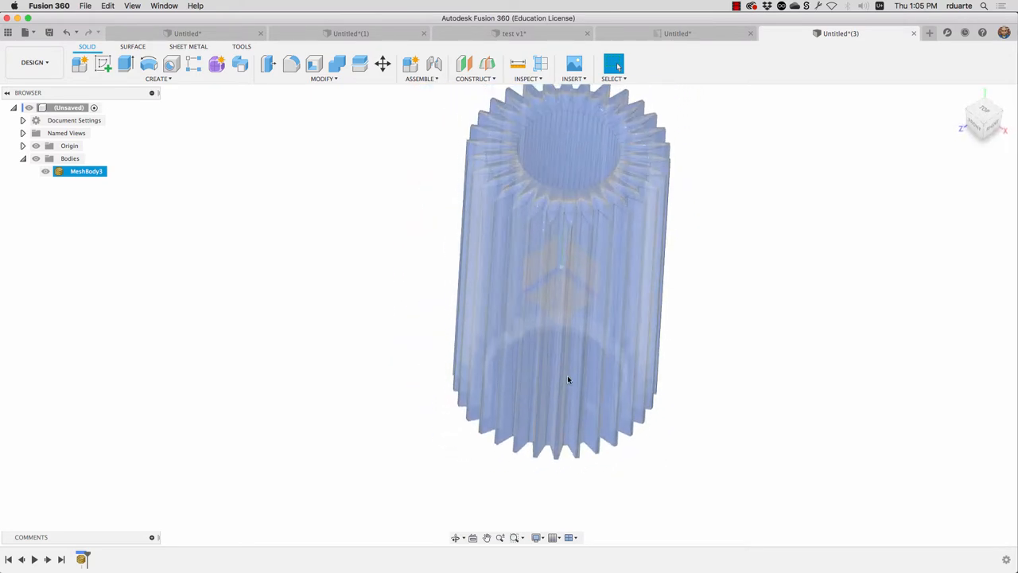
drag(567, 380, 533, 242)
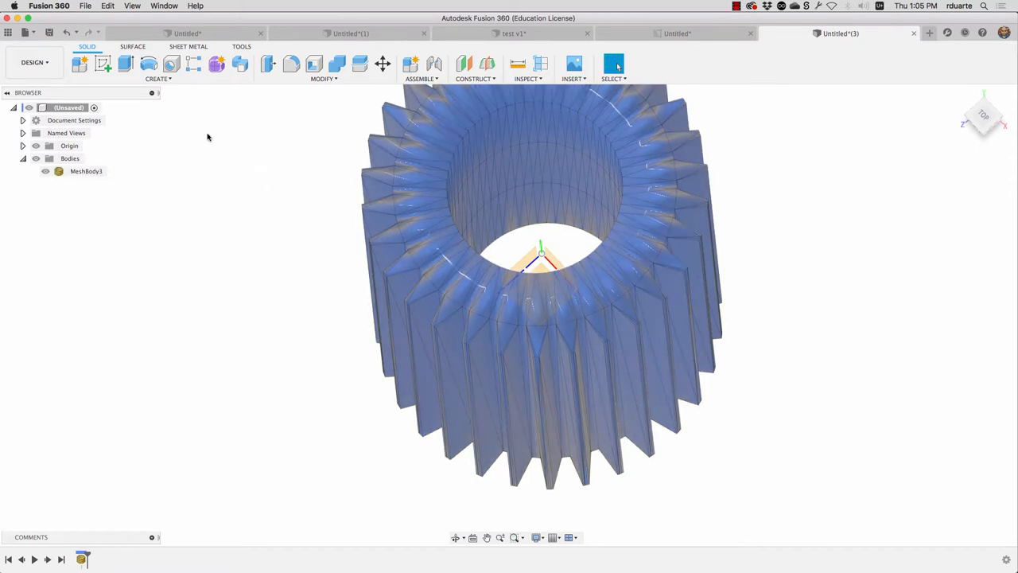
Step: Create a lengthwise mesh section sketch of MeshBody3 with zero offsets
click(157, 78)
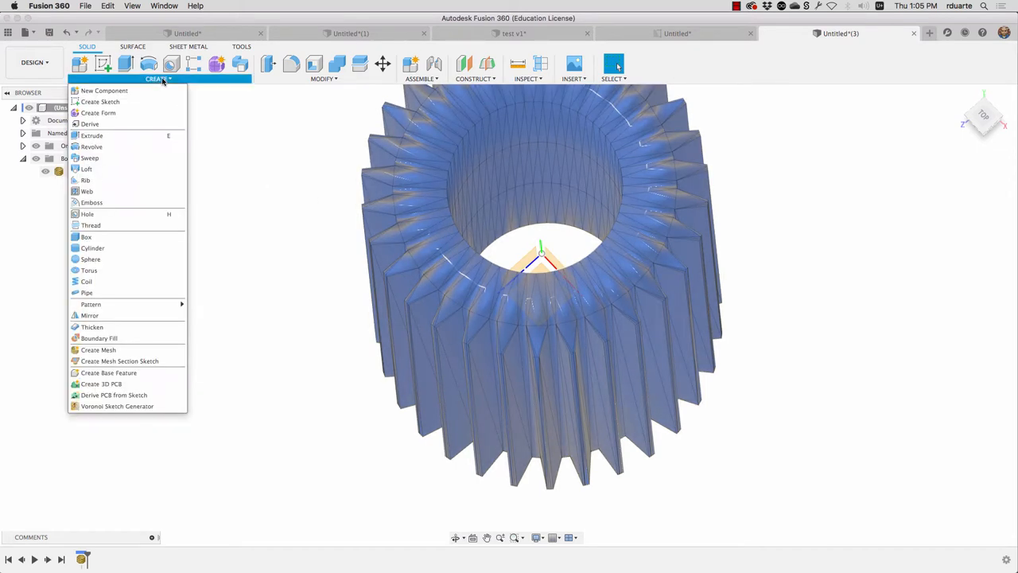
mouse_move(98, 350)
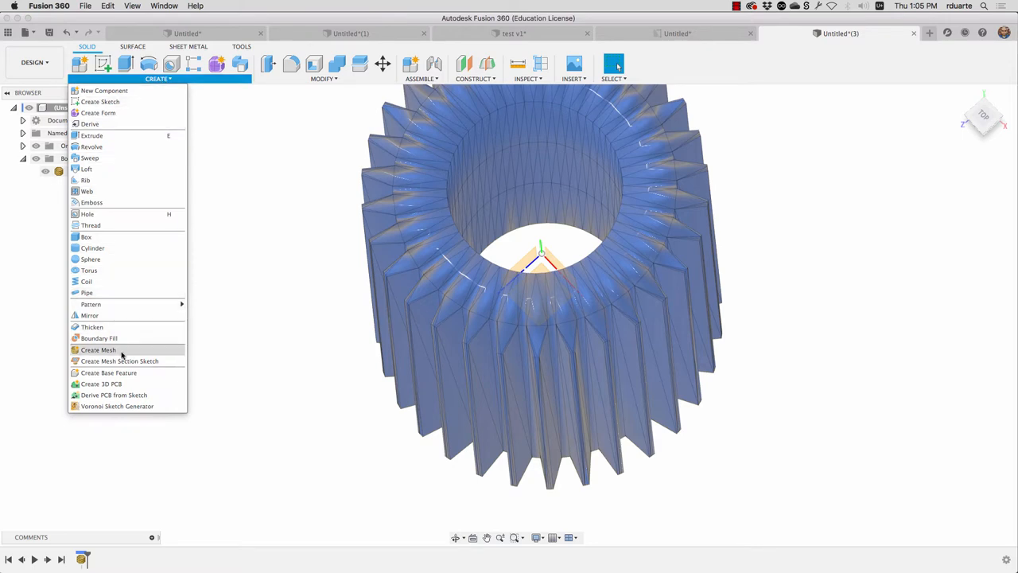
mouse_move(119, 361)
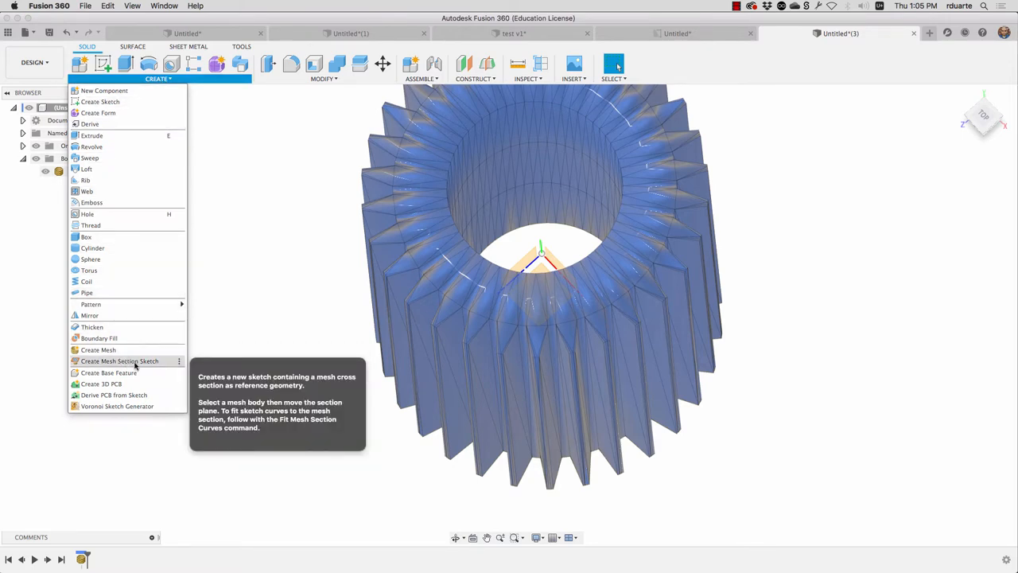
click(119, 360)
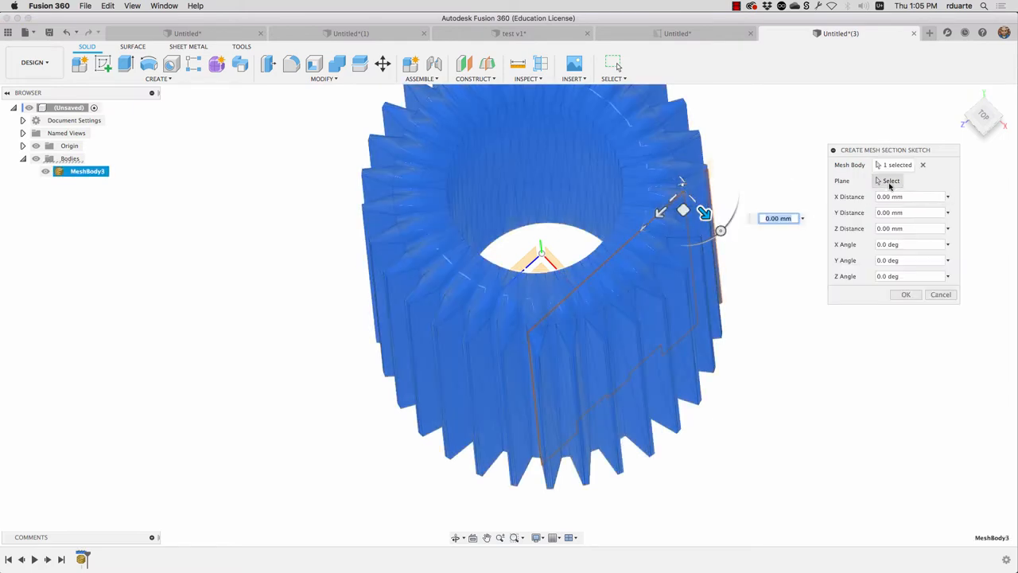
click(887, 181)
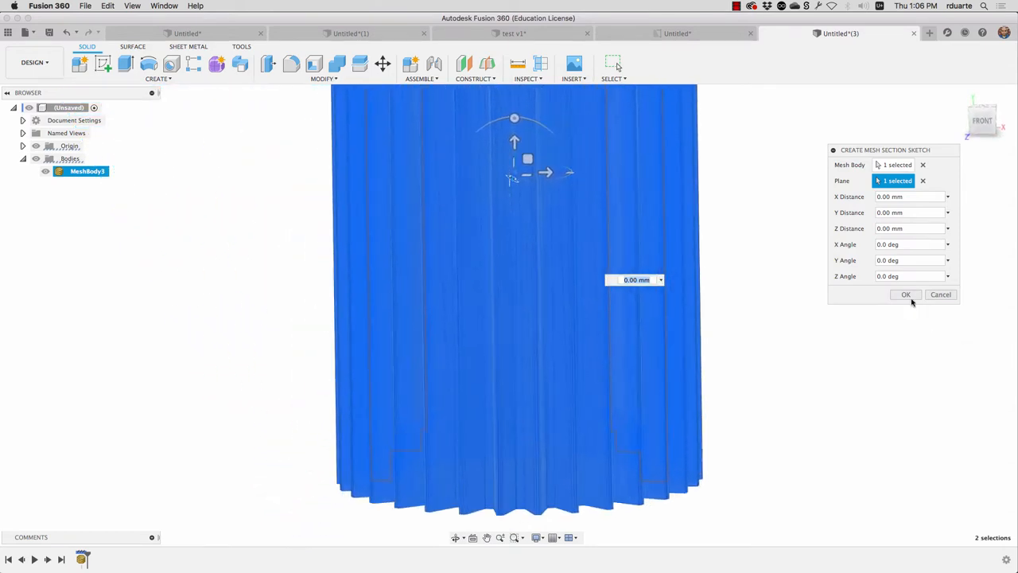
click(905, 294)
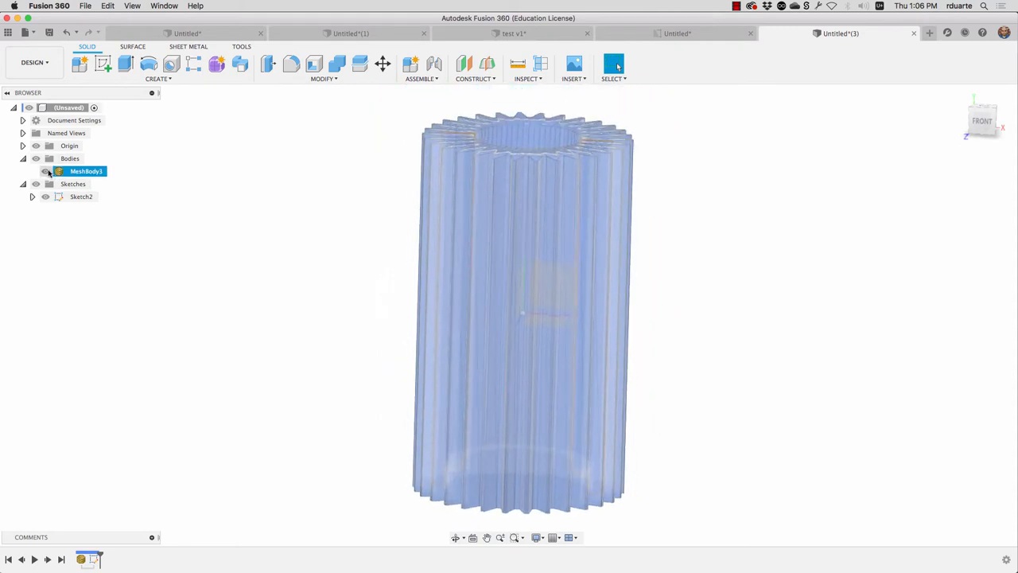
Step: Hide MeshBody3, then expand Sketch2 and select MeshSection2
click(45, 171)
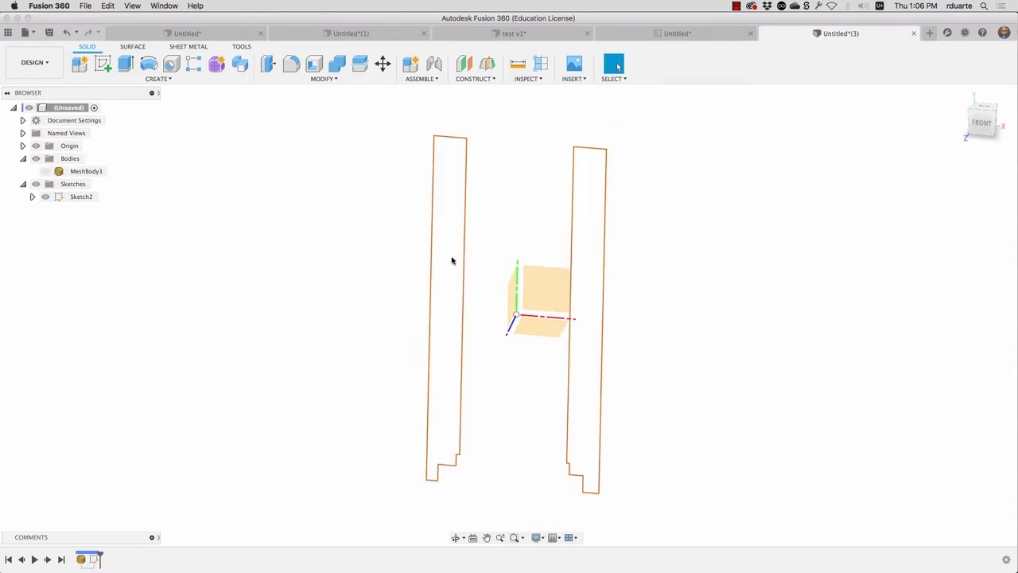
mouse_move(305, 319)
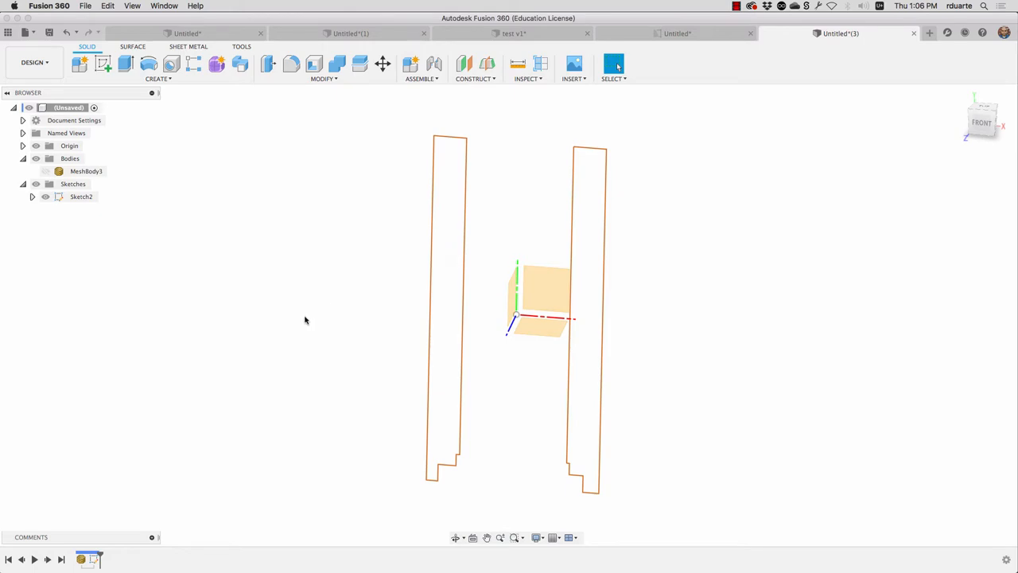
mouse_move(469, 260)
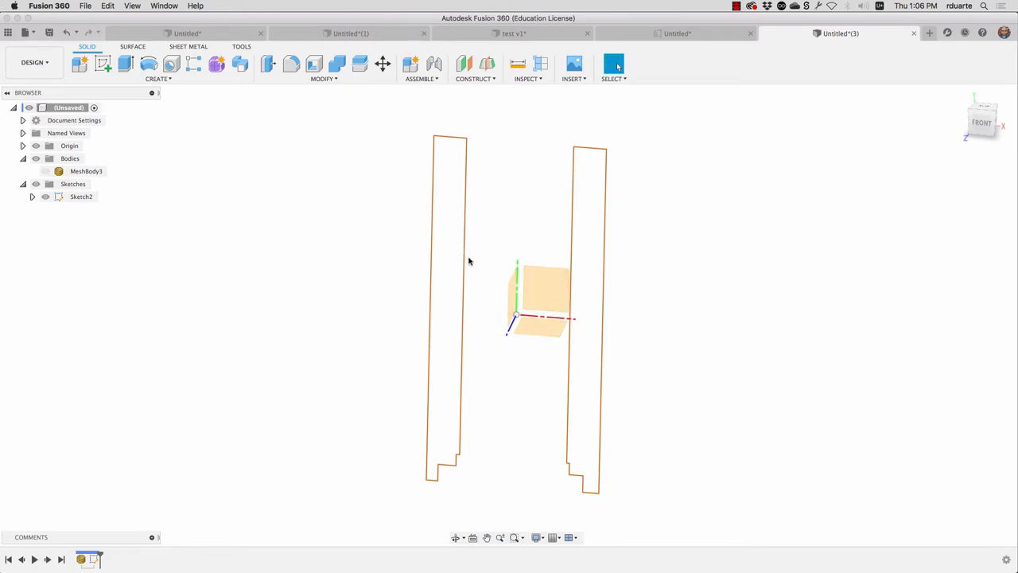
click(81, 196)
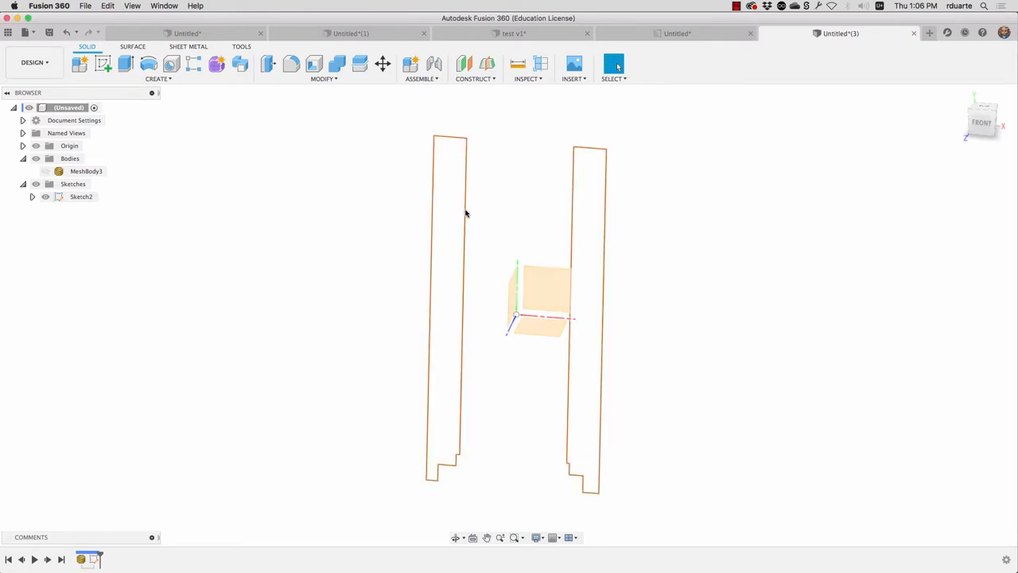
click(454, 267)
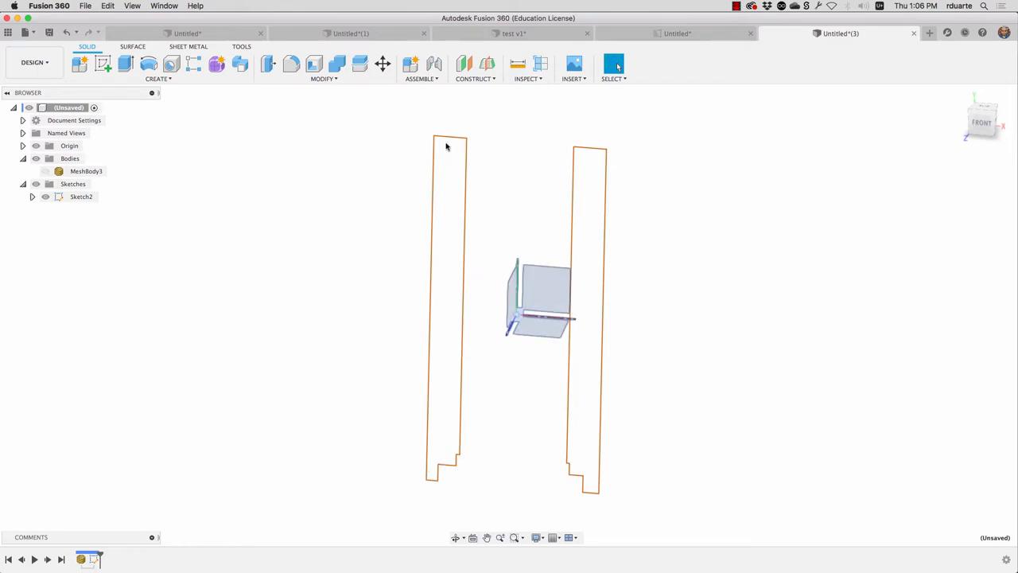
mouse_move(444, 366)
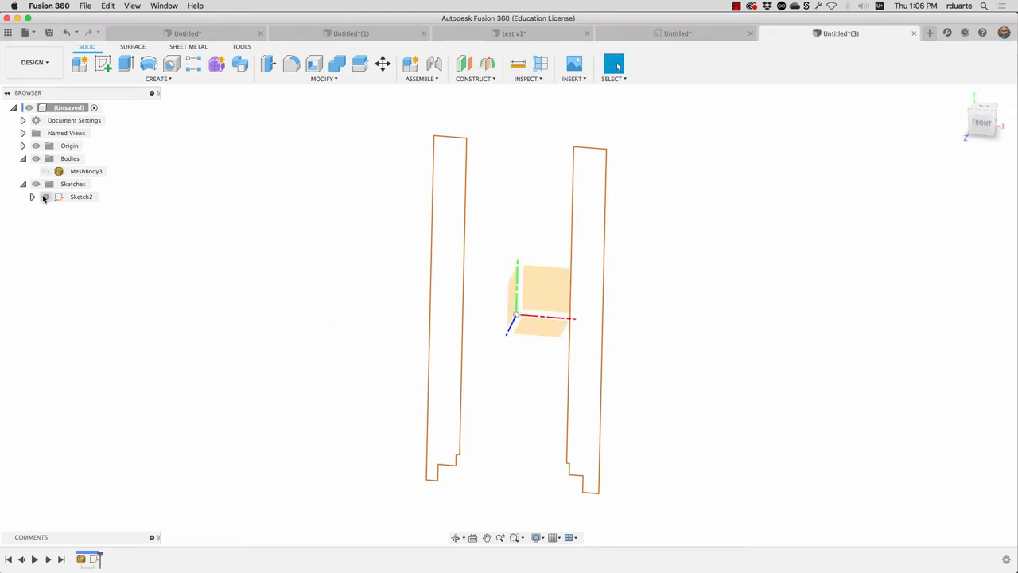
click(33, 196)
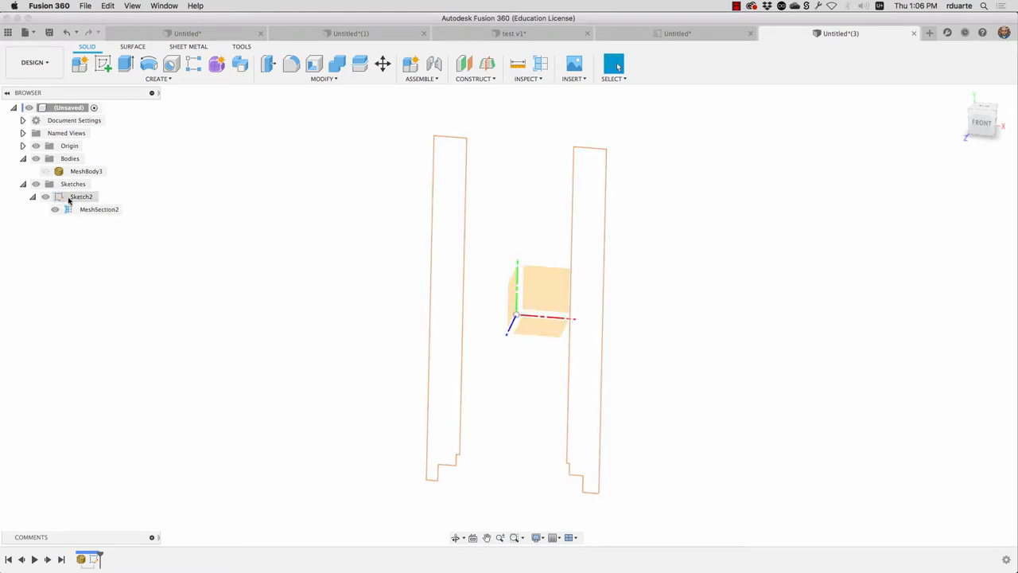
click(98, 209)
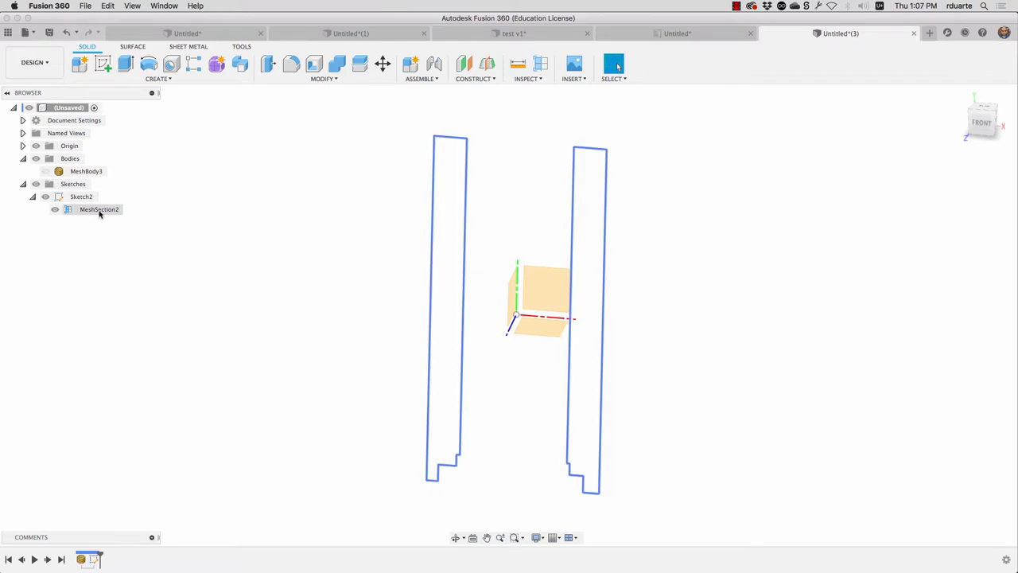
Step: Clear the outline selection and edit Sketch2 from the timeline
click(98, 209)
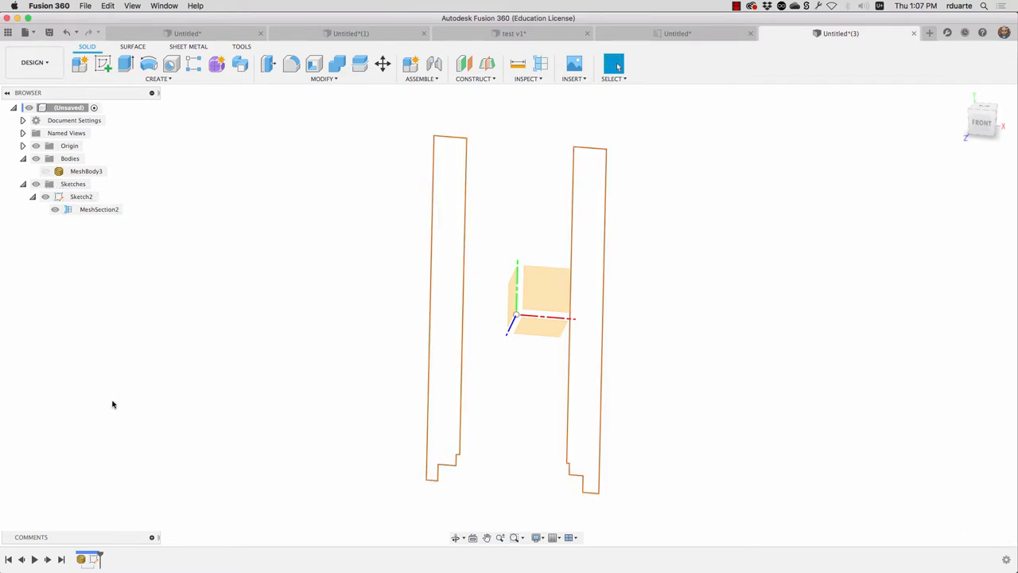
mouse_move(445, 258)
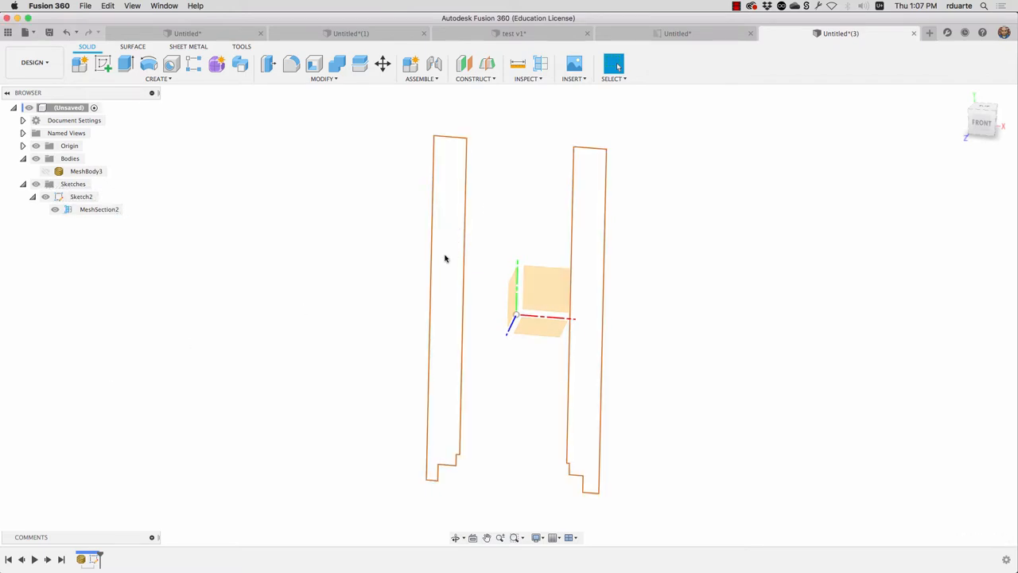
right_click(86, 559)
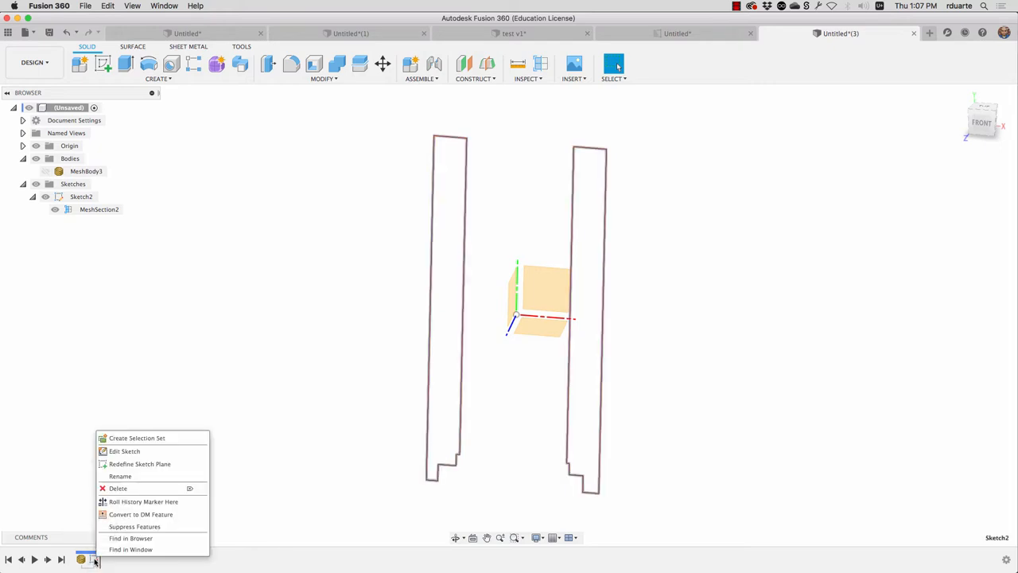
mouse_move(125, 451)
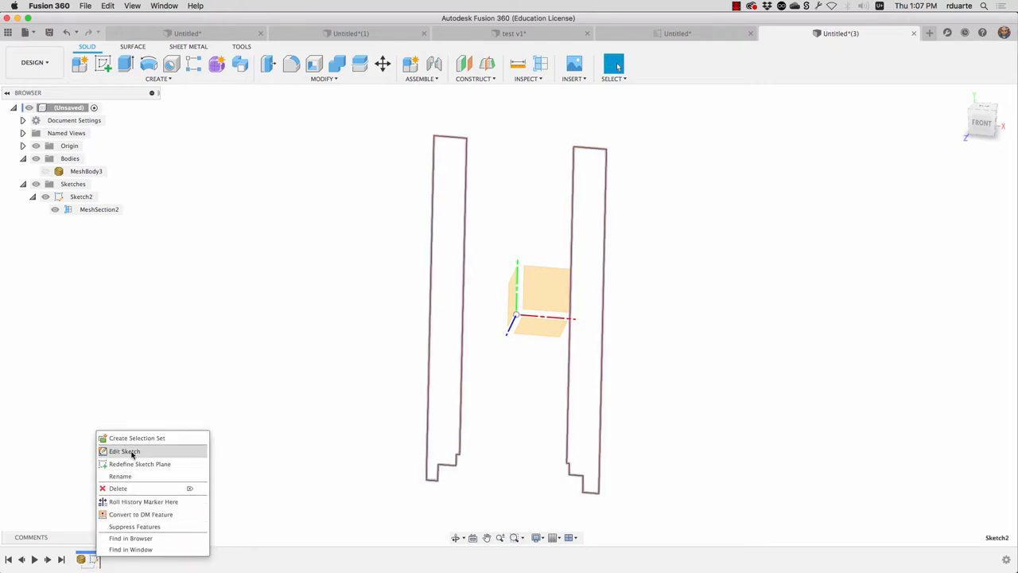
click(125, 451)
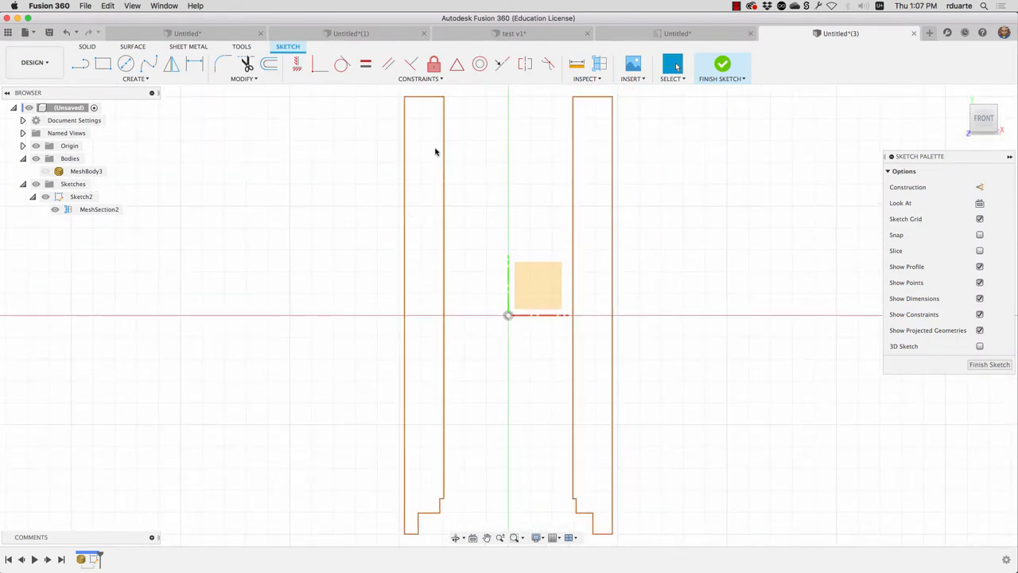
mouse_move(453, 478)
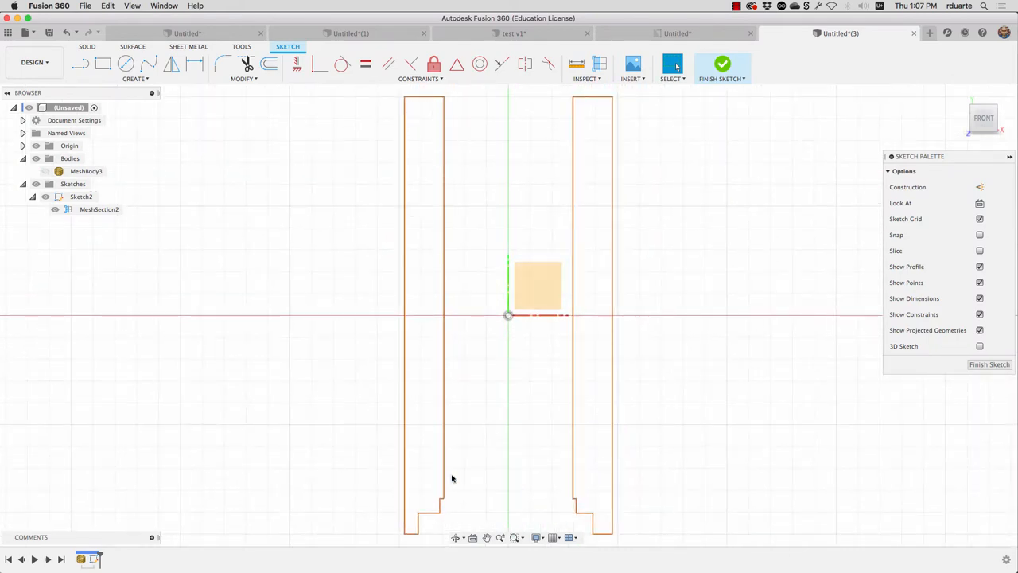
Step: Fit straight lines along the left stepped section outline with Fit Curves to Mesh Section
click(134, 70)
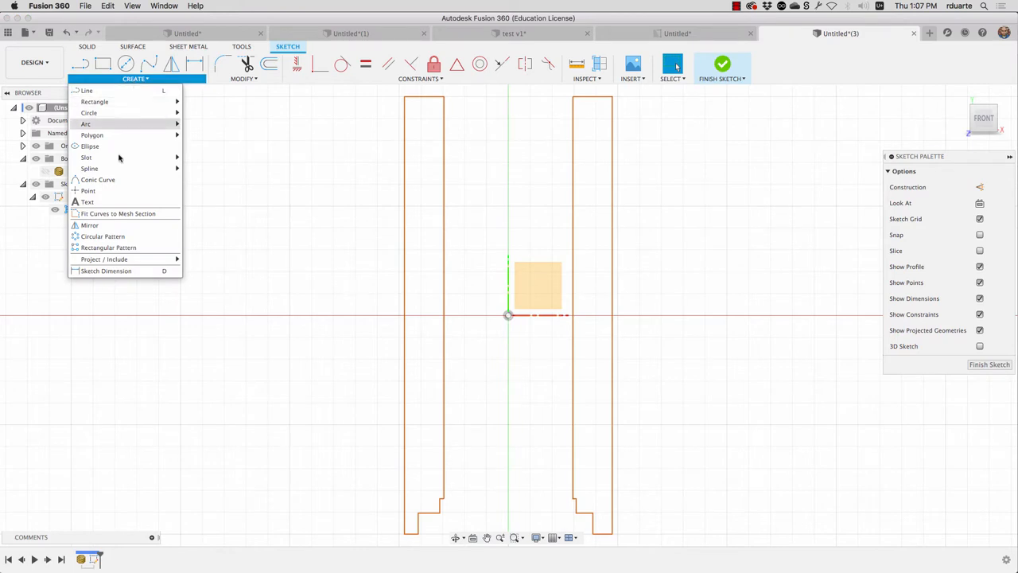
mouse_move(118, 213)
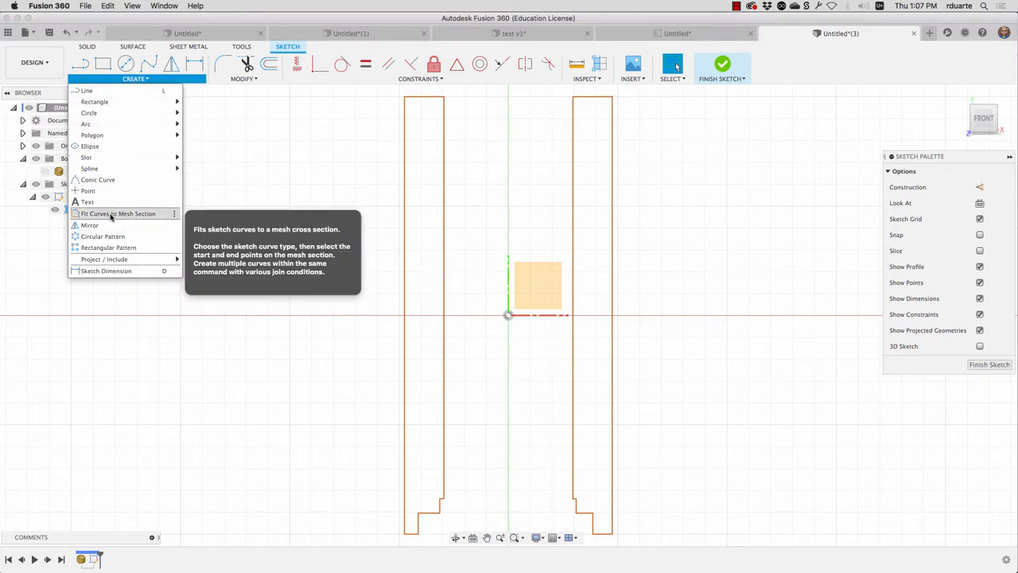
click(118, 213)
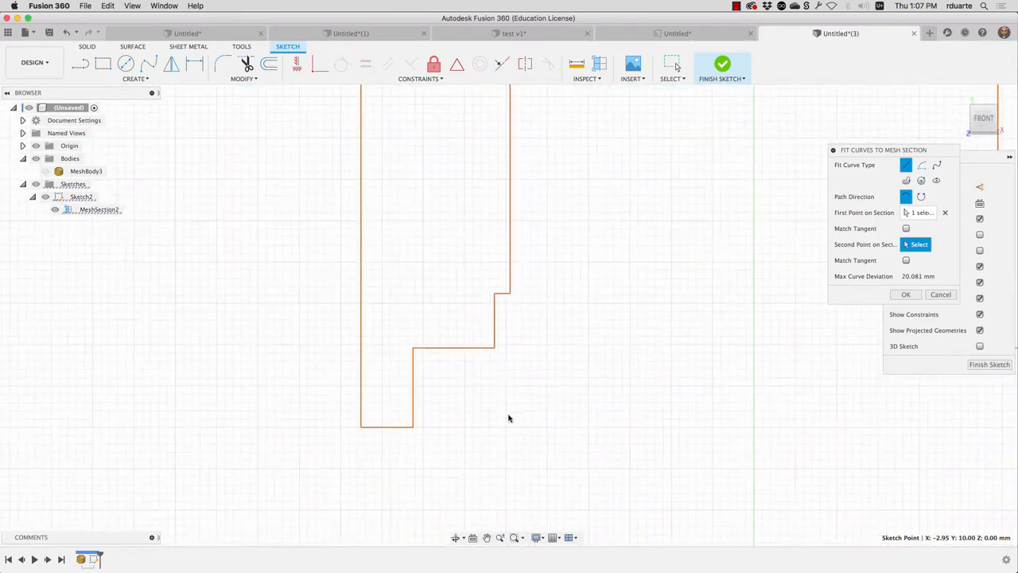
click(547, 243)
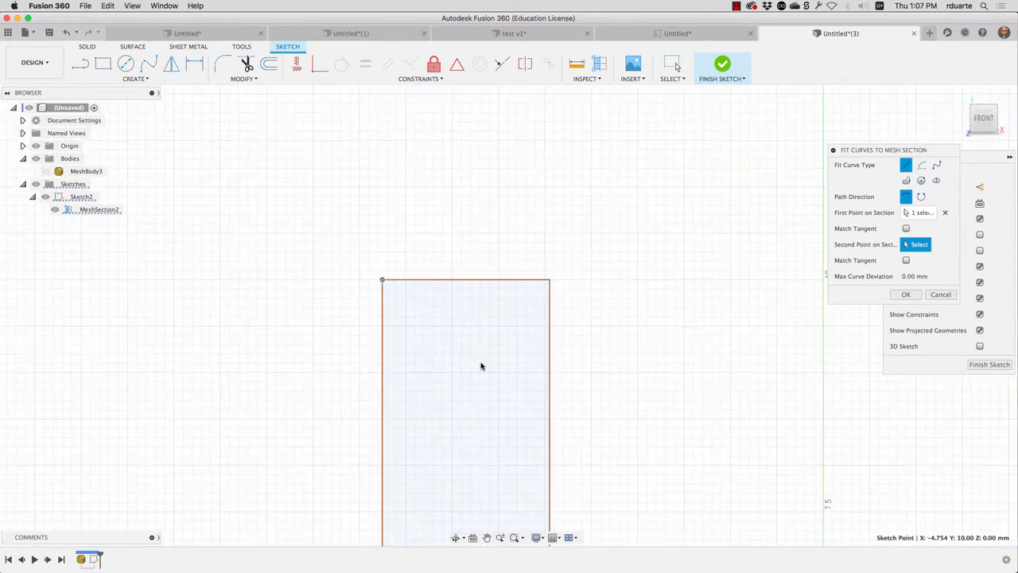
mouse_move(430, 359)
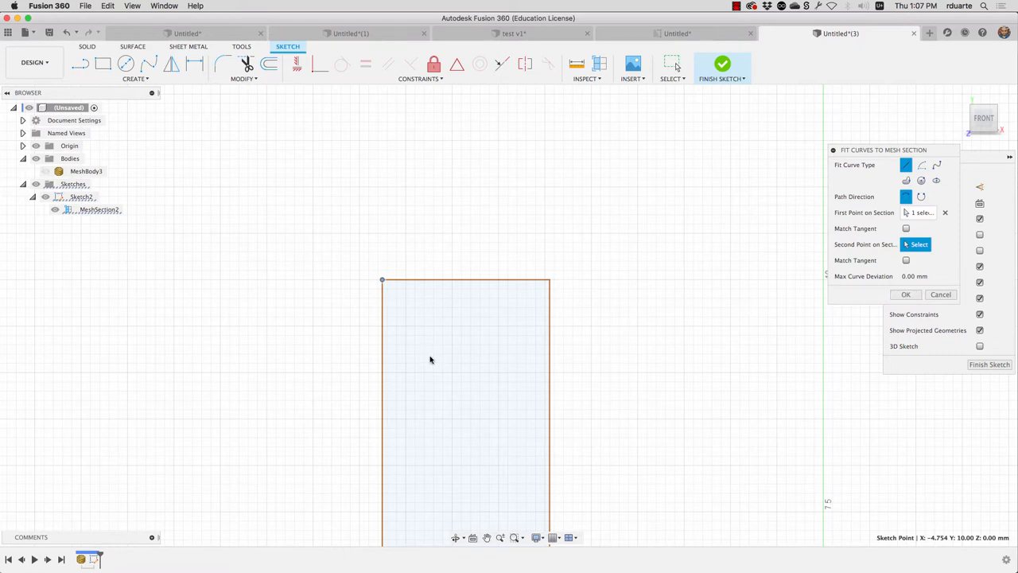
click(940, 294)
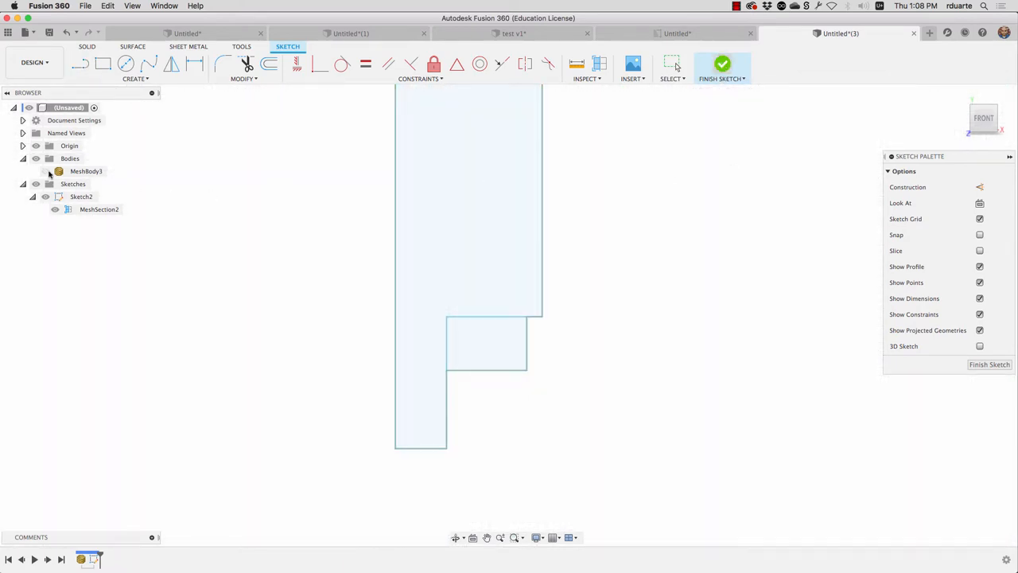
Step: Revolve the stepped profile 360° around the Y axis into new Body1
click(720, 64)
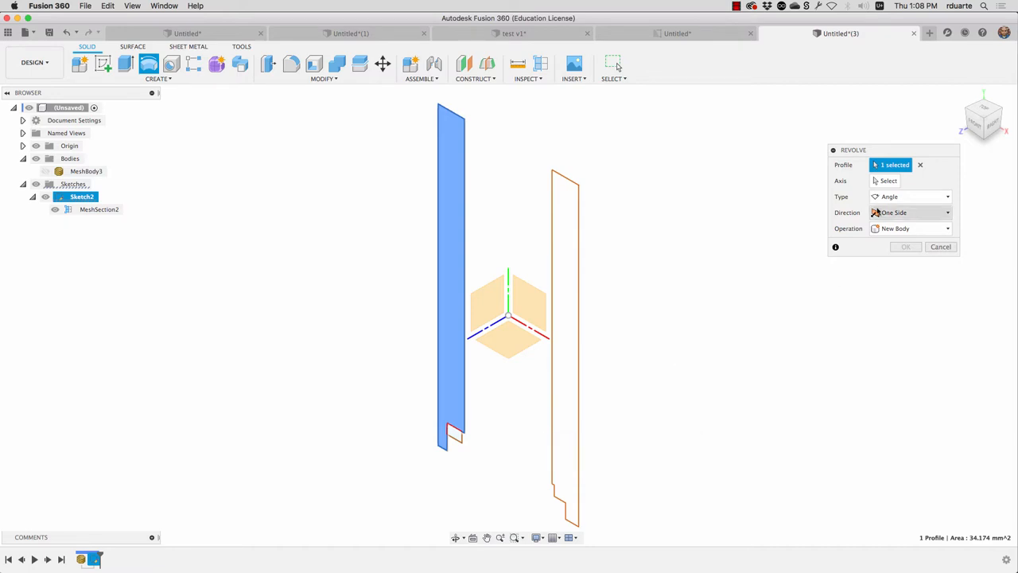
click(888, 181)
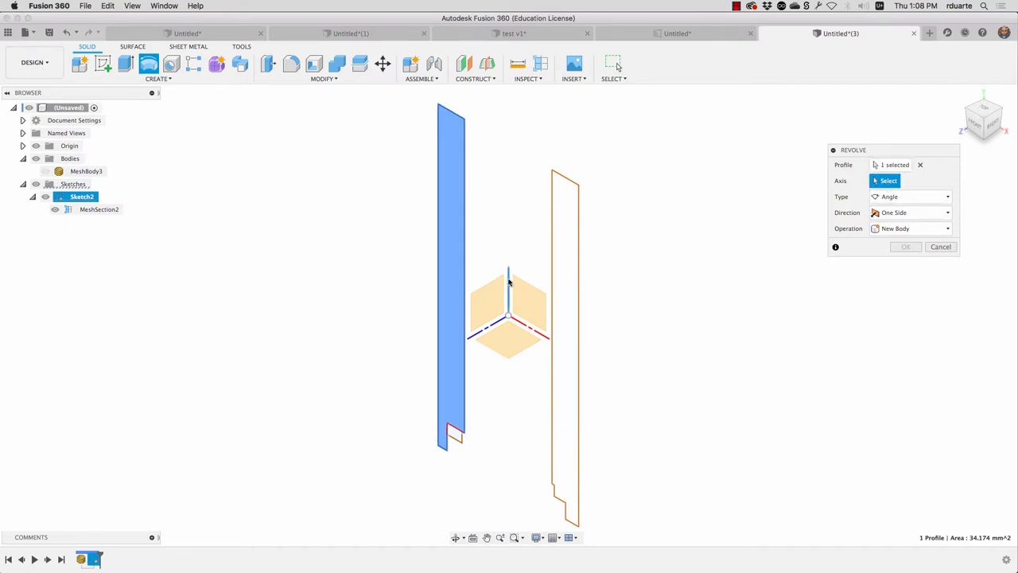
click(507, 271)
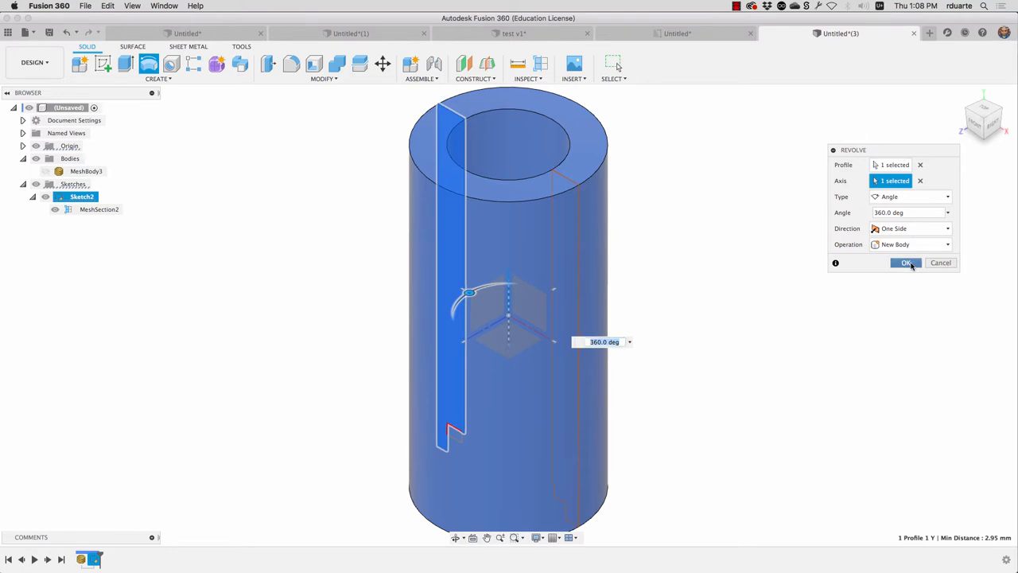
click(906, 262)
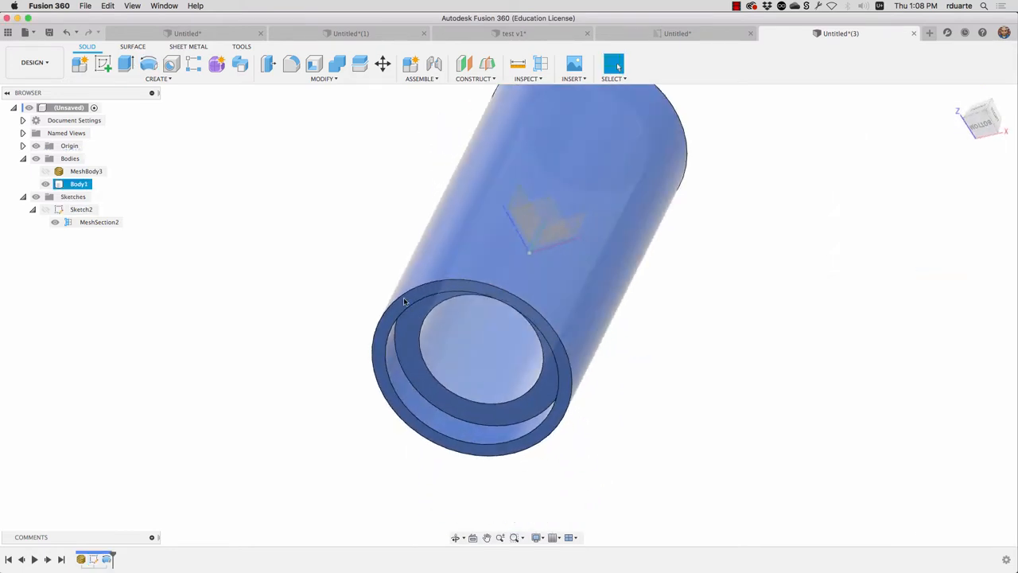
click(46, 171)
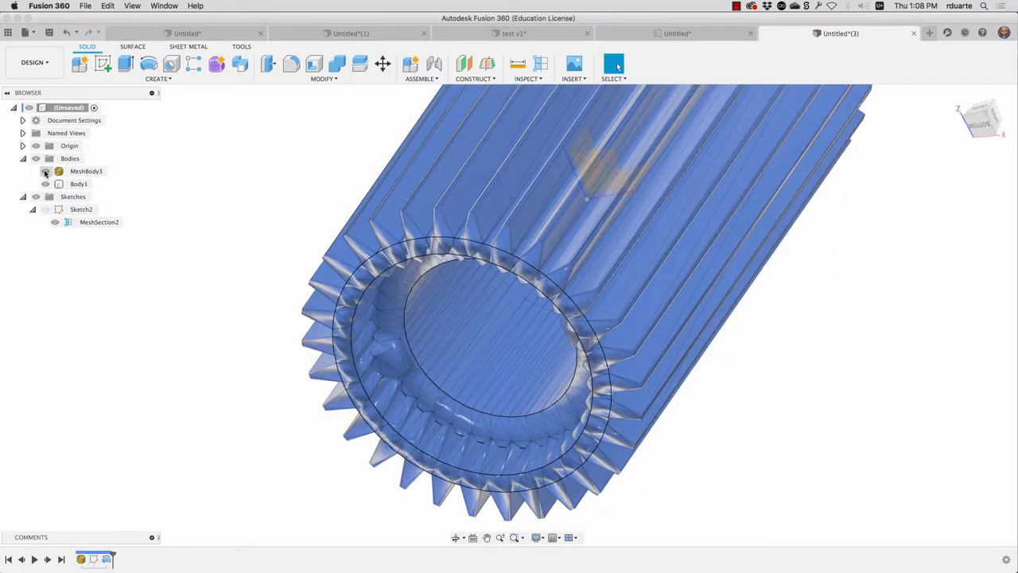
click(45, 171)
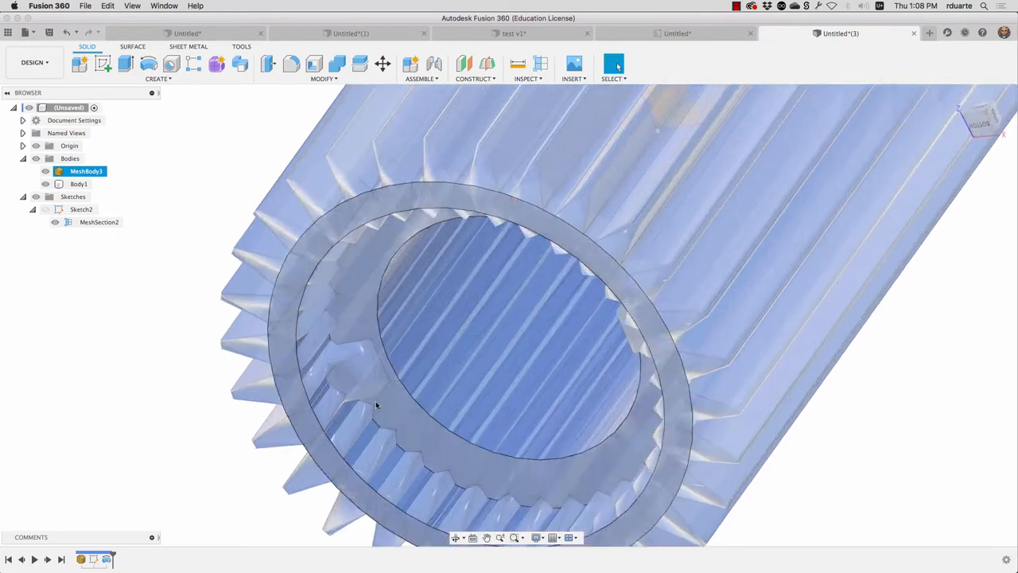
scroll(up, 3)
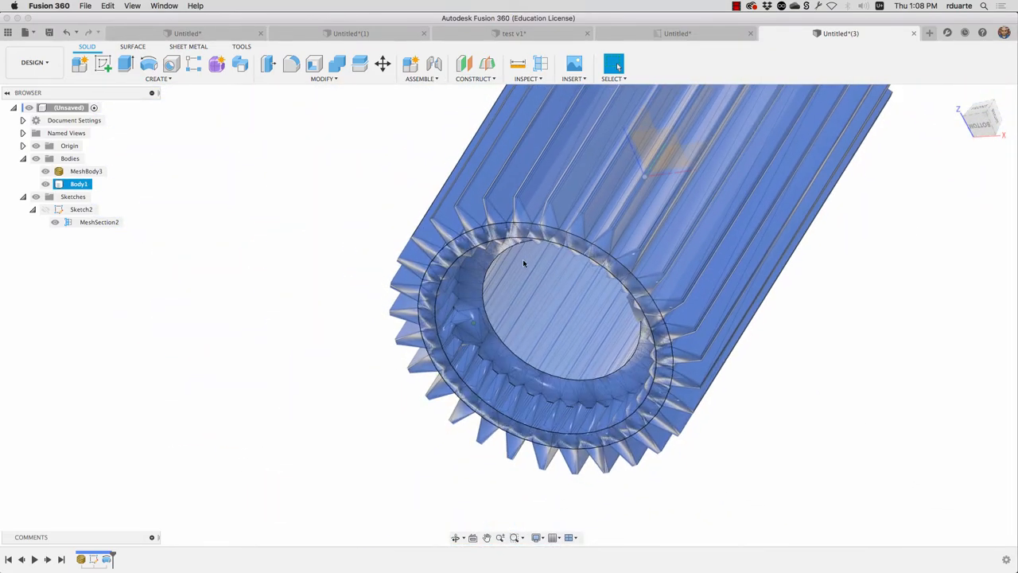
drag(523, 263, 563, 318)
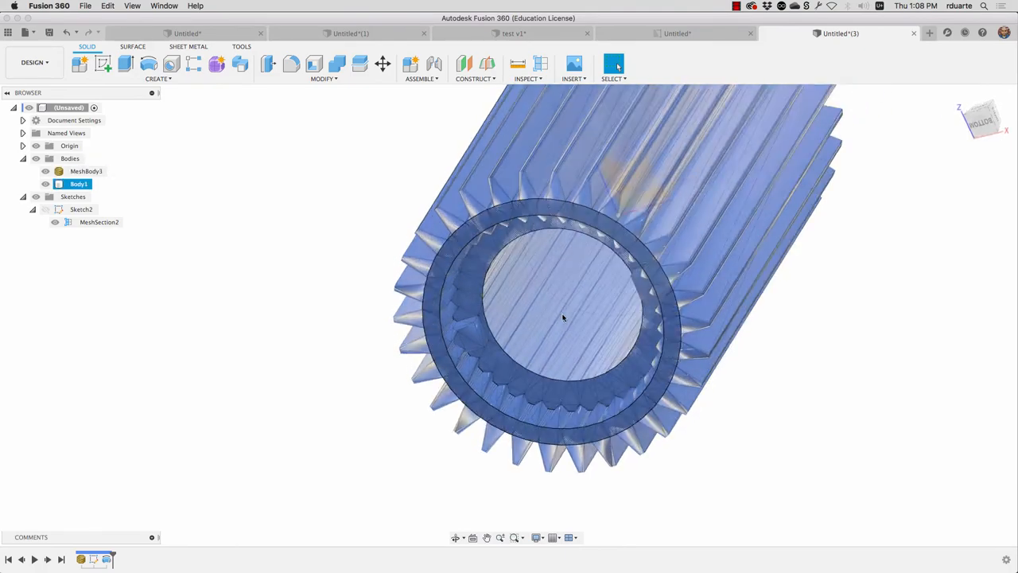
click(85, 171)
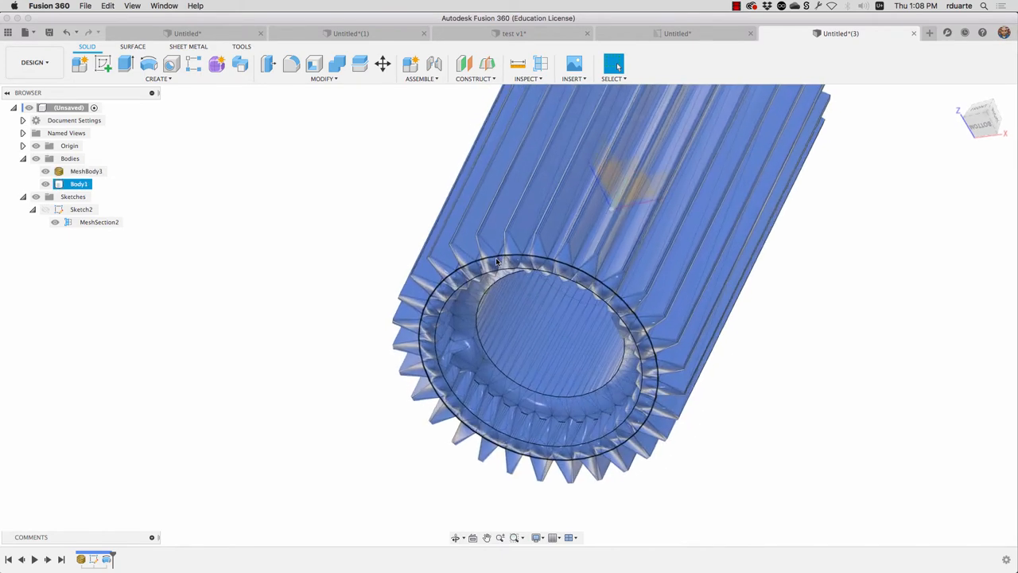
click(86, 171)
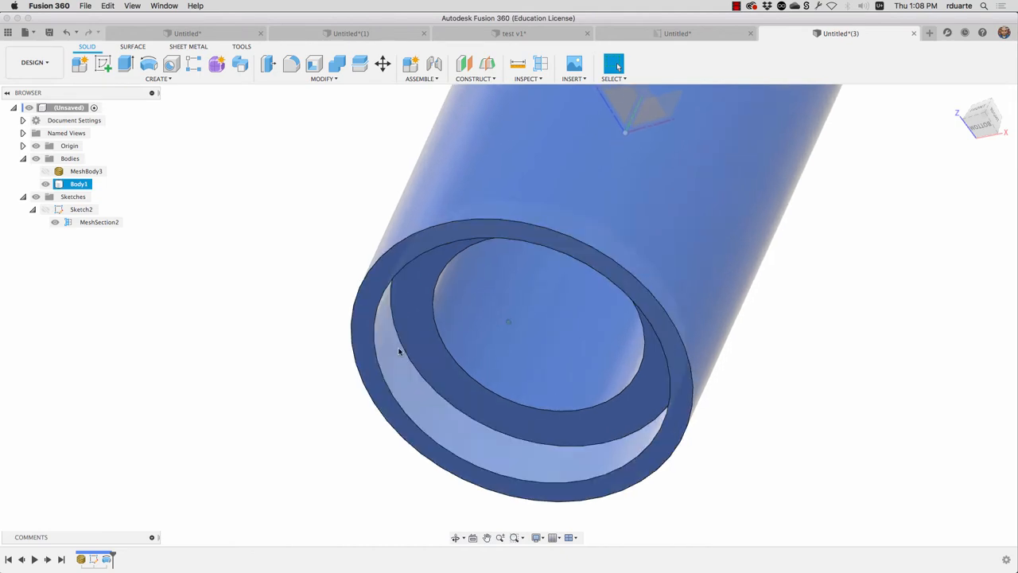
click(45, 171)
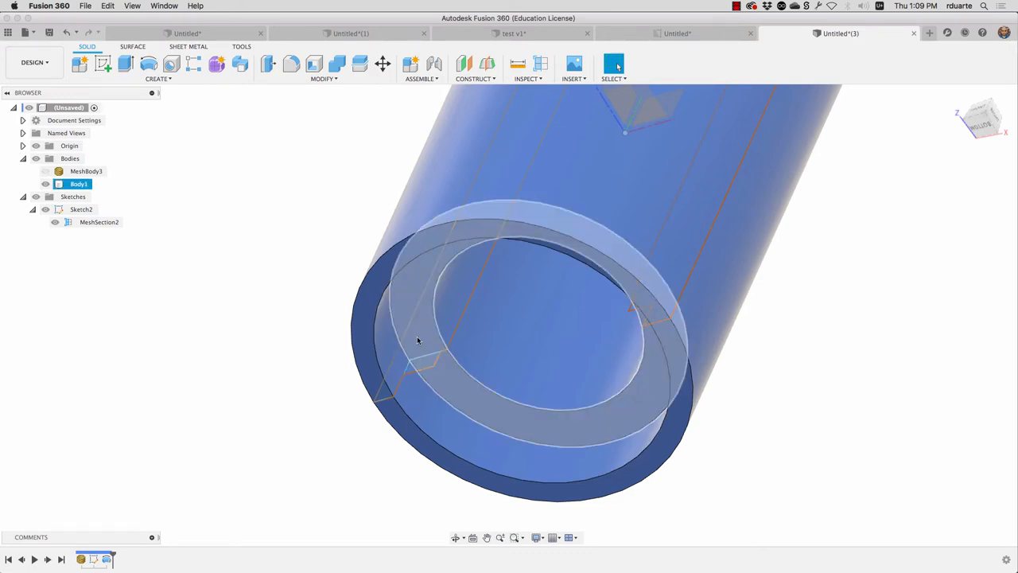
click(425, 360)
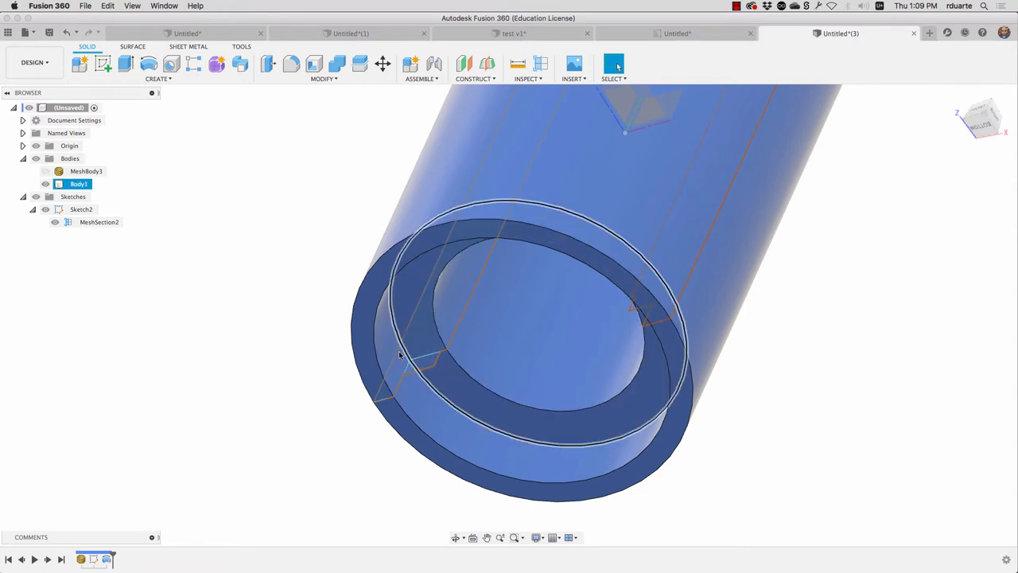
click(331, 320)
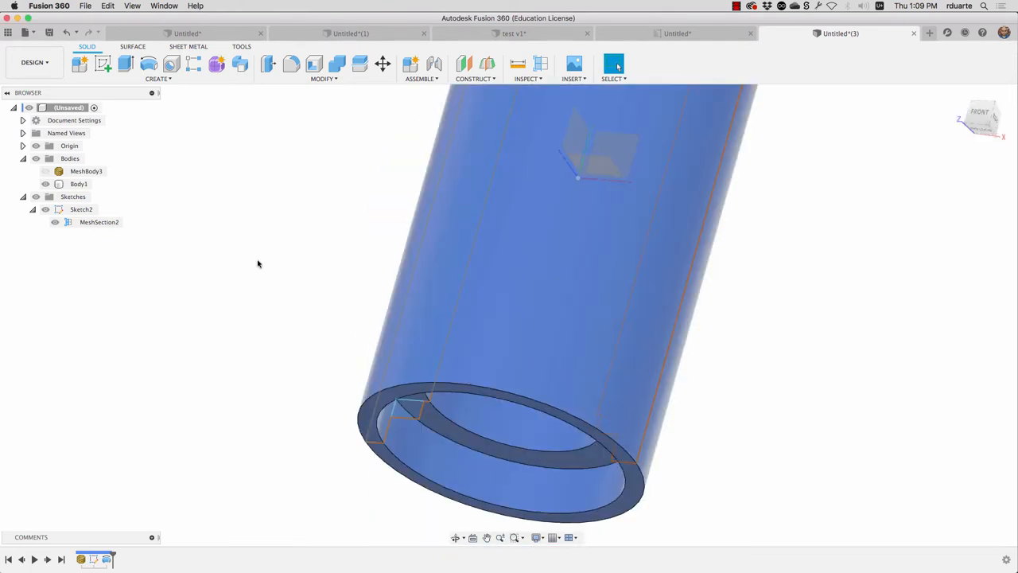
Step: Start a mesh section sketch on MeshBody3, then cancel it
click(157, 78)
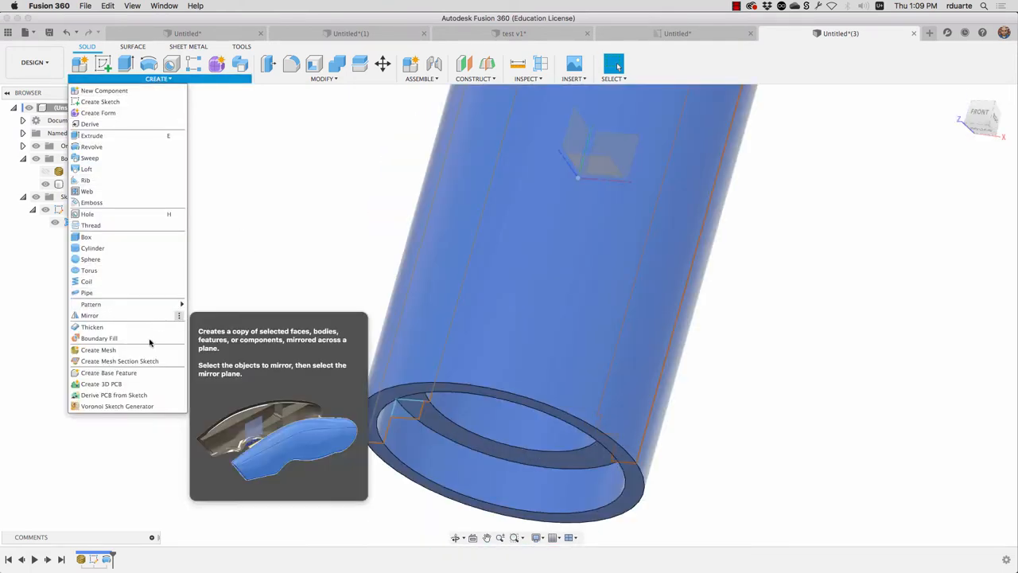
mouse_move(119, 360)
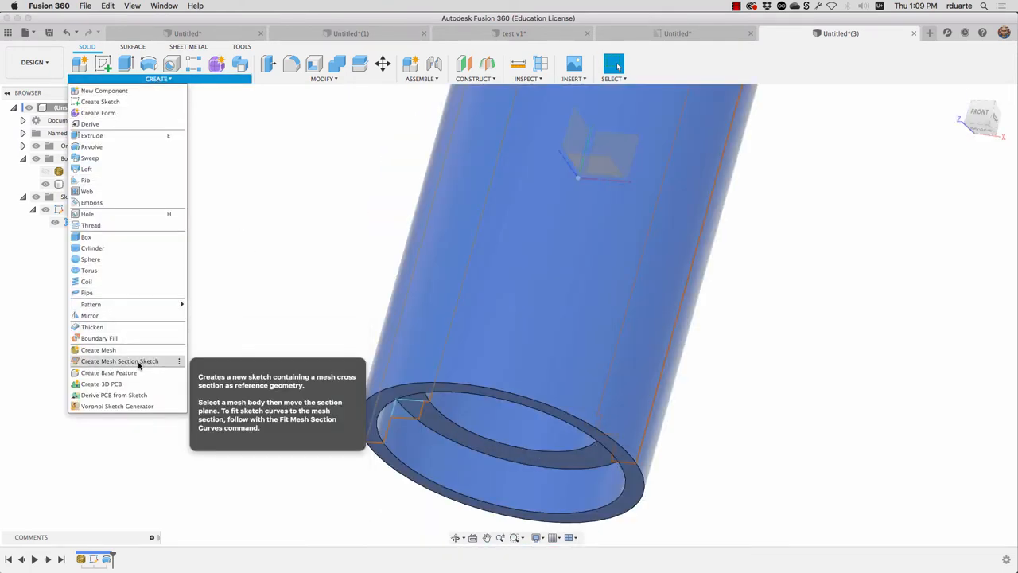
click(120, 360)
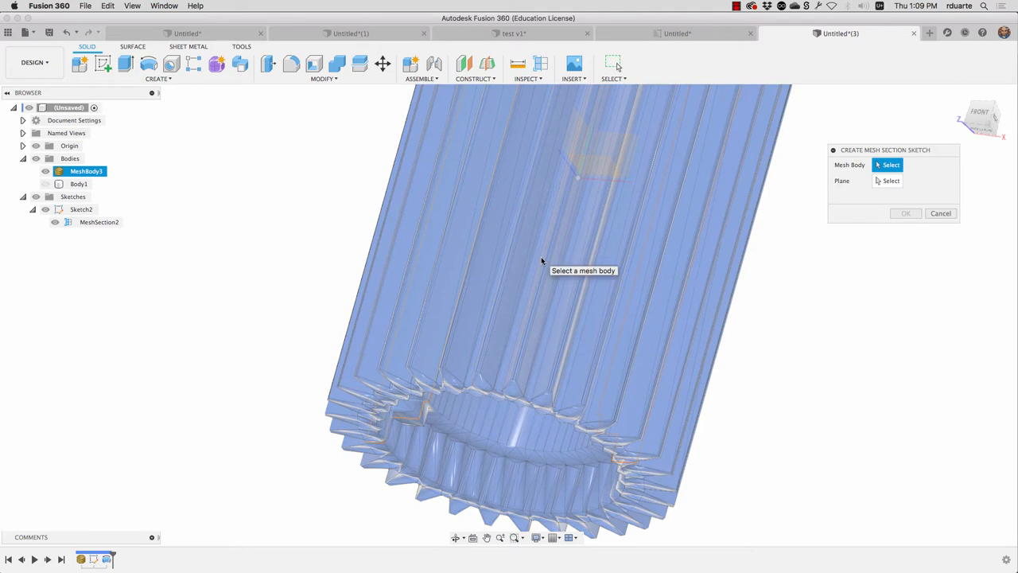
click(557, 239)
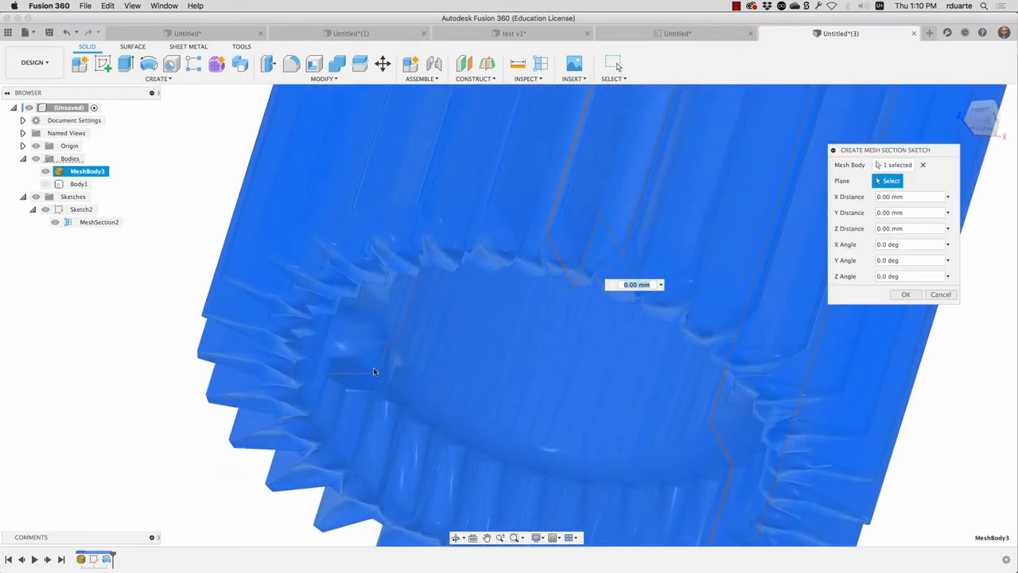
click(374, 365)
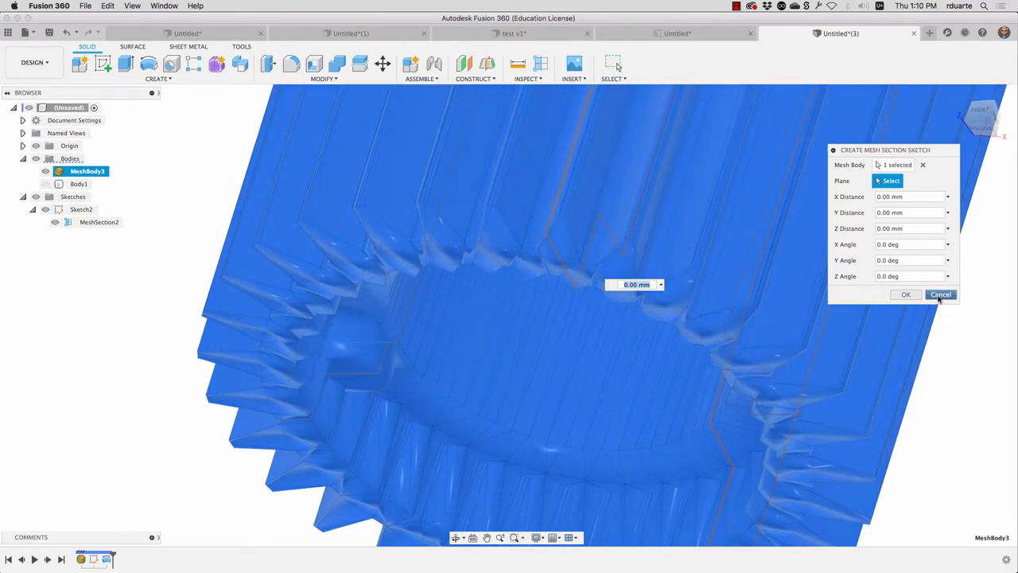
click(939, 294)
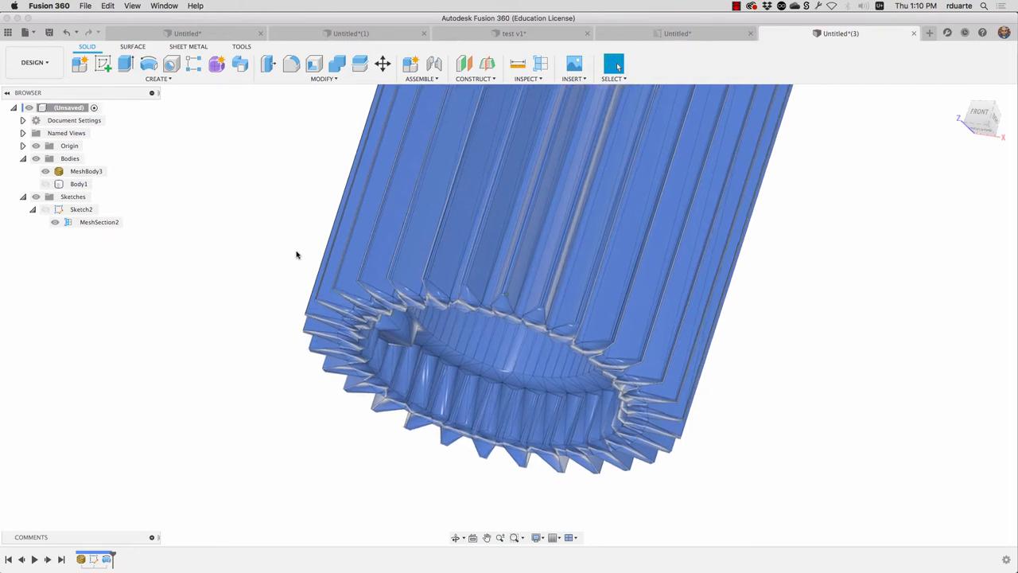
Step: Offset a plane from XZ to -8.70 mm, viewed from Front with hidden edges shown
click(86, 171)
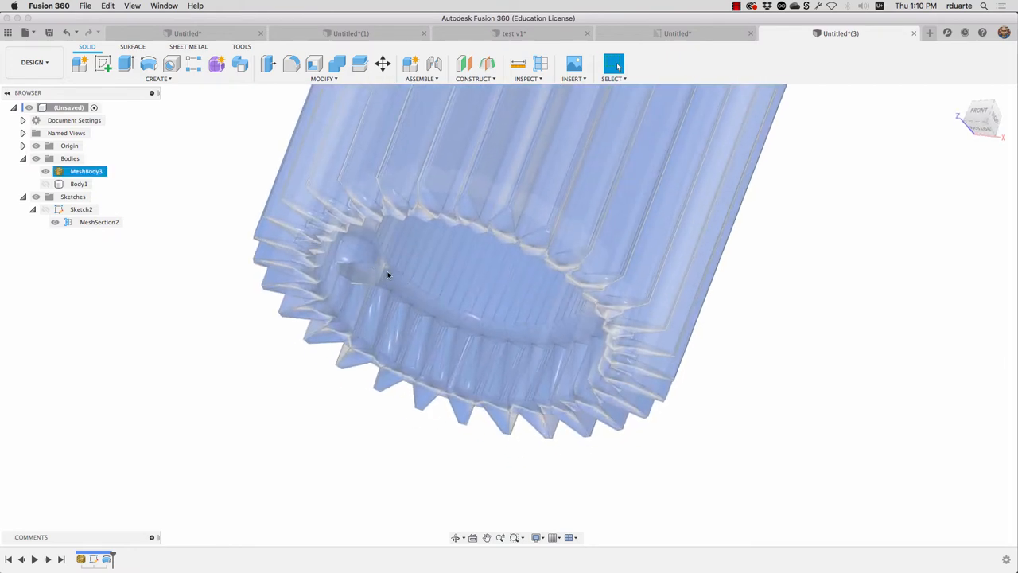
click(474, 78)
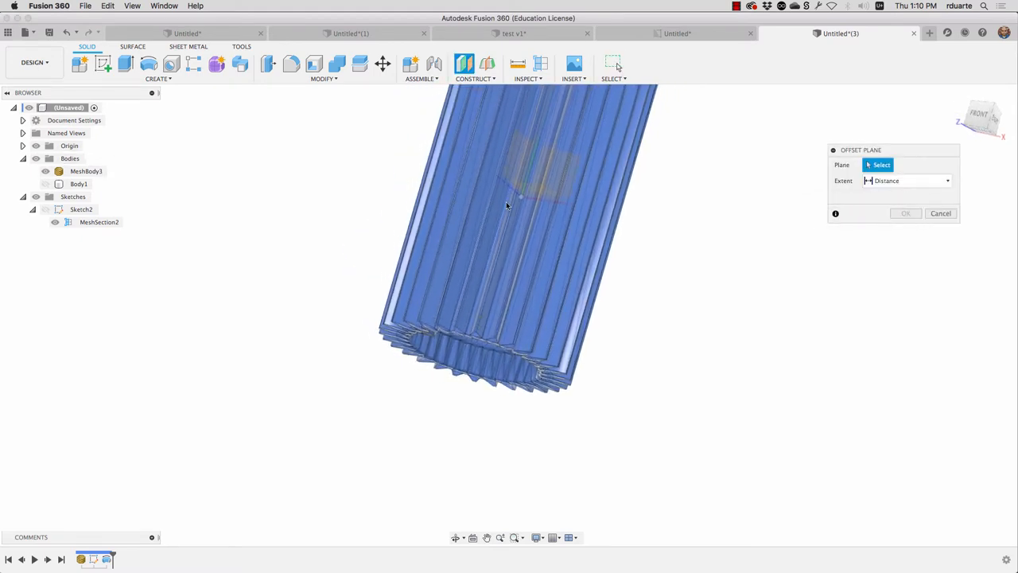
click(556, 167)
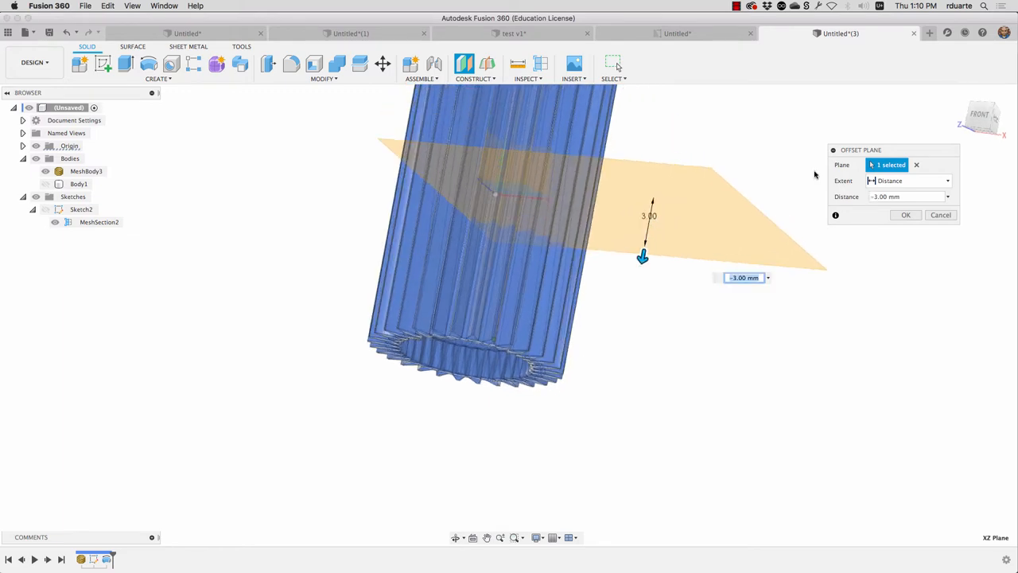
click(983, 118)
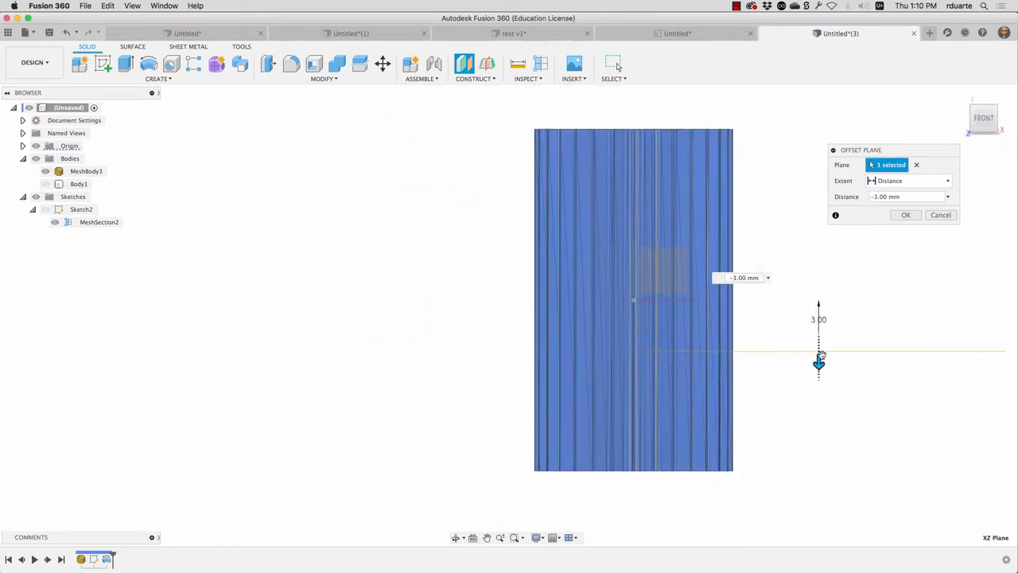
drag(818, 362, 819, 447)
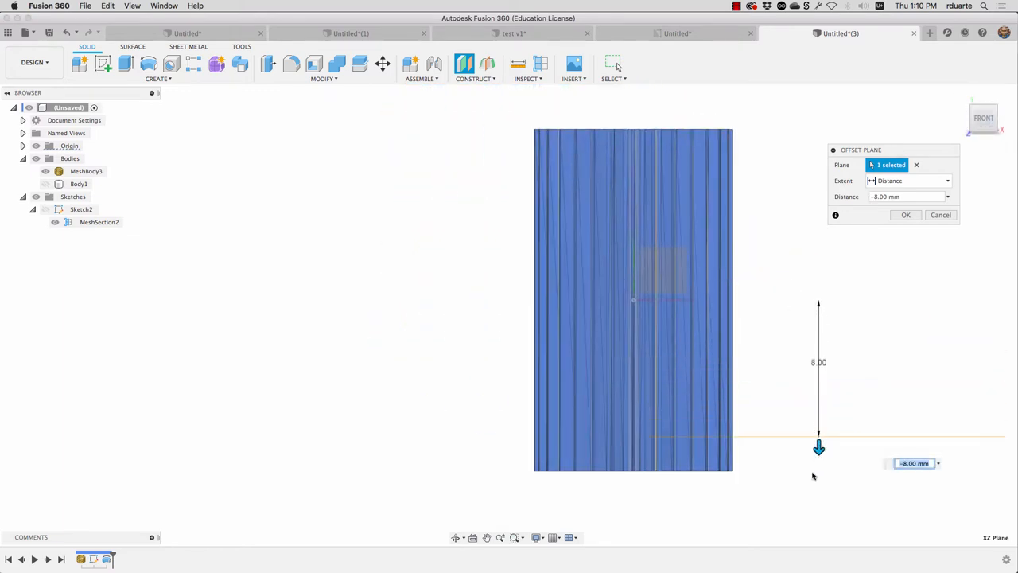
scroll(up, 3)
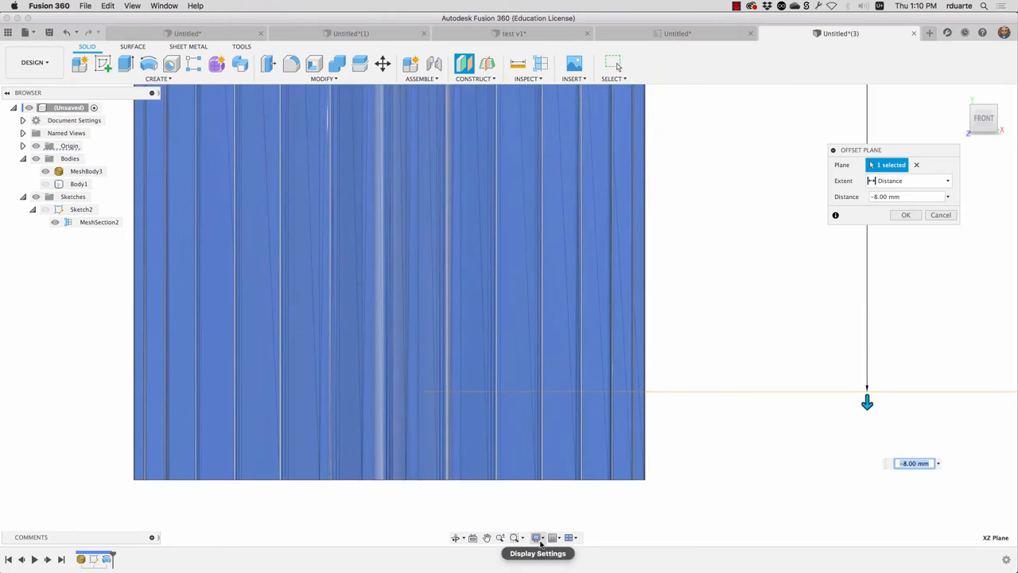
click(536, 537)
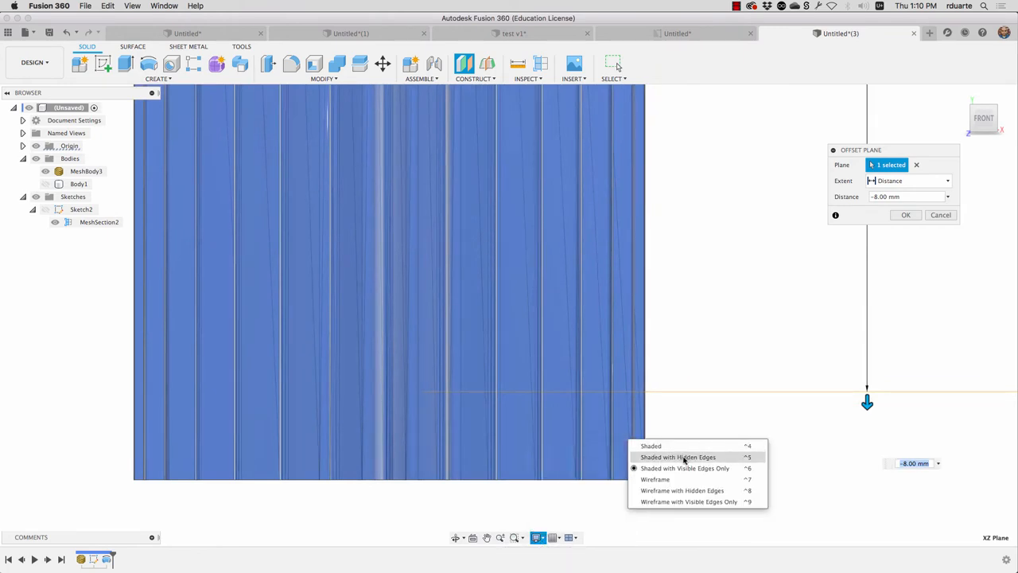
click(678, 456)
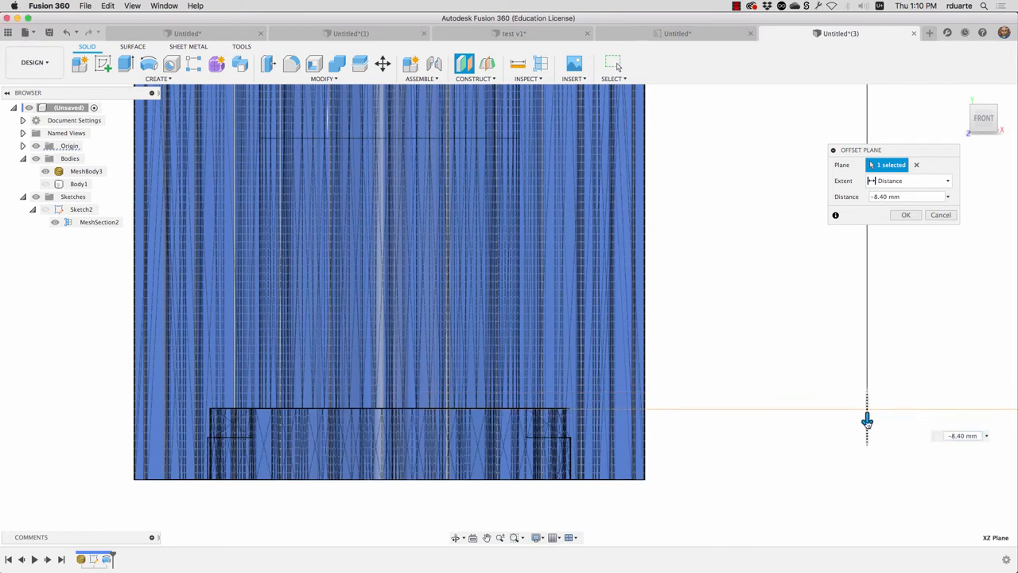
drag(867, 420, 867, 432)
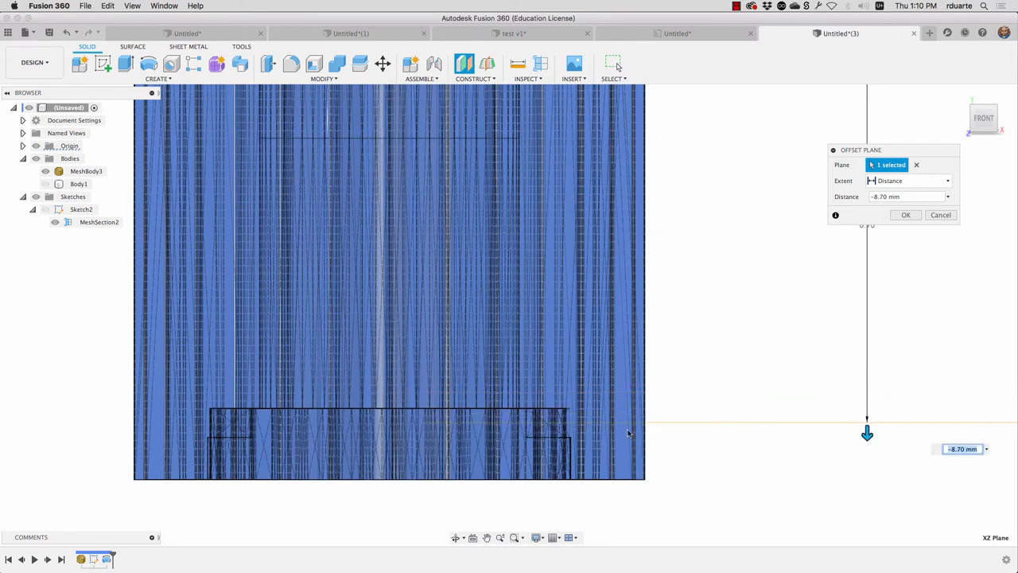
mouse_move(870, 253)
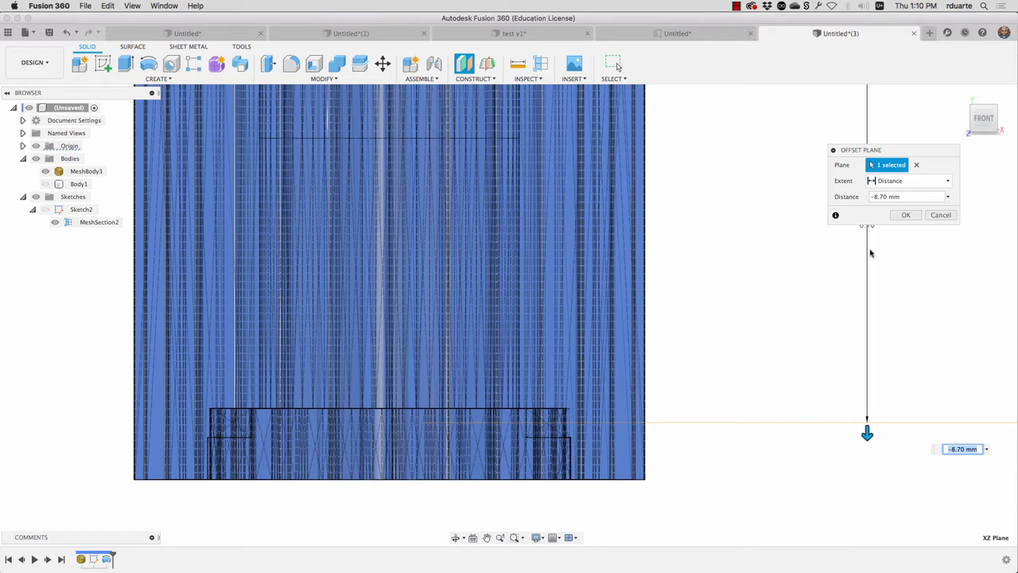
Step: Confirm Plane1 and create Sketch3, a mesh section of MeshBody3 on it
click(905, 215)
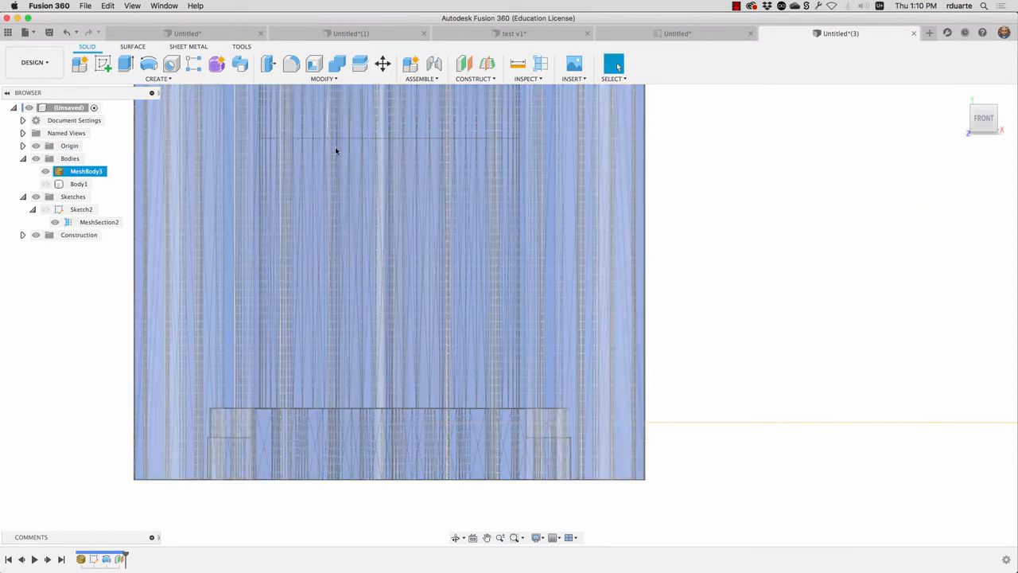
click(157, 70)
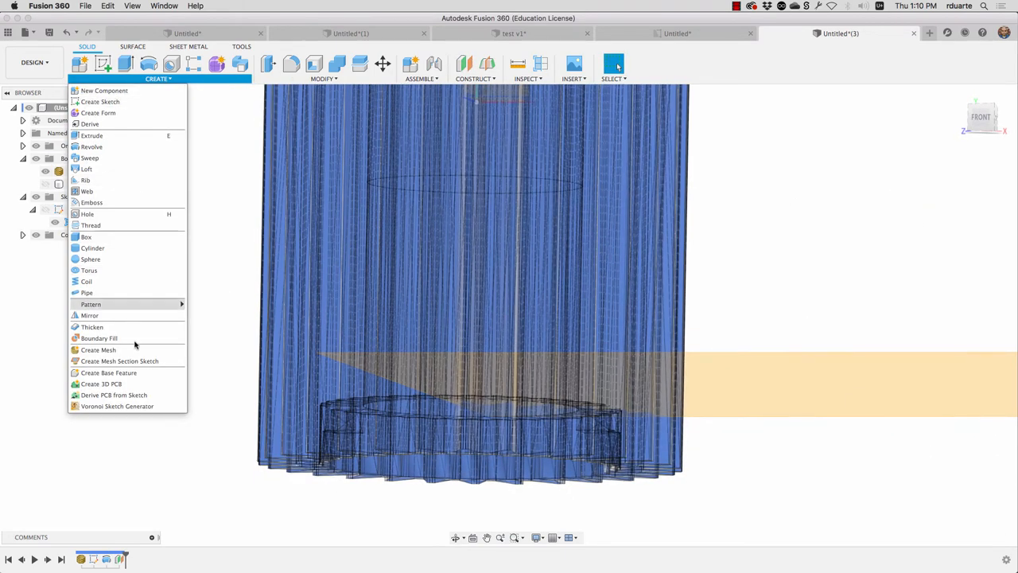
click(120, 360)
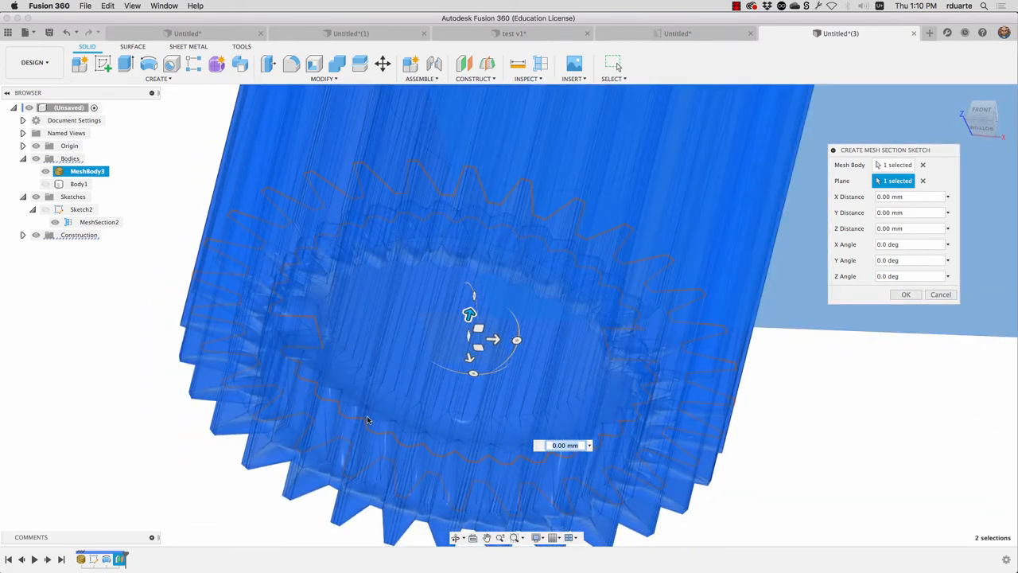
click(905, 294)
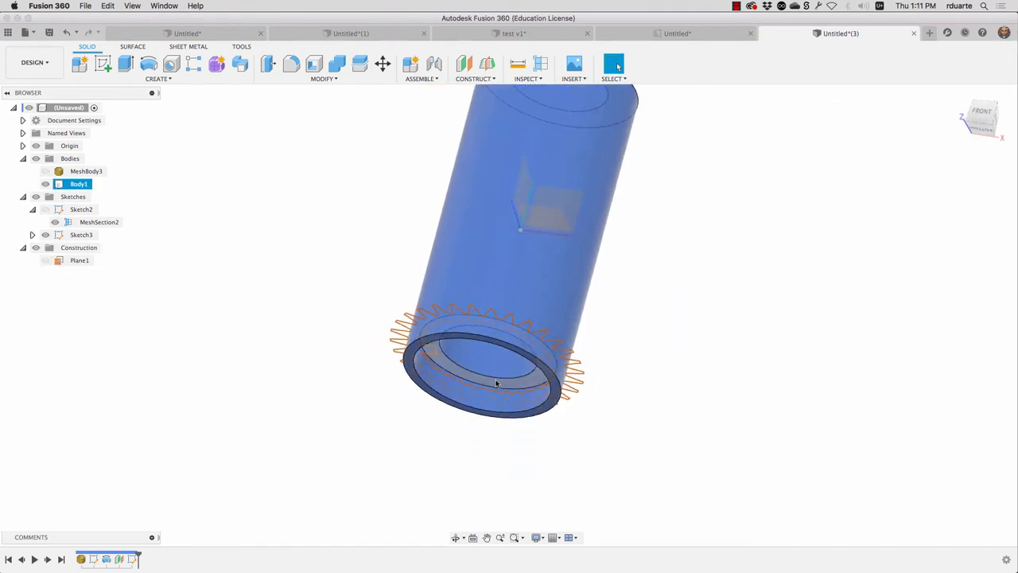
Step: Orbit the view, browse MeshSection2 and MeshSection3 under Sketch3, and edit Sketch3
drag(497, 381, 435, 305)
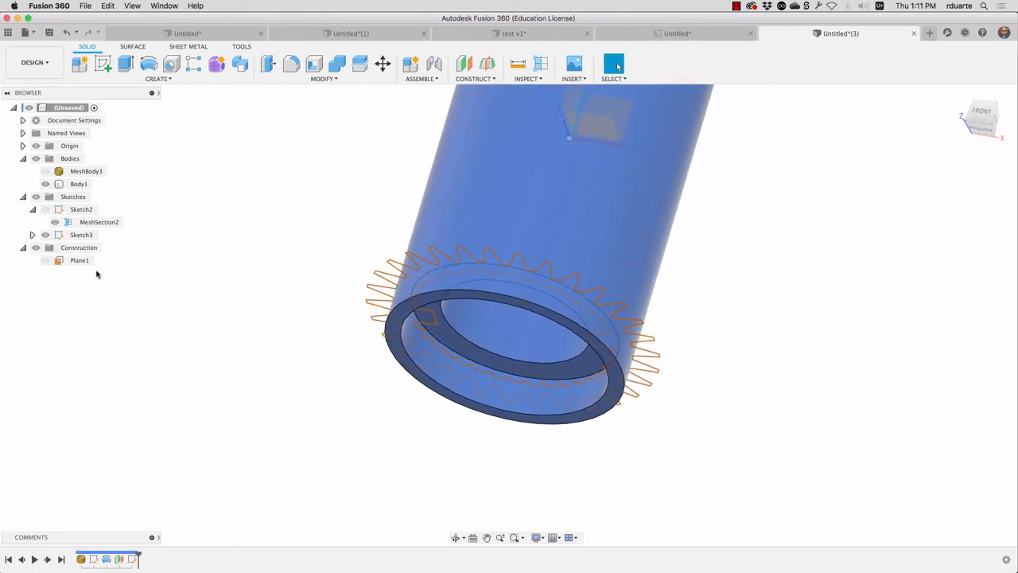
click(98, 222)
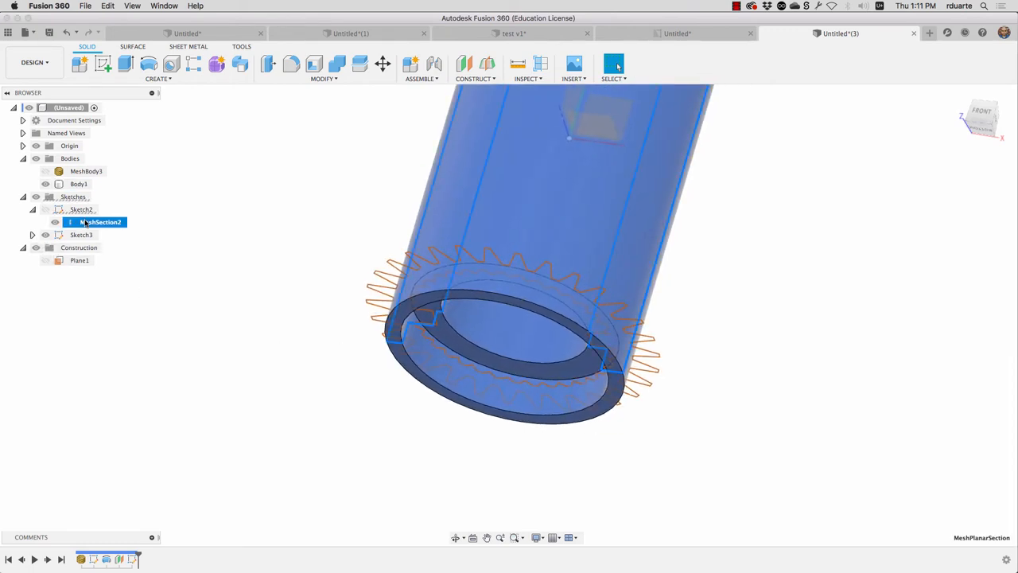
click(81, 234)
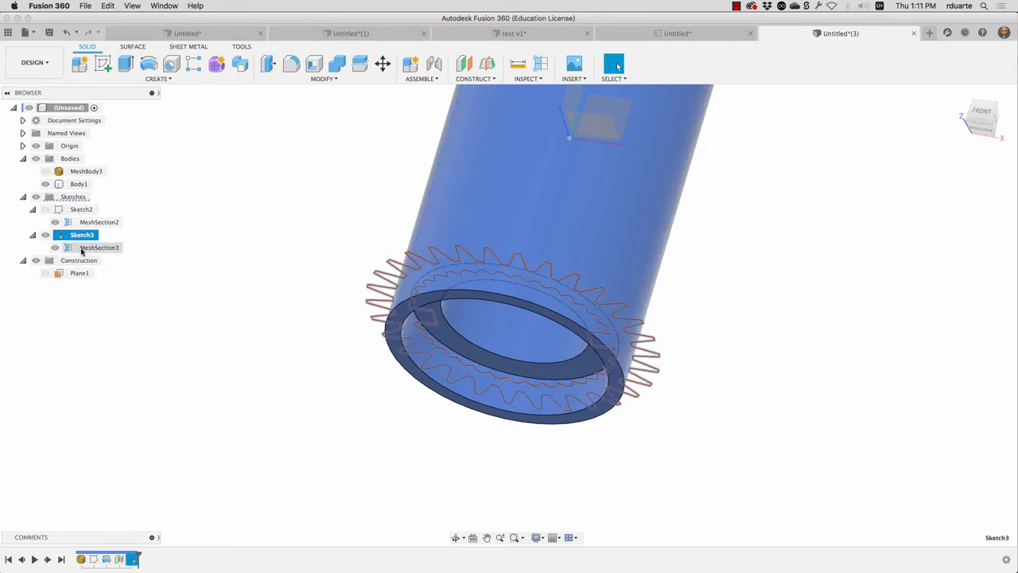
click(100, 248)
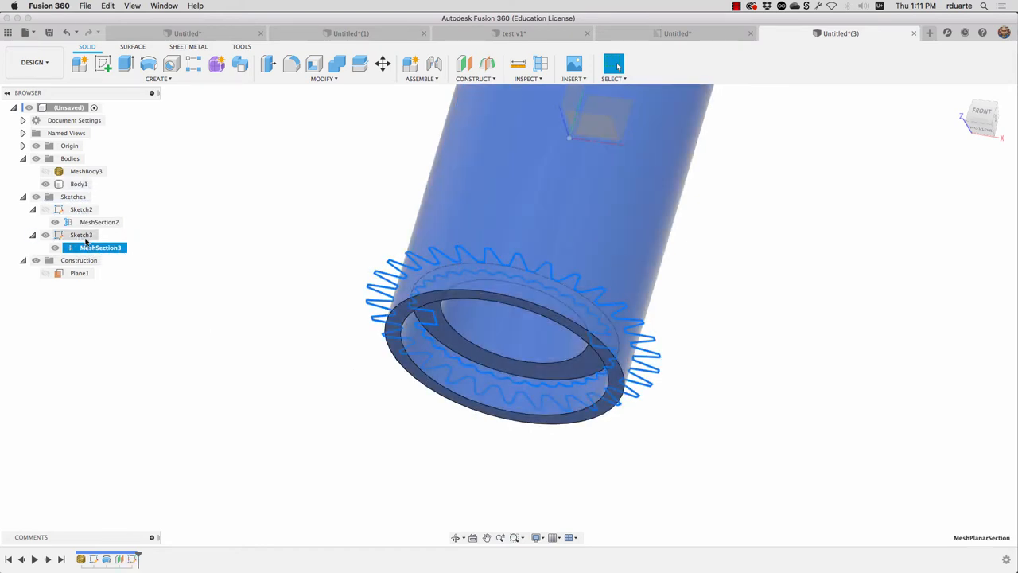
right_click(81, 234)
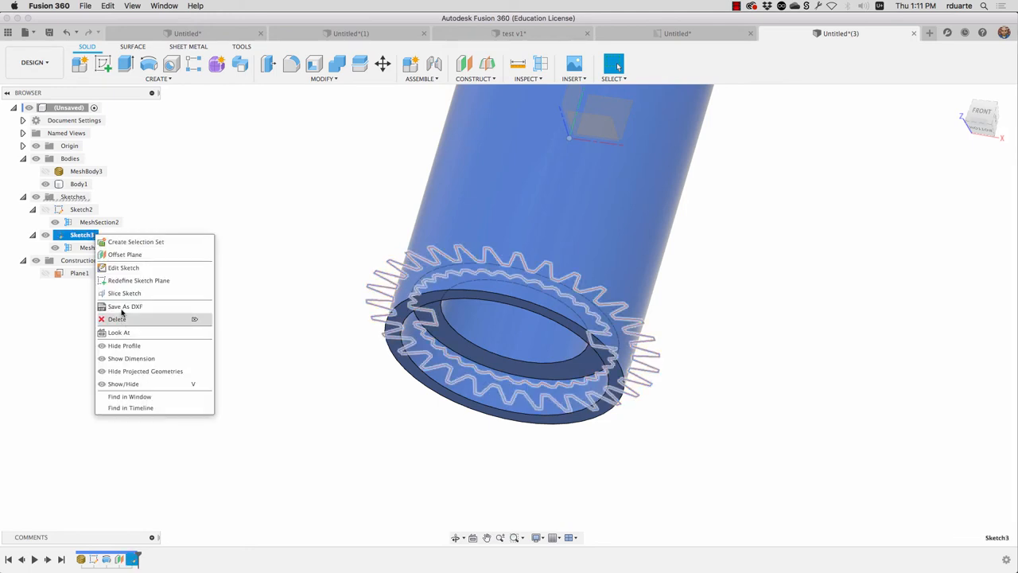
mouse_move(123, 267)
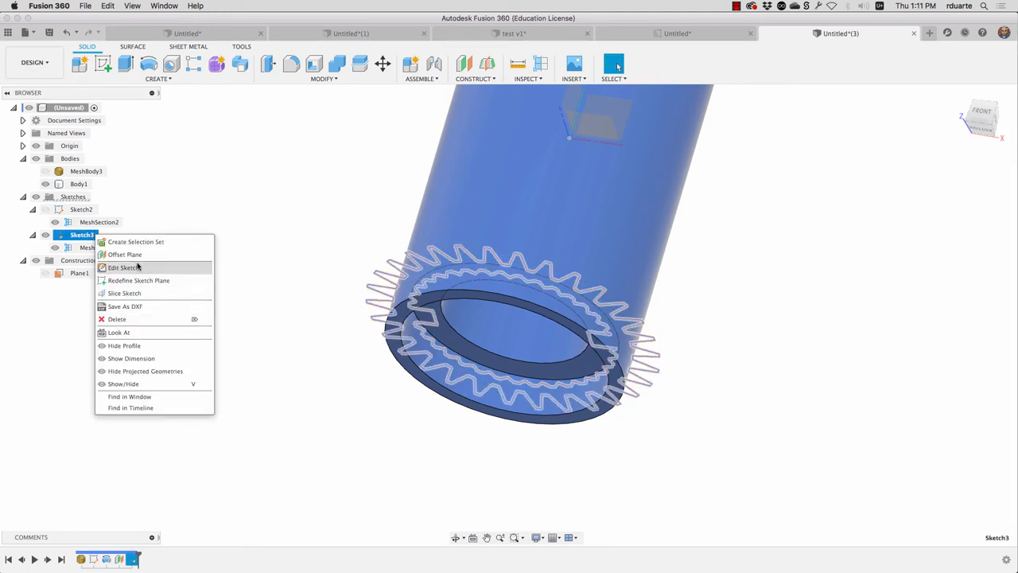
click(124, 268)
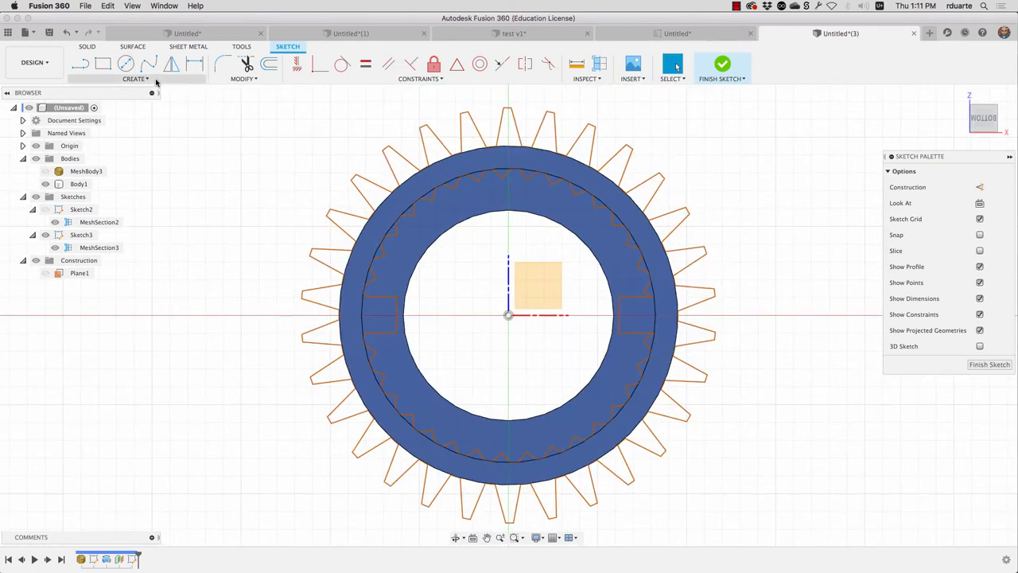
Step: Fit curves to the mesh section along two notch edges of the knurled cross-section
click(135, 78)
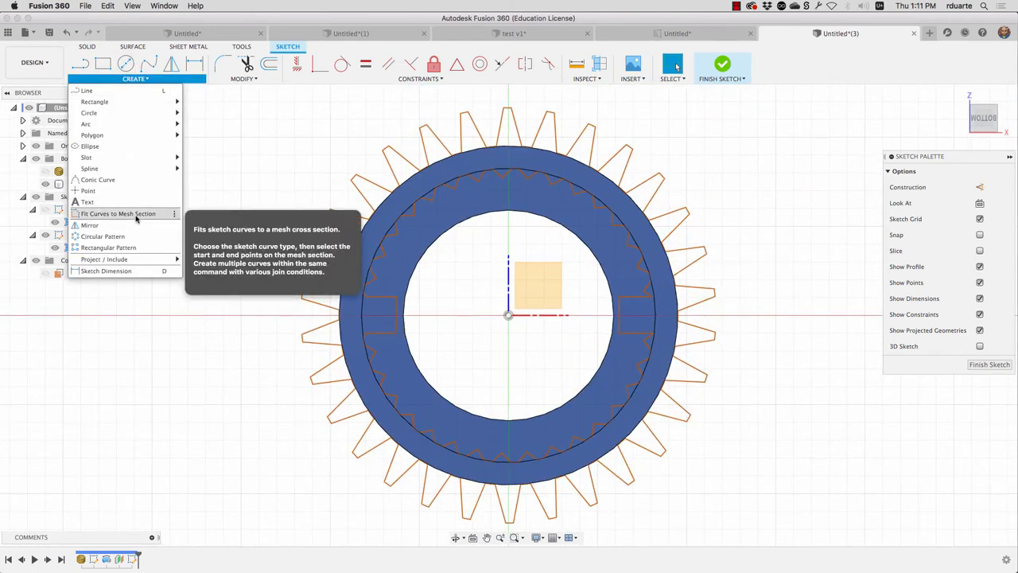
click(117, 213)
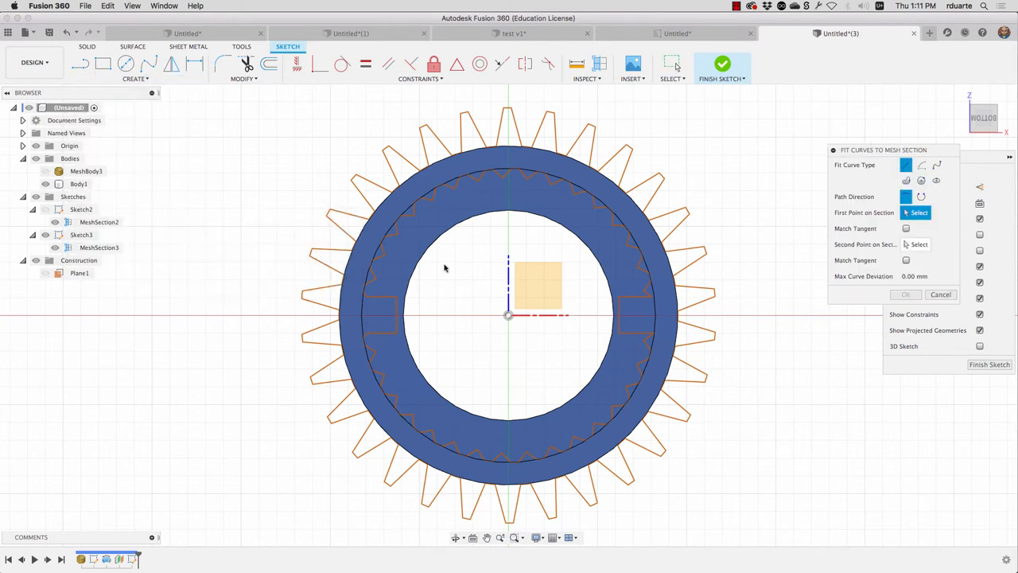
mouse_move(807, 223)
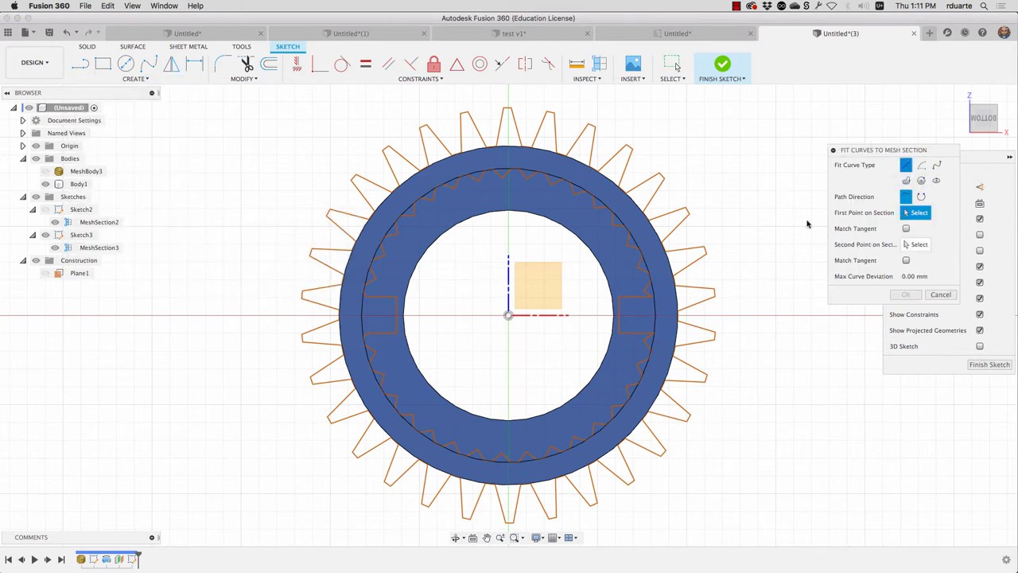
mouse_move(397, 298)
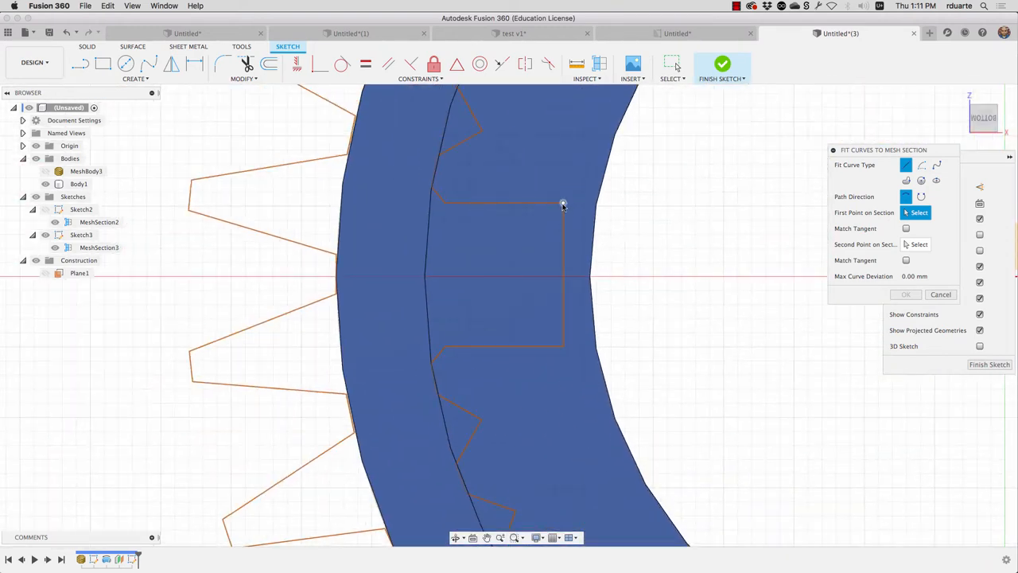
click(563, 203)
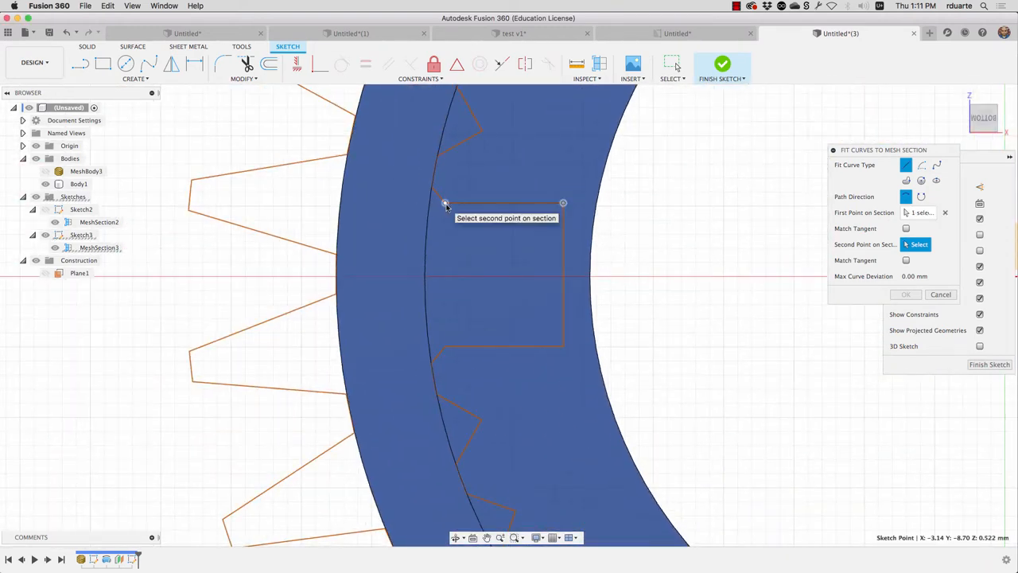
click(445, 346)
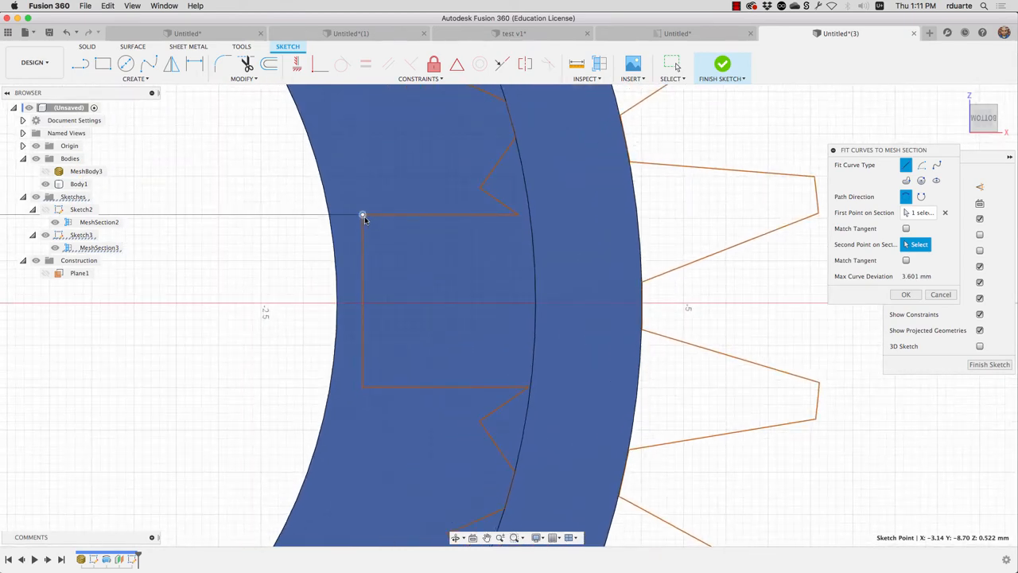
mouse_move(363, 215)
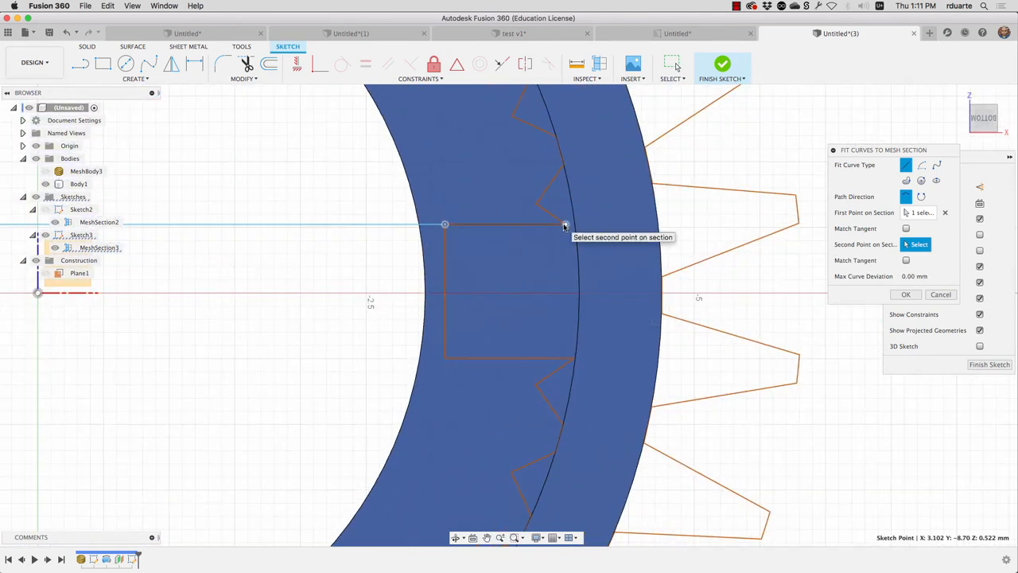
click(573, 358)
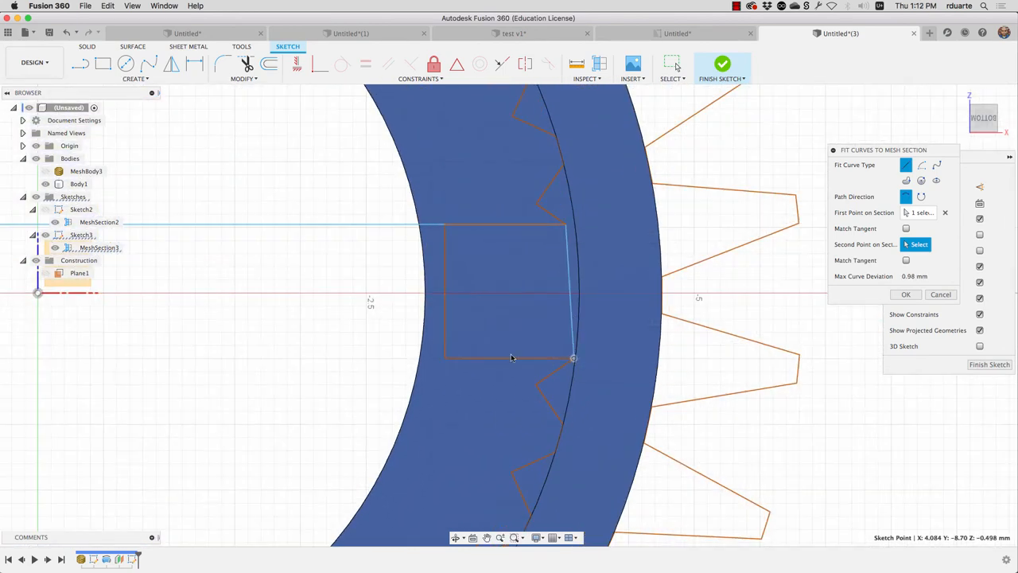
click(445, 225)
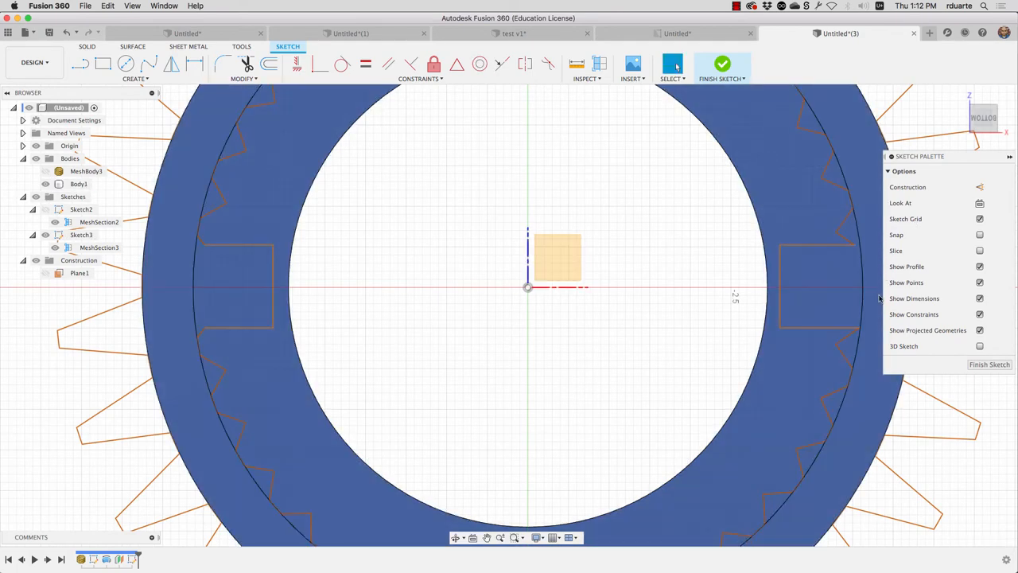
Step: Hide Body1 and the mesh section outline, leaving only the fitted notch lines visible
click(78, 184)
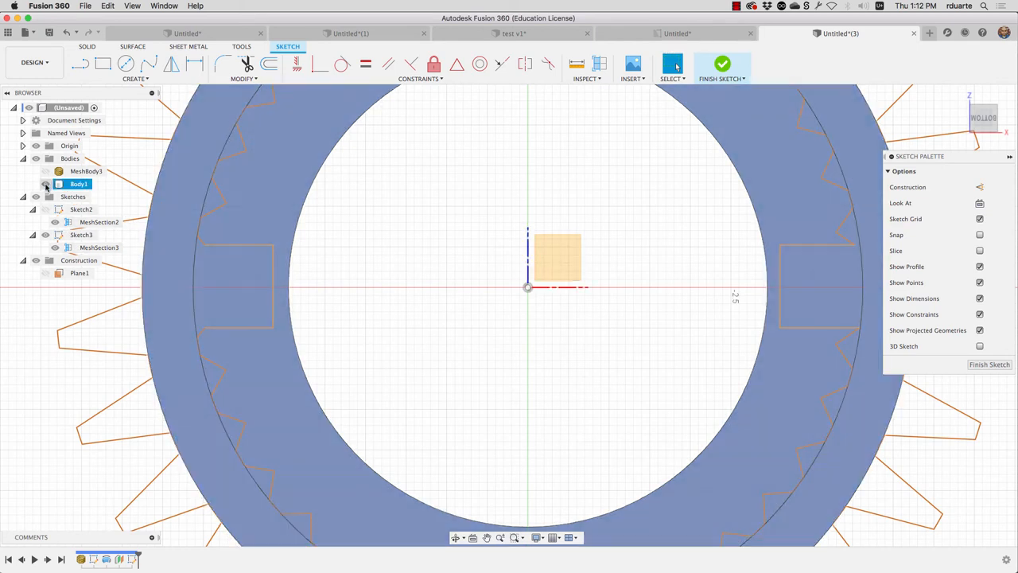
click(45, 184)
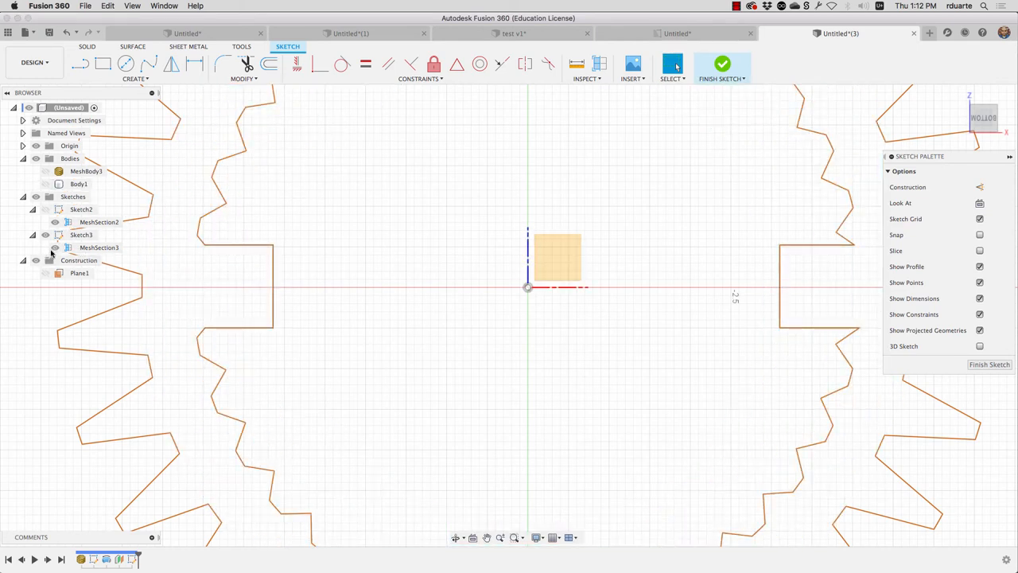
click(45, 248)
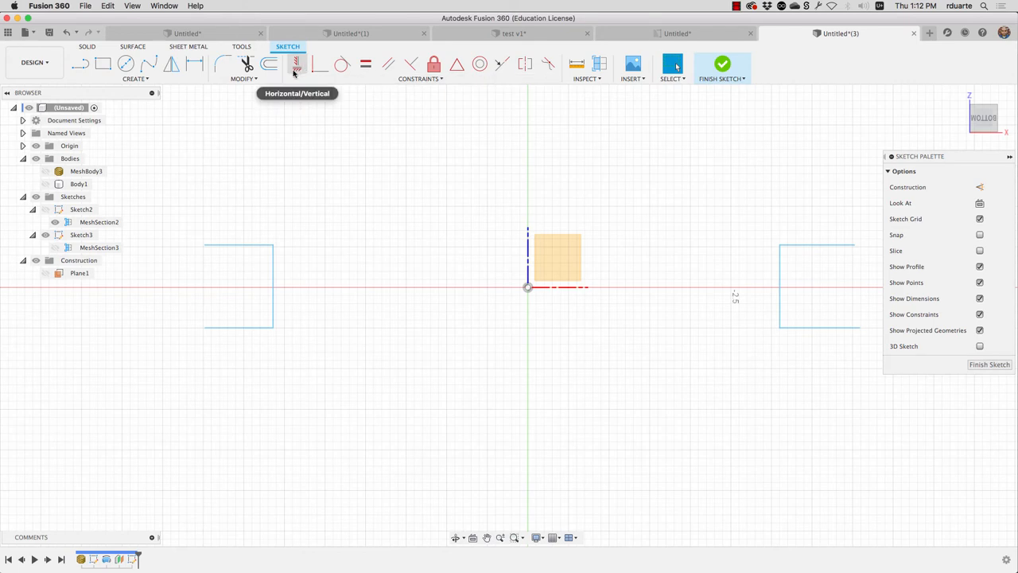
mouse_move(282, 104)
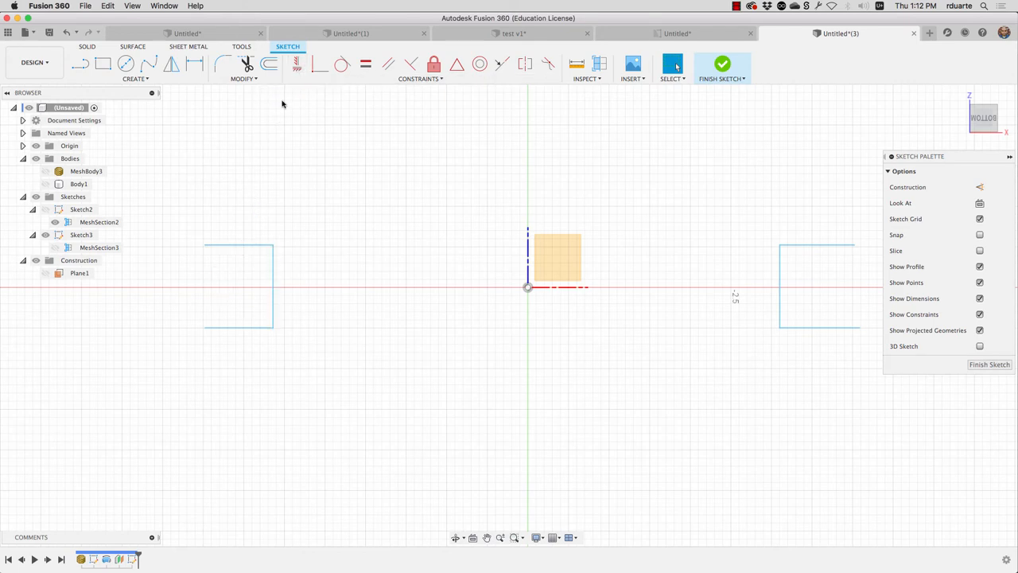
mouse_move(270, 314)
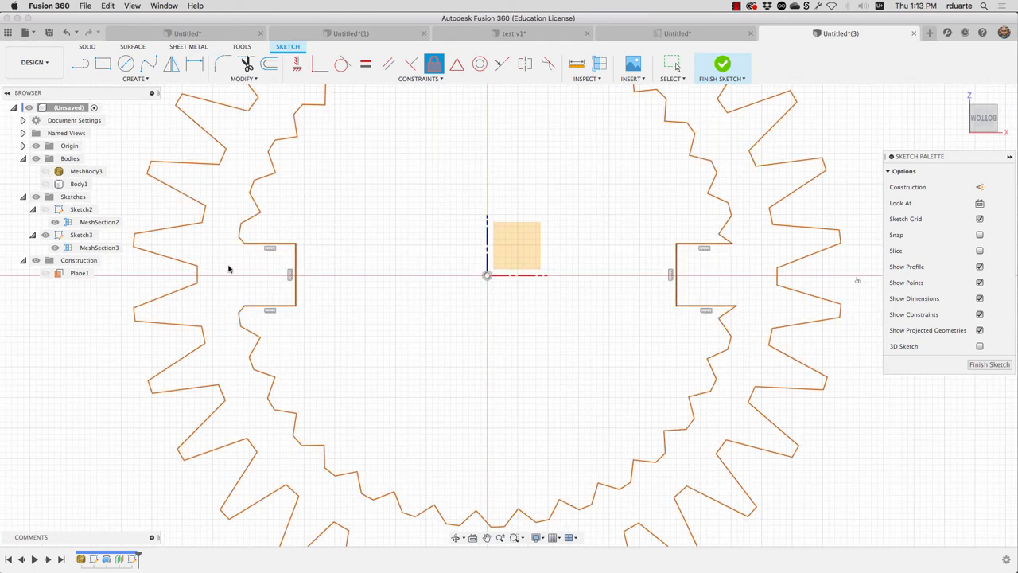
mouse_move(268, 175)
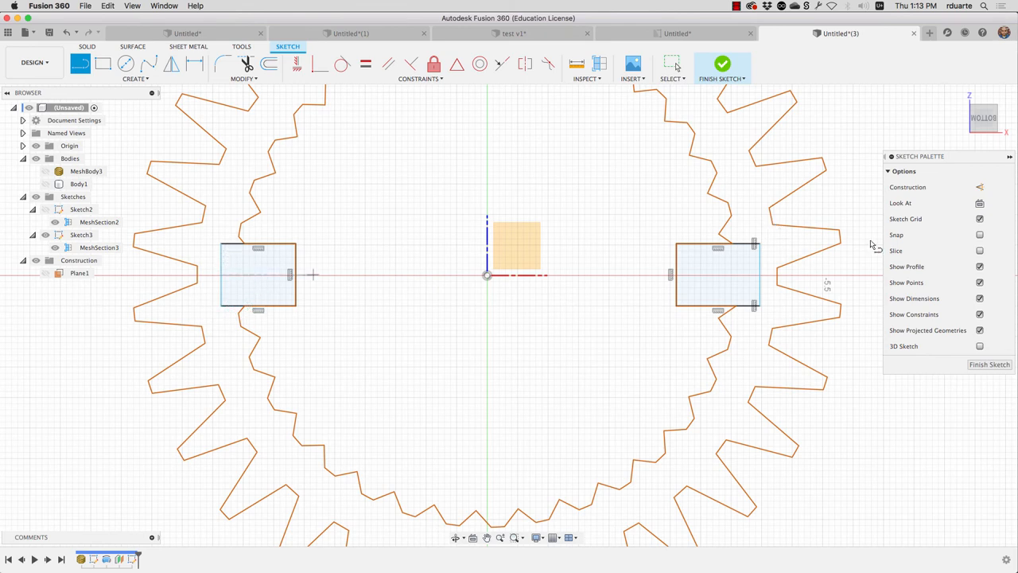
mouse_move(989, 364)
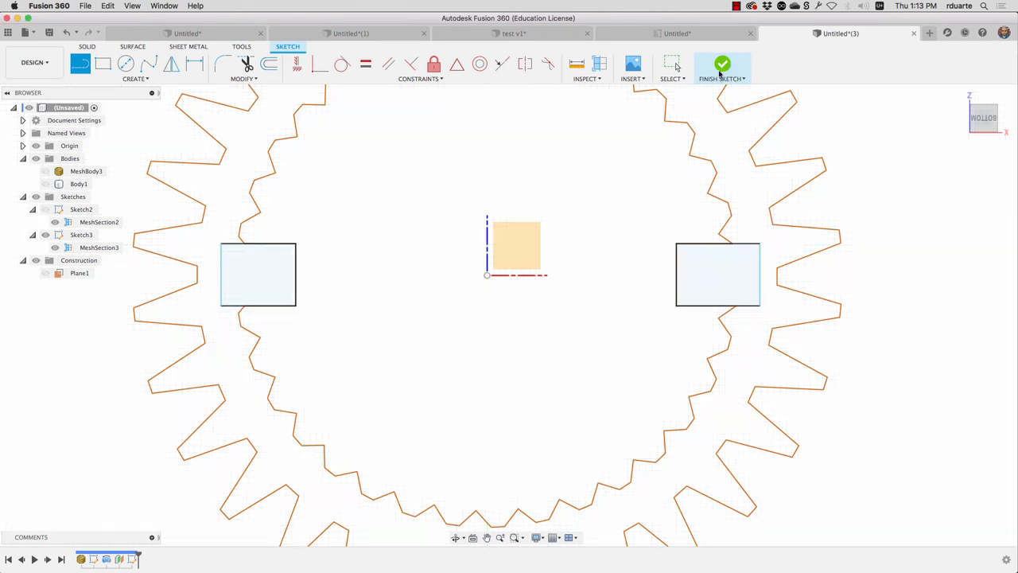
Step: Finish Sketch3 and start an extrusion with both rectangular lug profiles selected
click(721, 64)
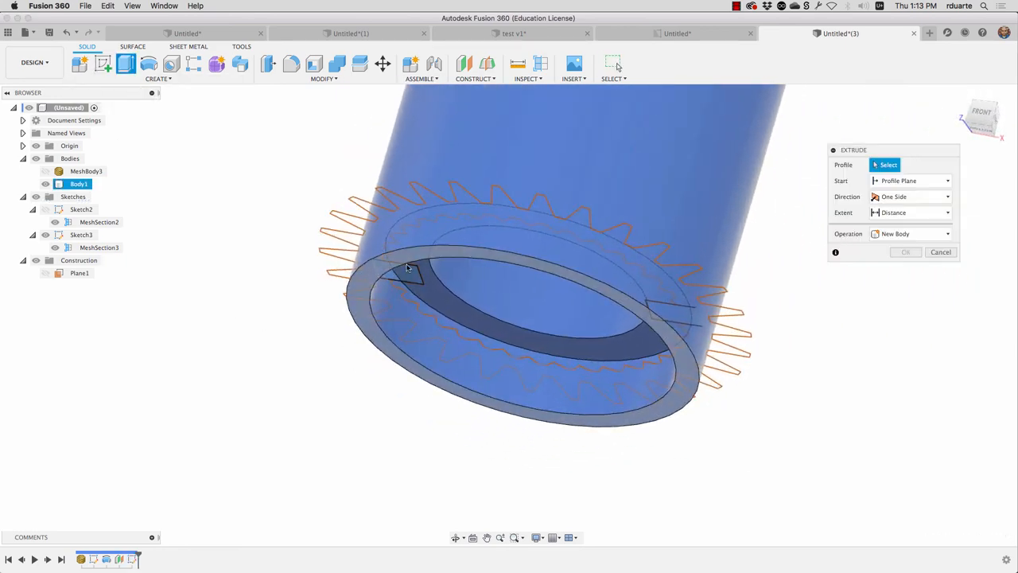
click(405, 266)
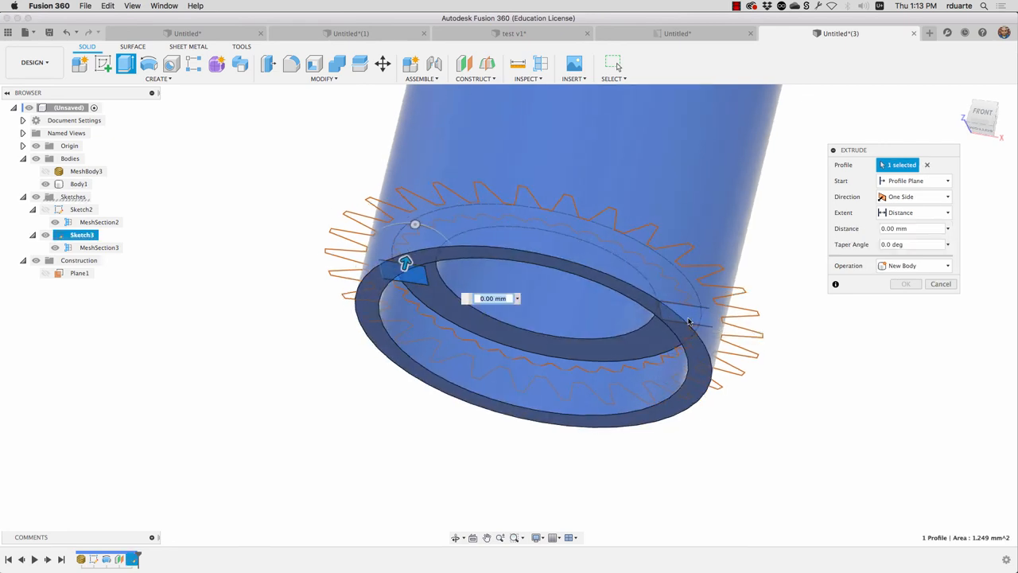
click(541, 354)
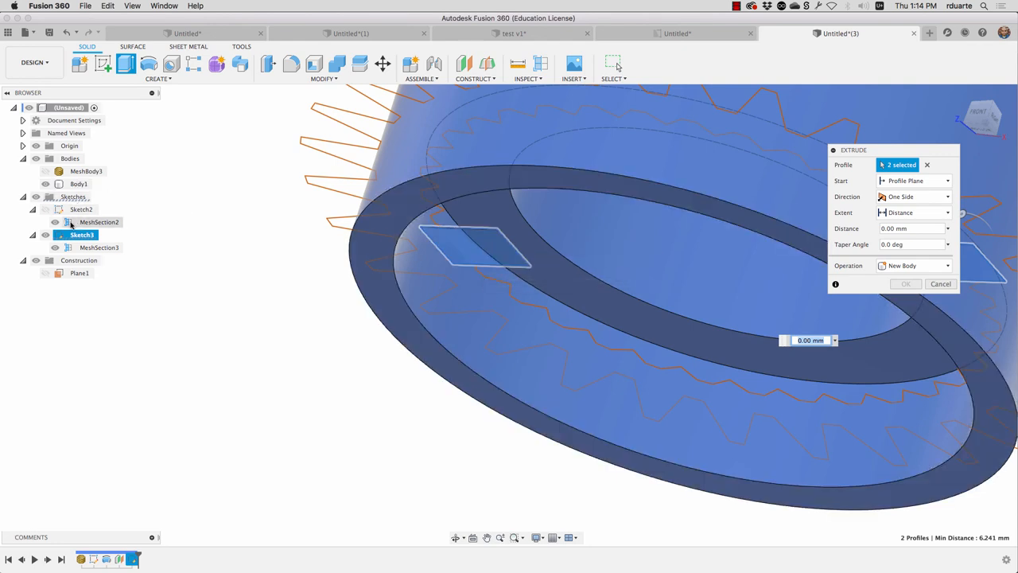
click(55, 209)
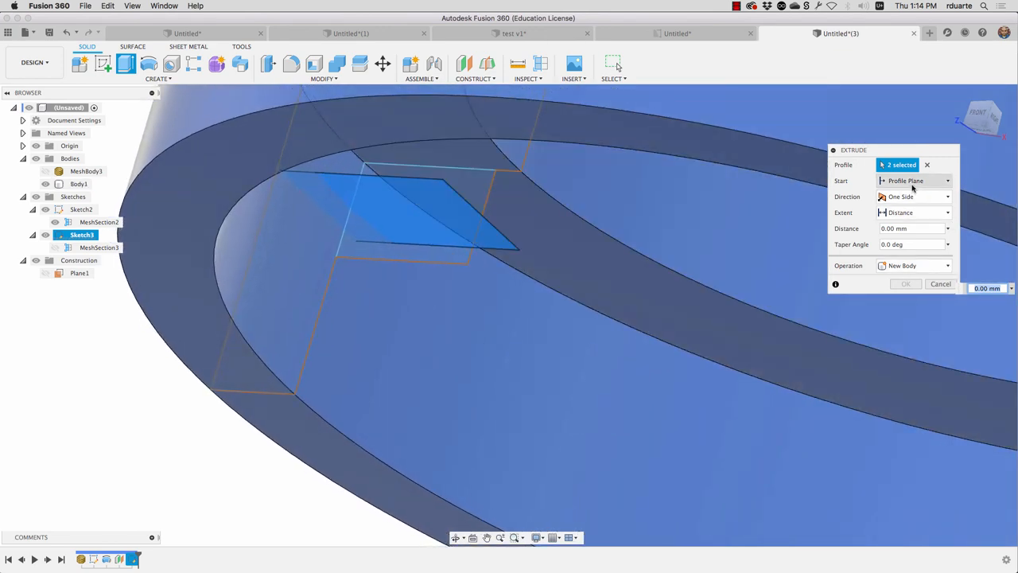
Step: Extrude the lugs with Start From Object, Extent To Object, Join operation, and confirm
click(914, 181)
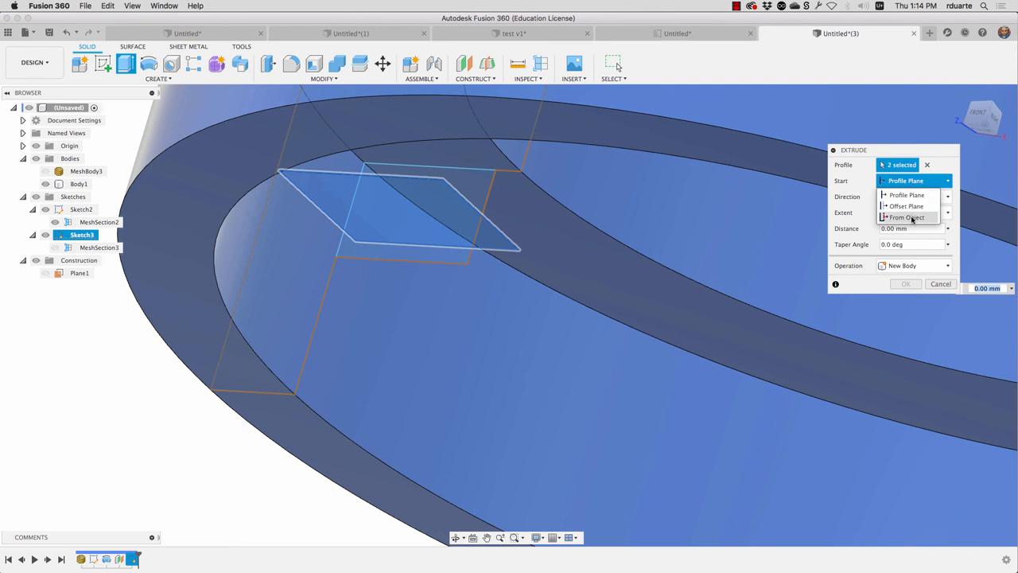
click(907, 217)
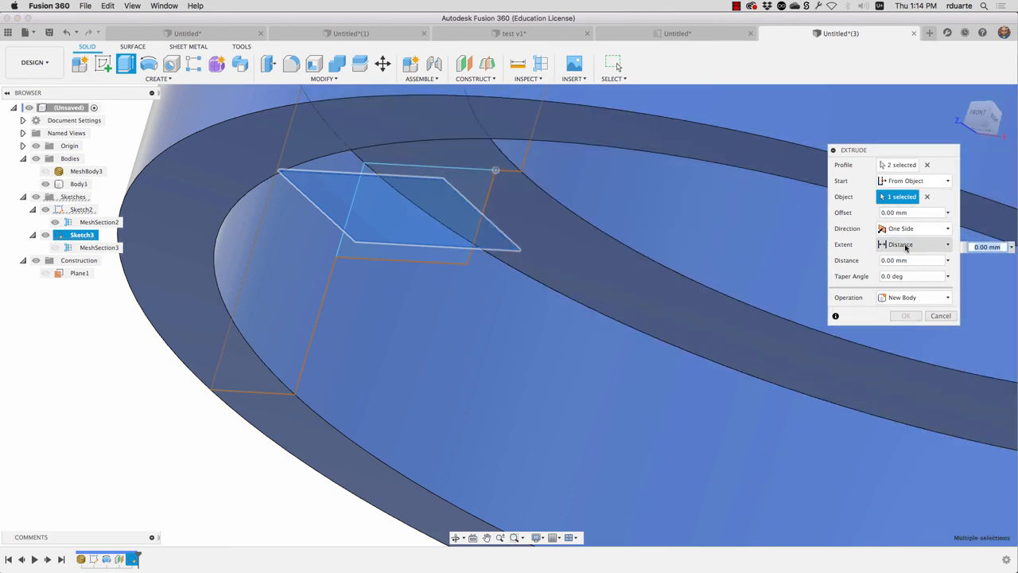
click(946, 244)
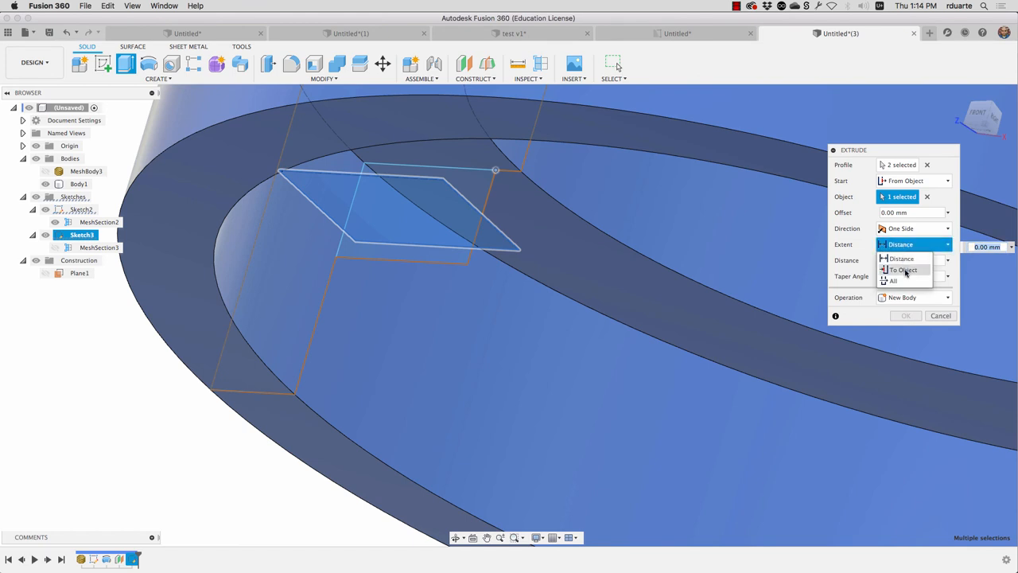
click(904, 269)
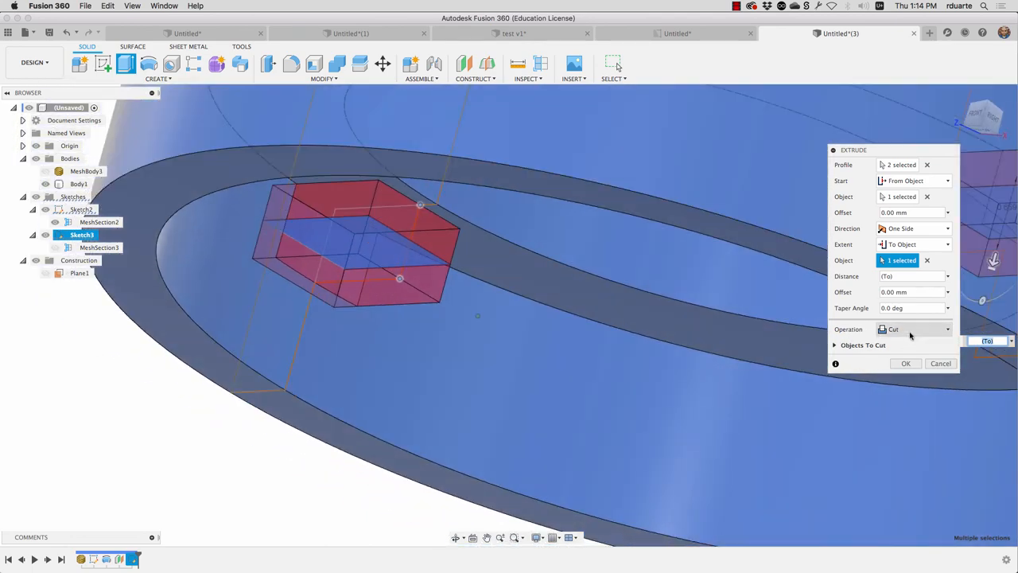
click(914, 329)
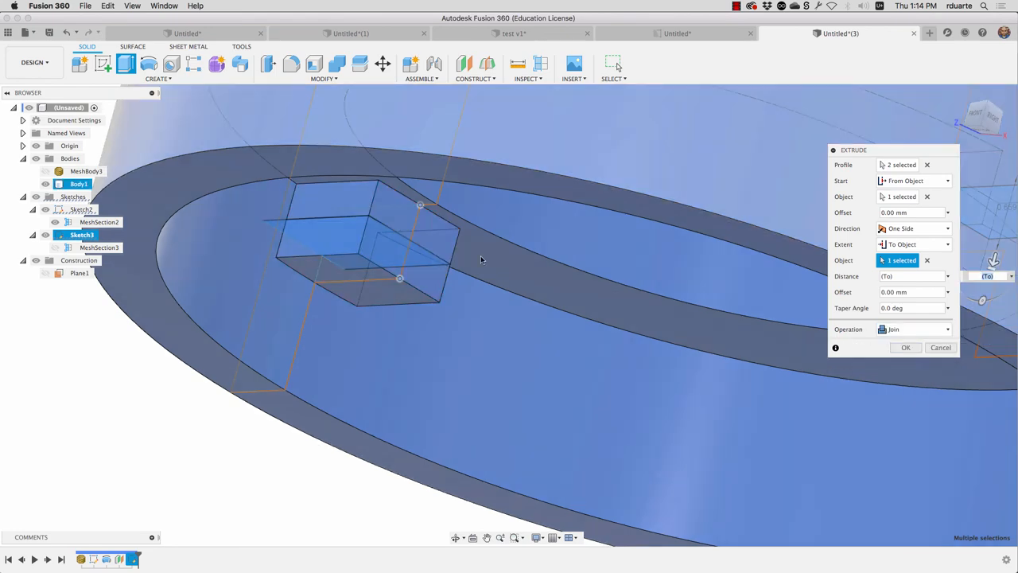
click(905, 347)
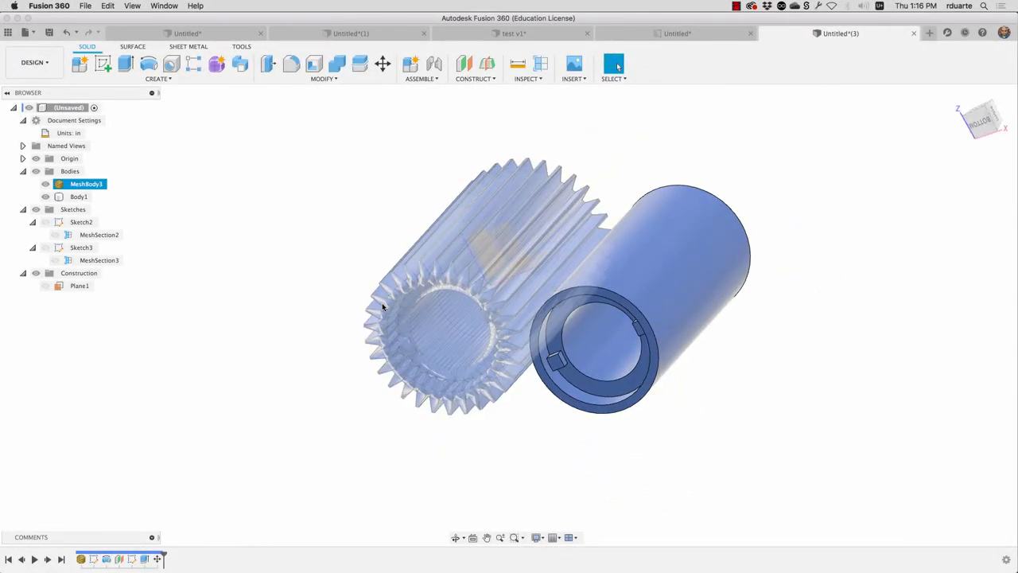
scroll(up, 3)
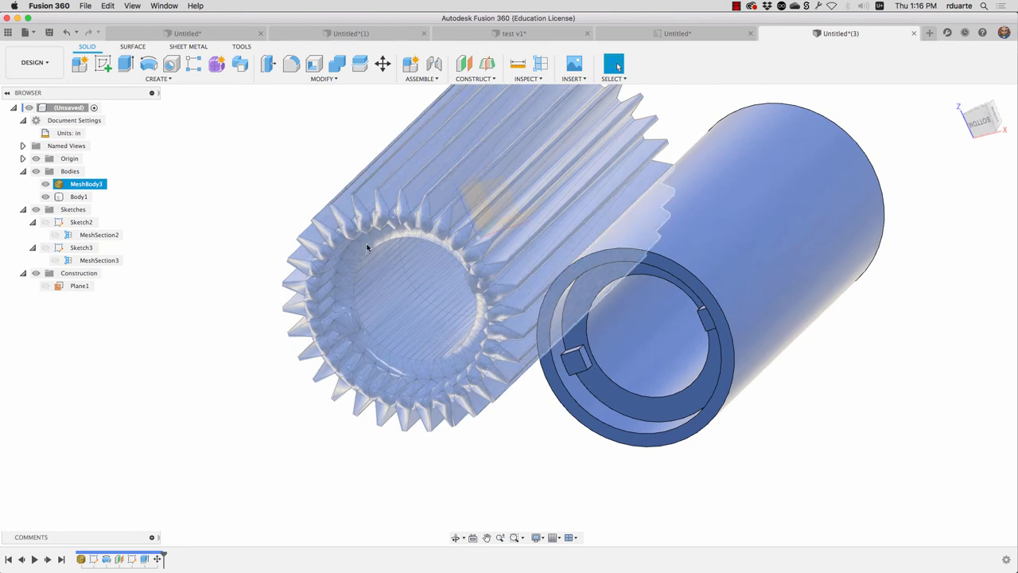
click(78, 196)
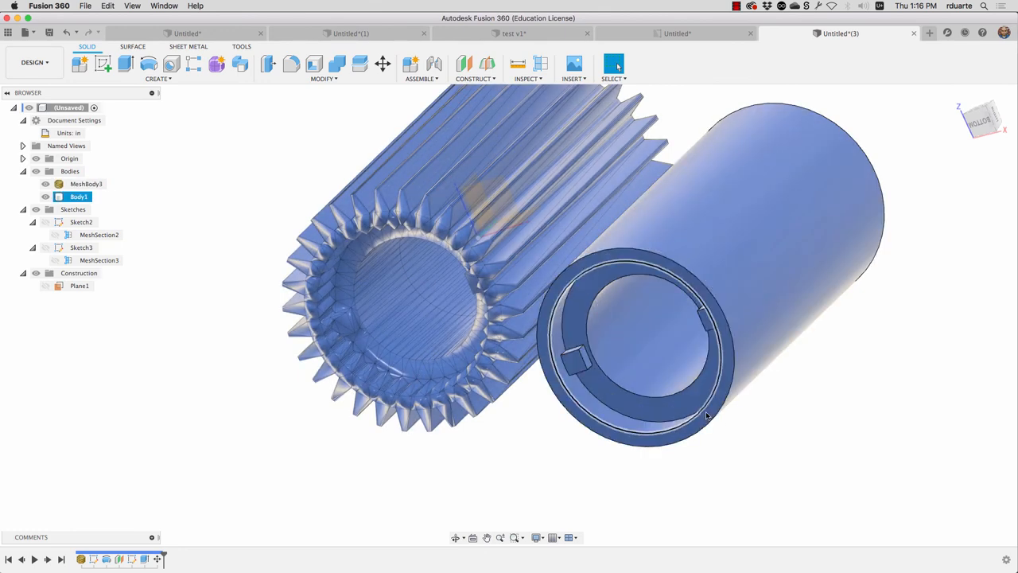